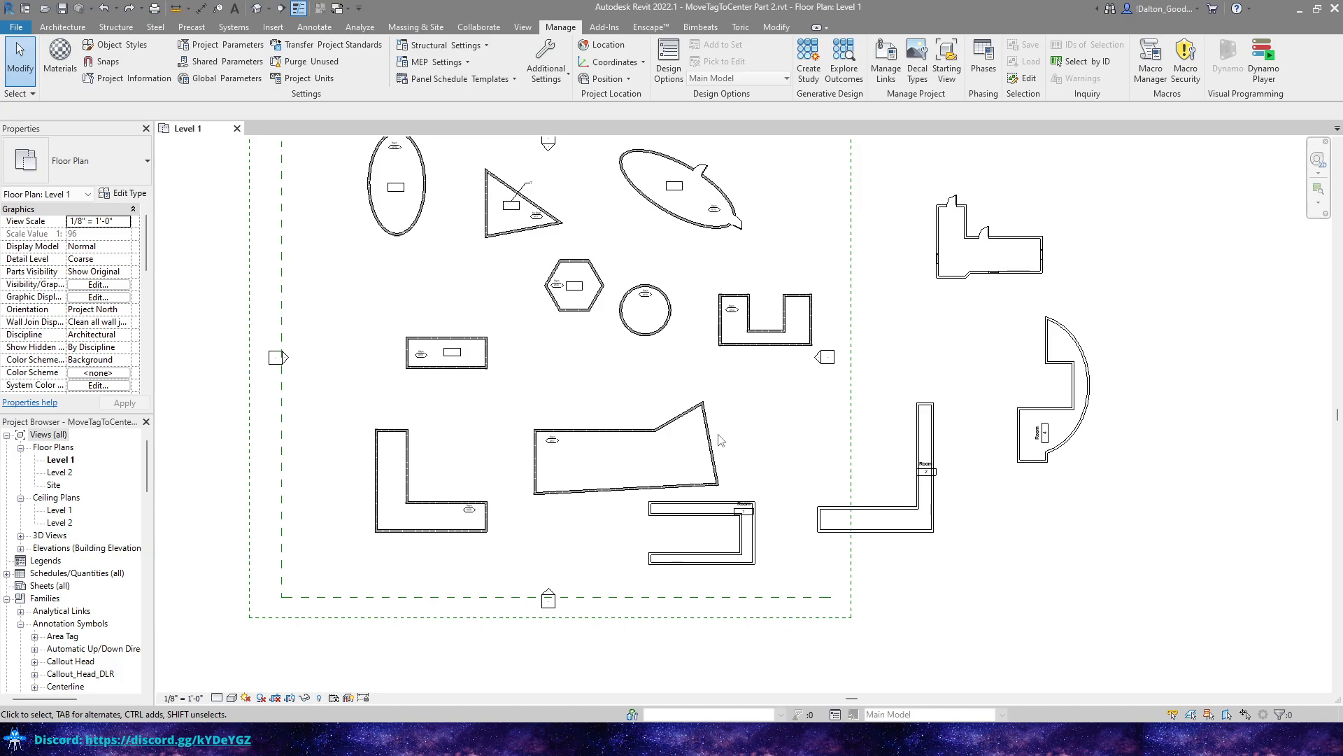
mouse_move(648, 346)
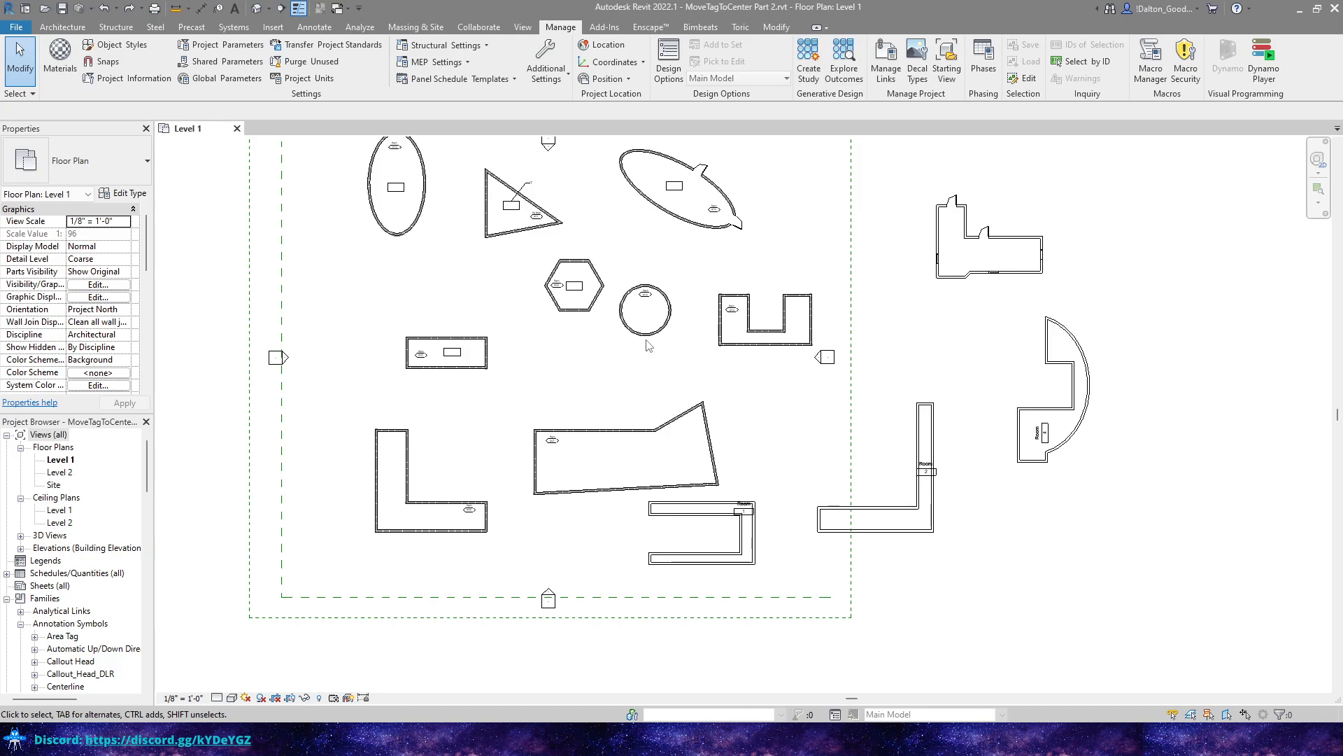
mouse_move(753, 366)
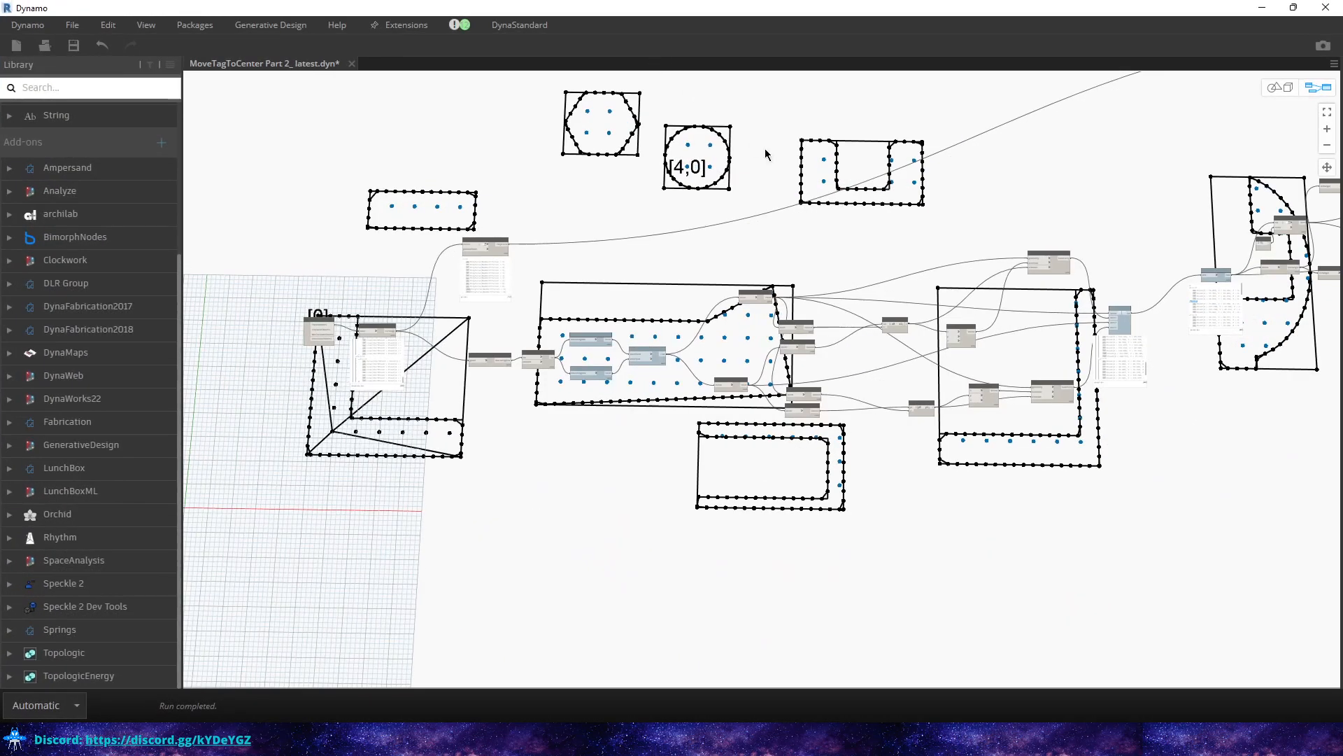
mouse_move(700, 51)
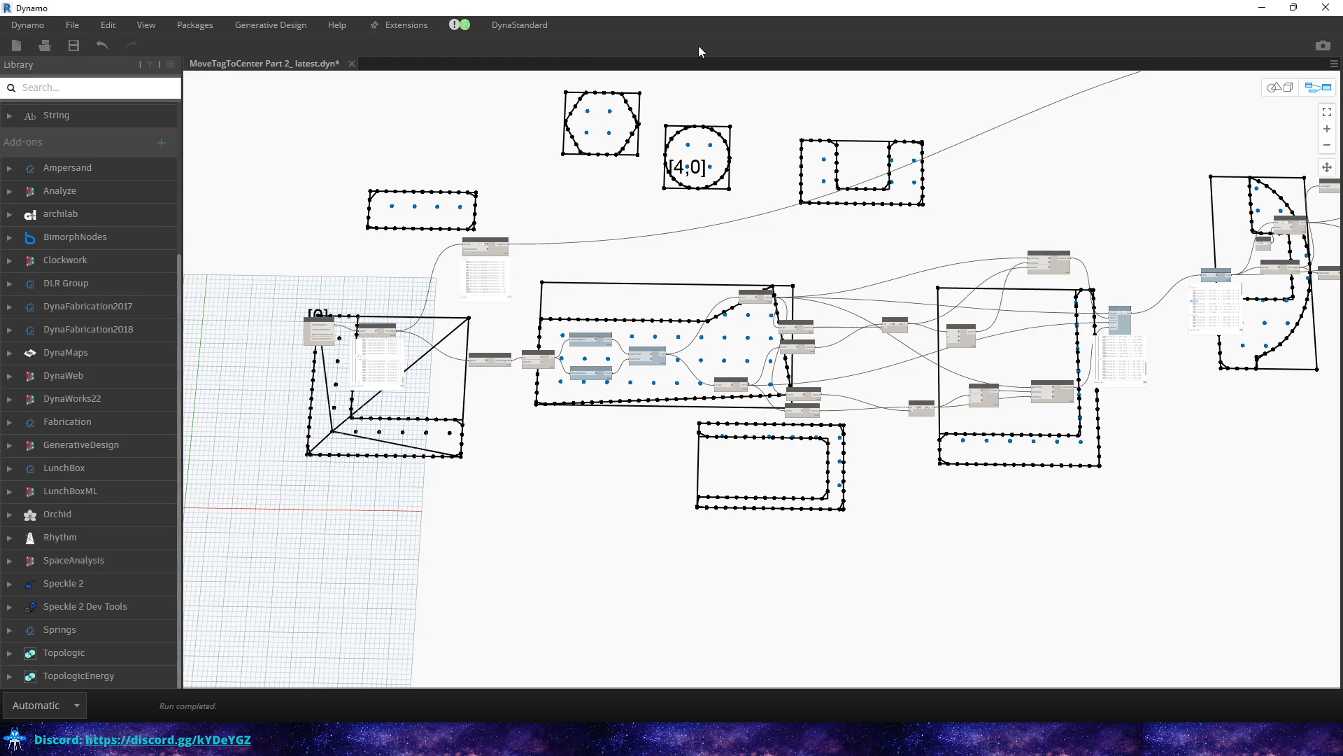
mouse_move(357, 172)
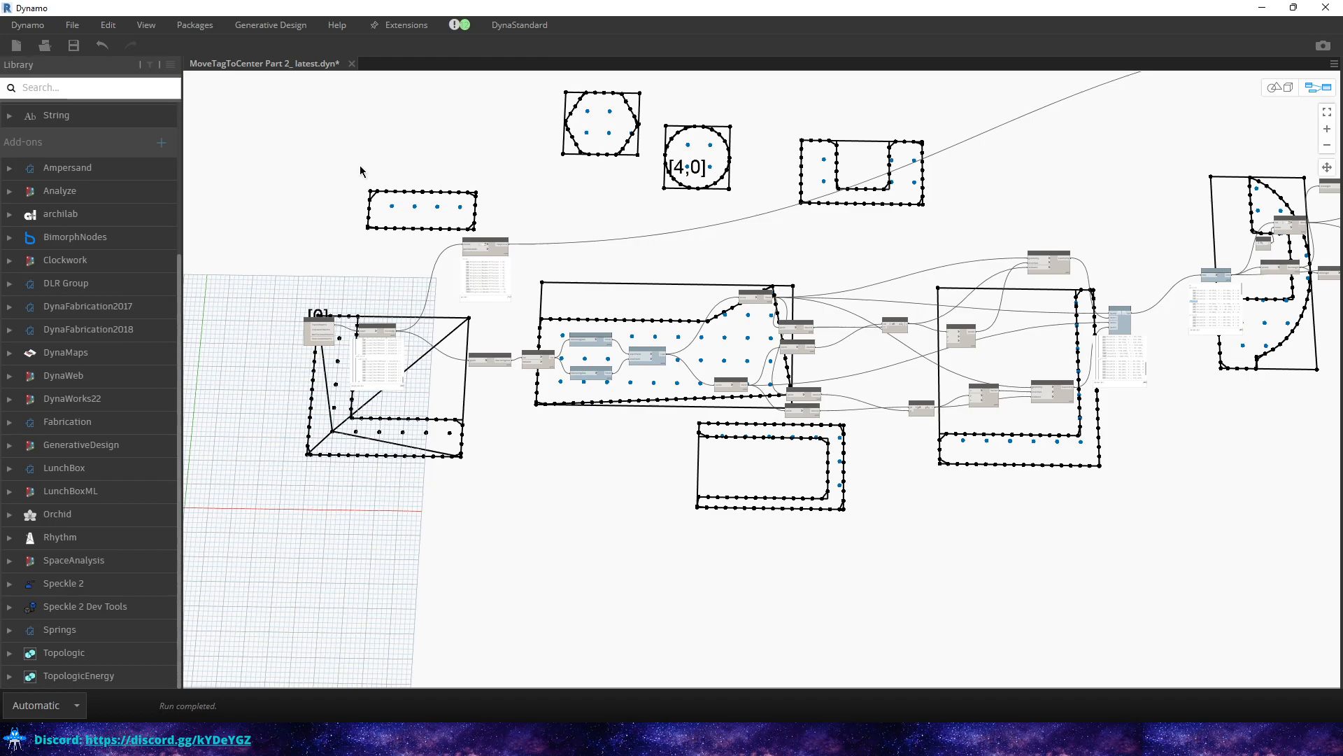
mouse_move(379, 165)
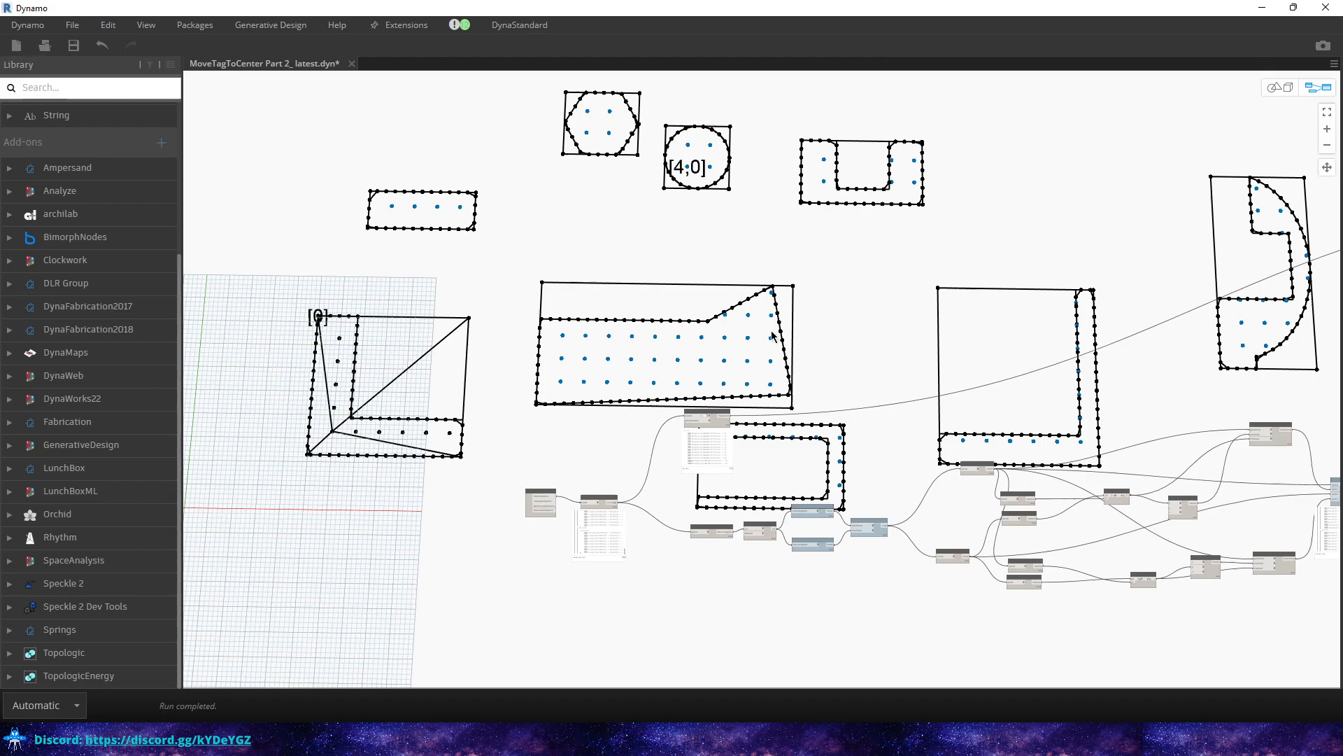
mouse_move(548, 408)
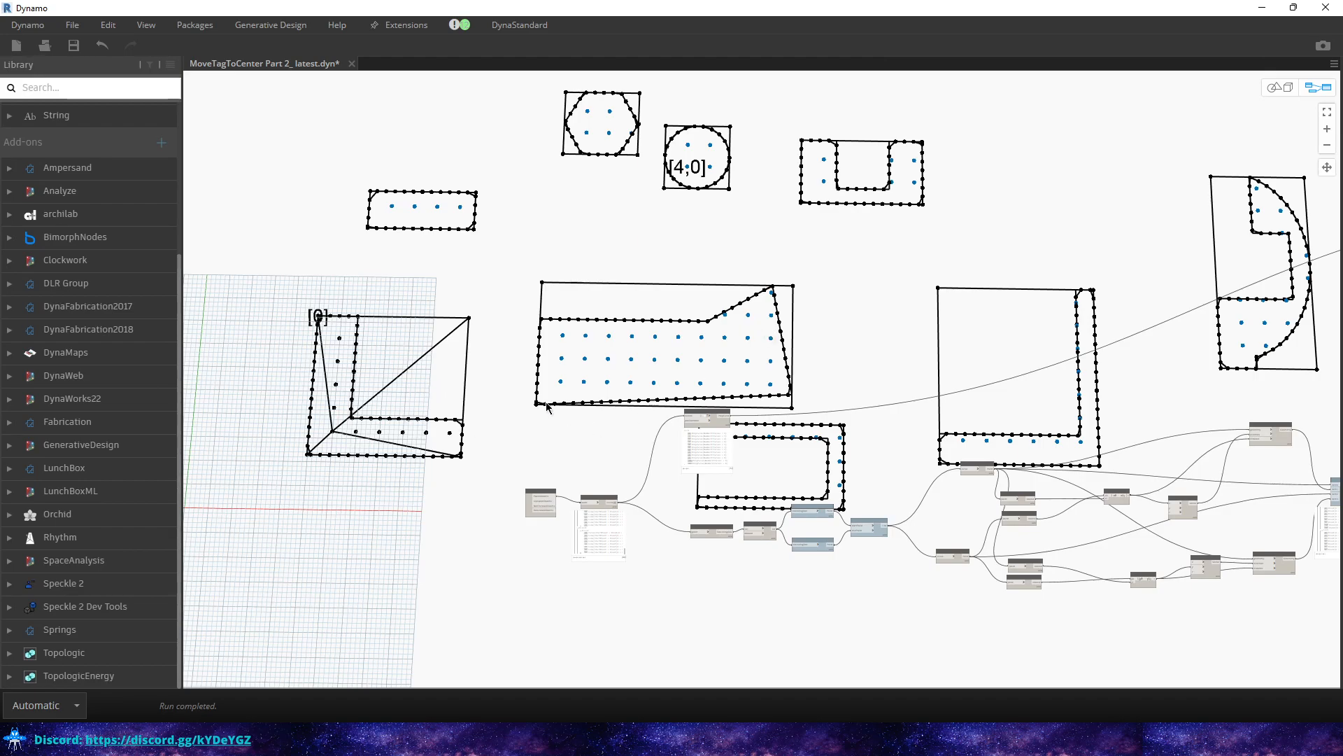
mouse_move(563, 368)
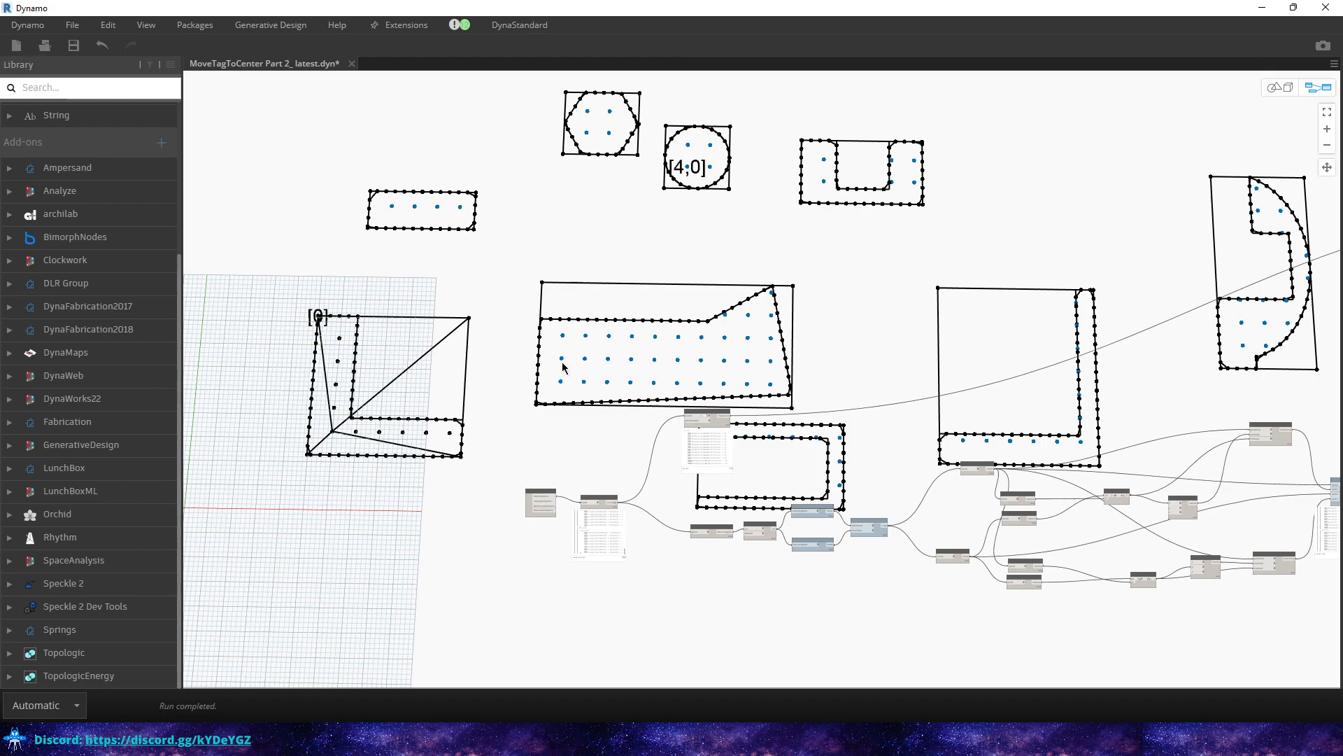
mouse_move(630, 379)
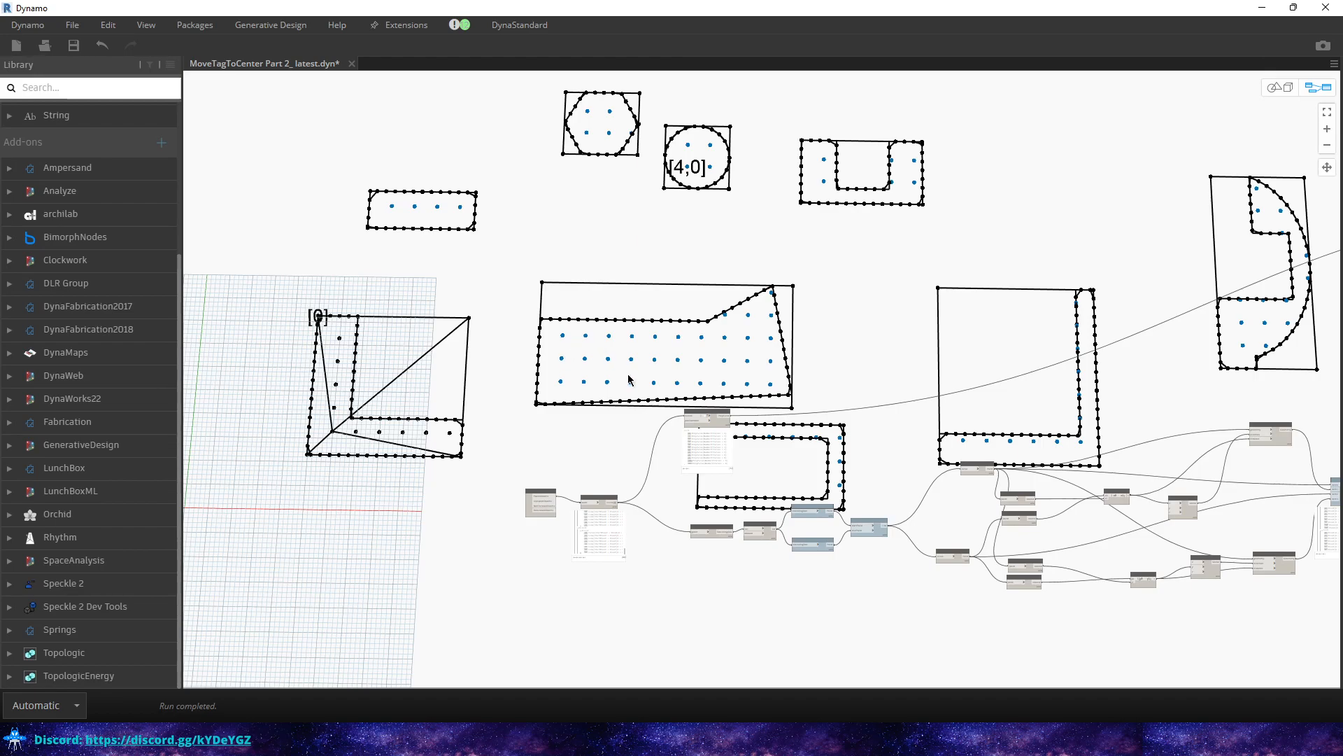
mouse_move(557, 375)
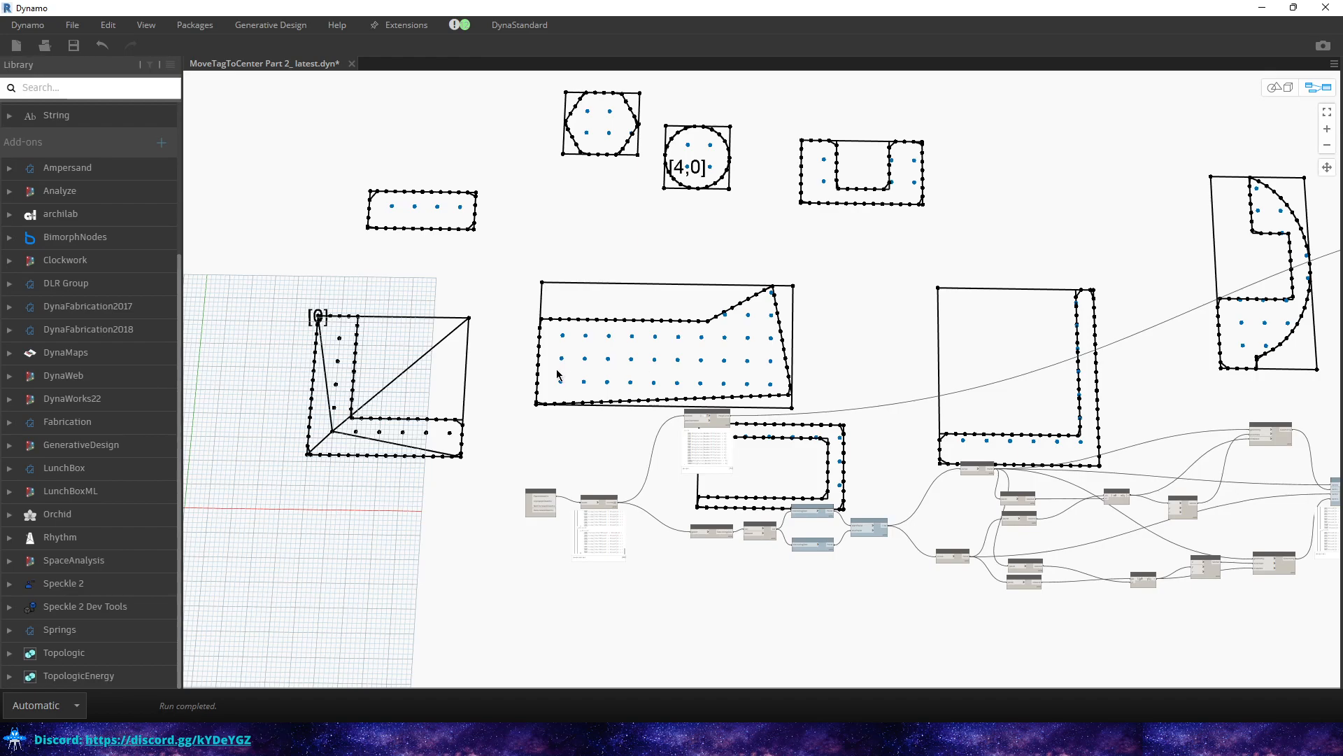
mouse_move(399, 368)
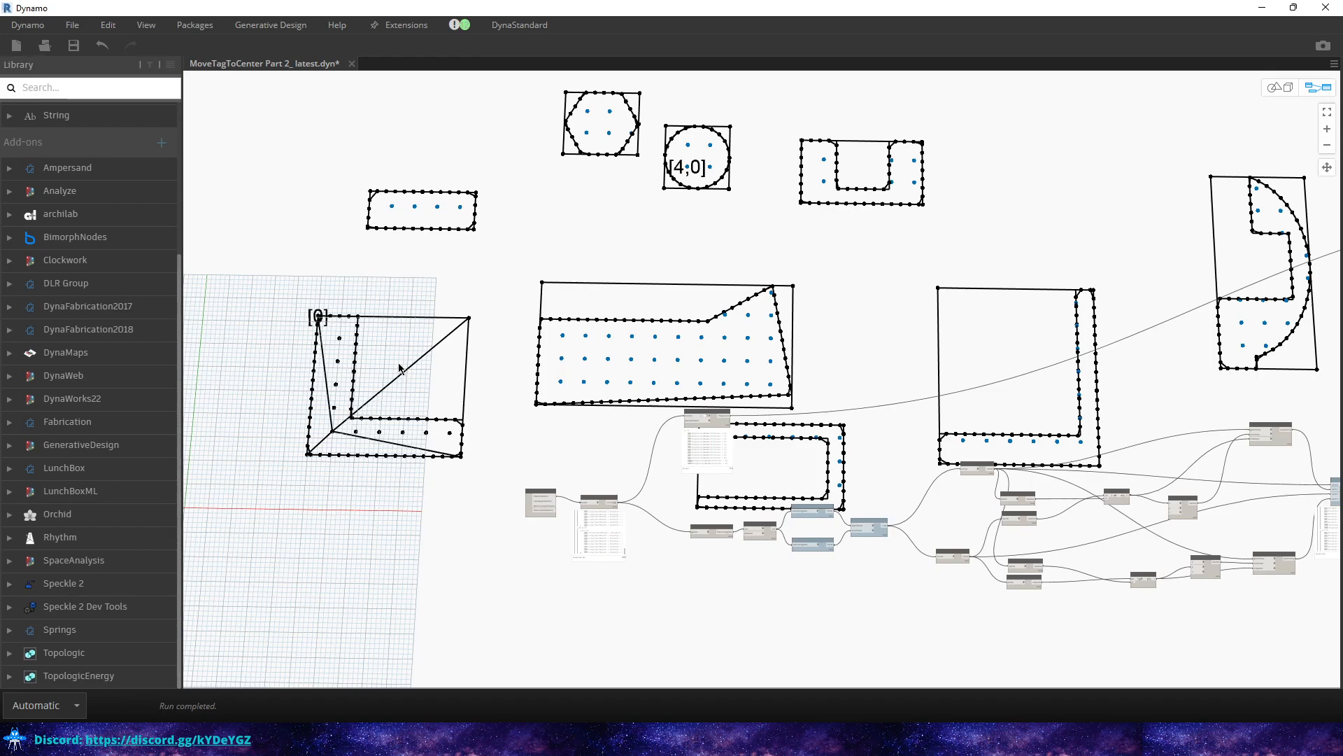
mouse_move(399, 358)
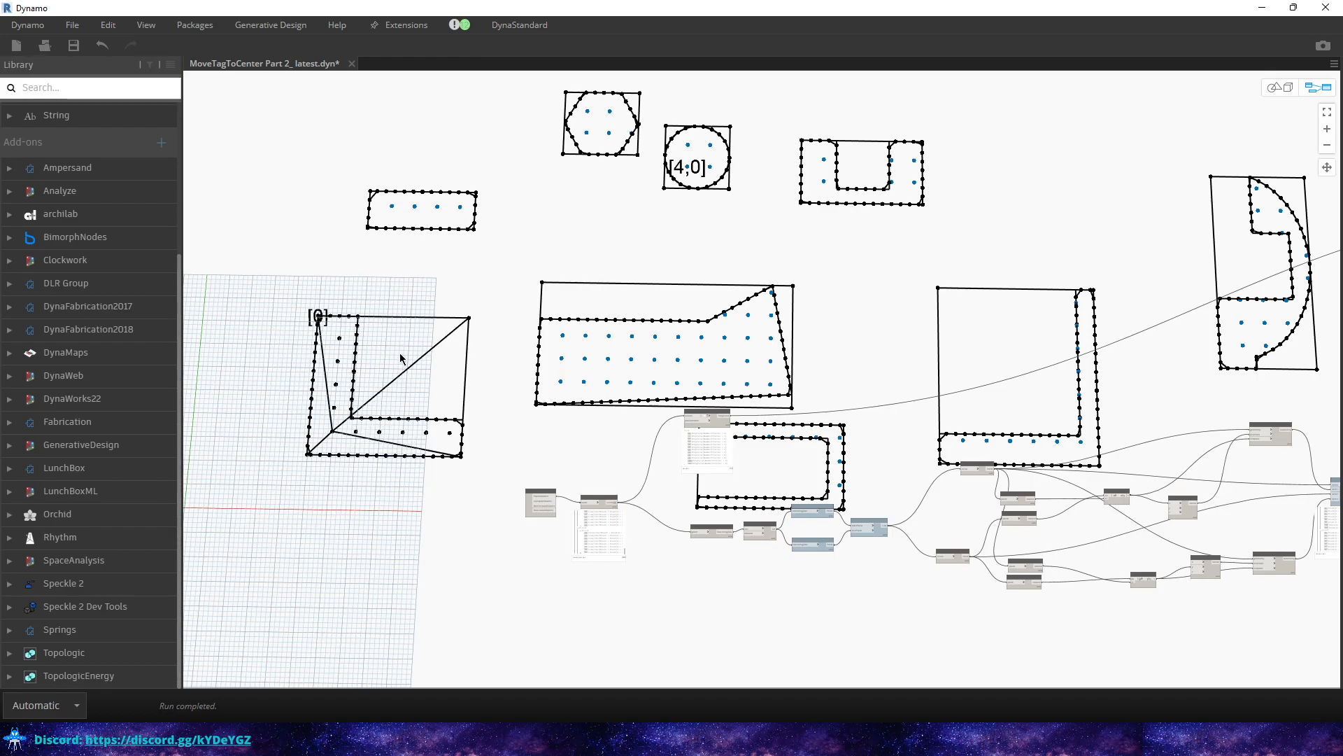
mouse_move(401, 330)
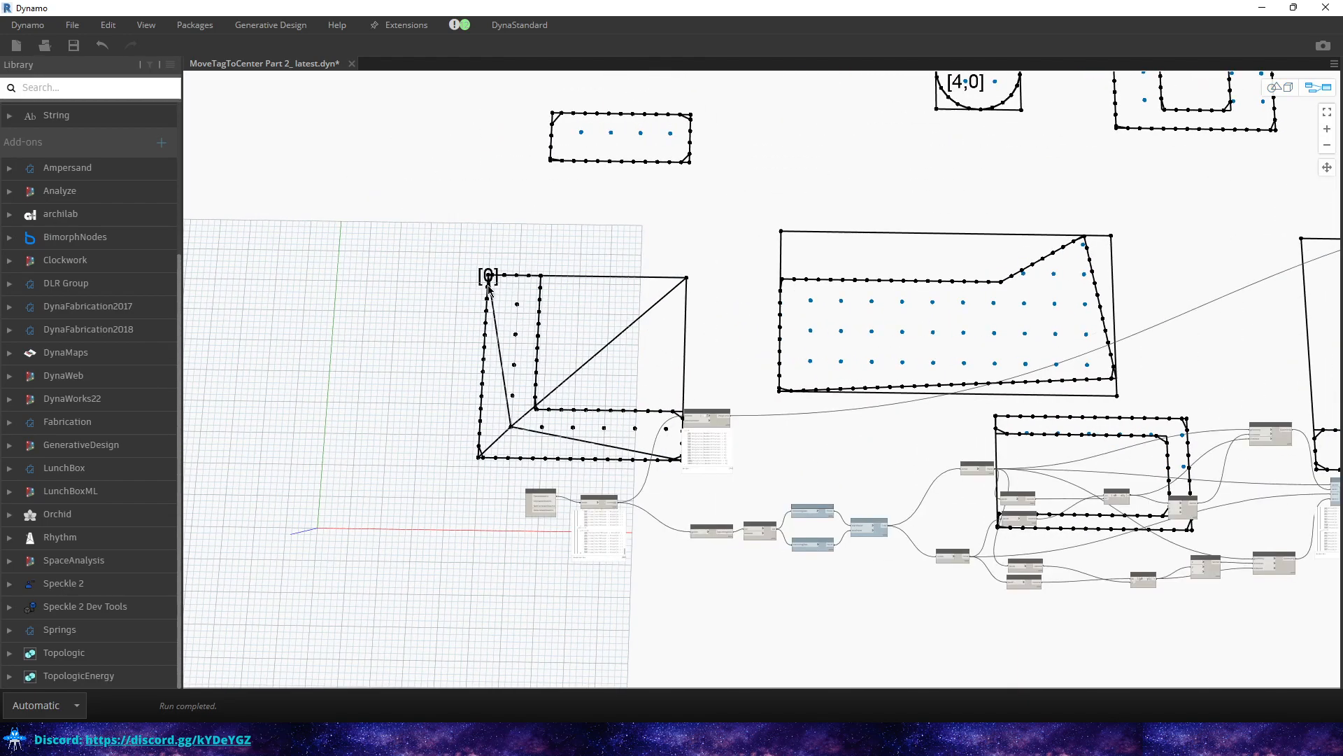
mouse_move(513, 433)
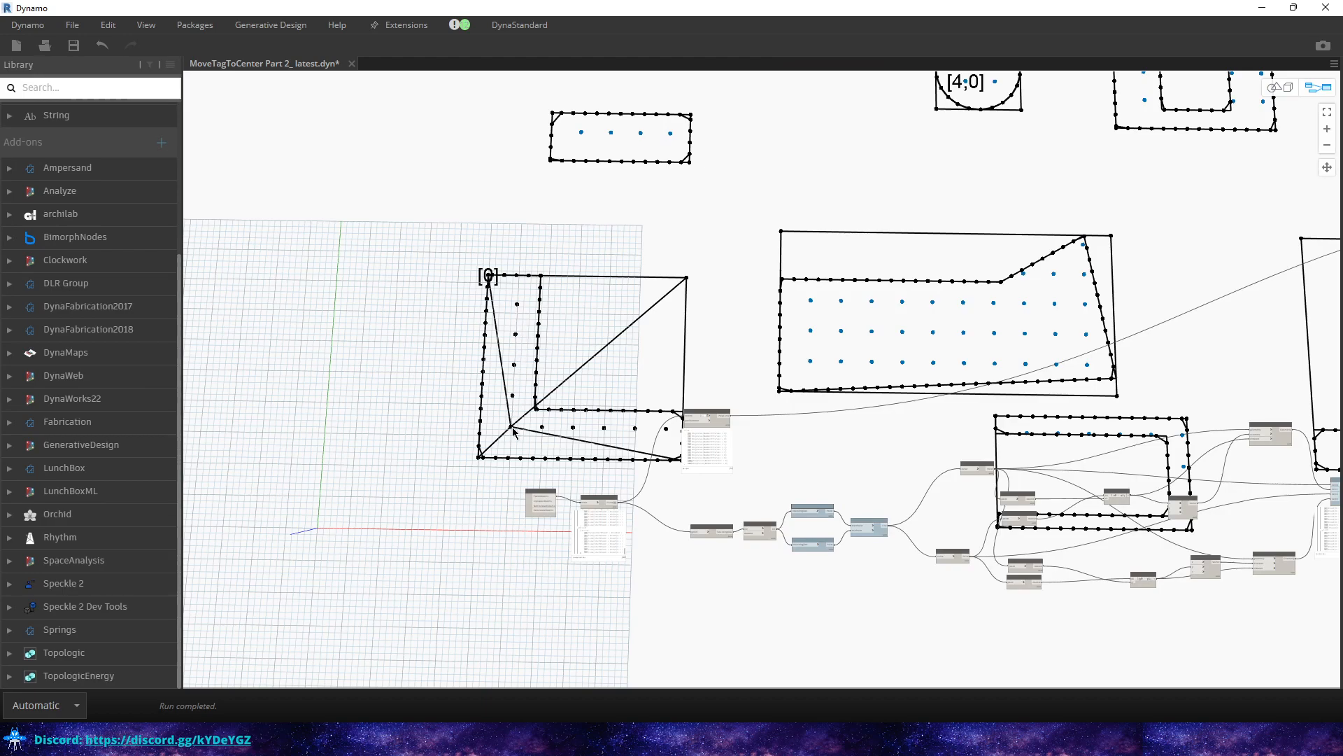
mouse_move(774, 420)
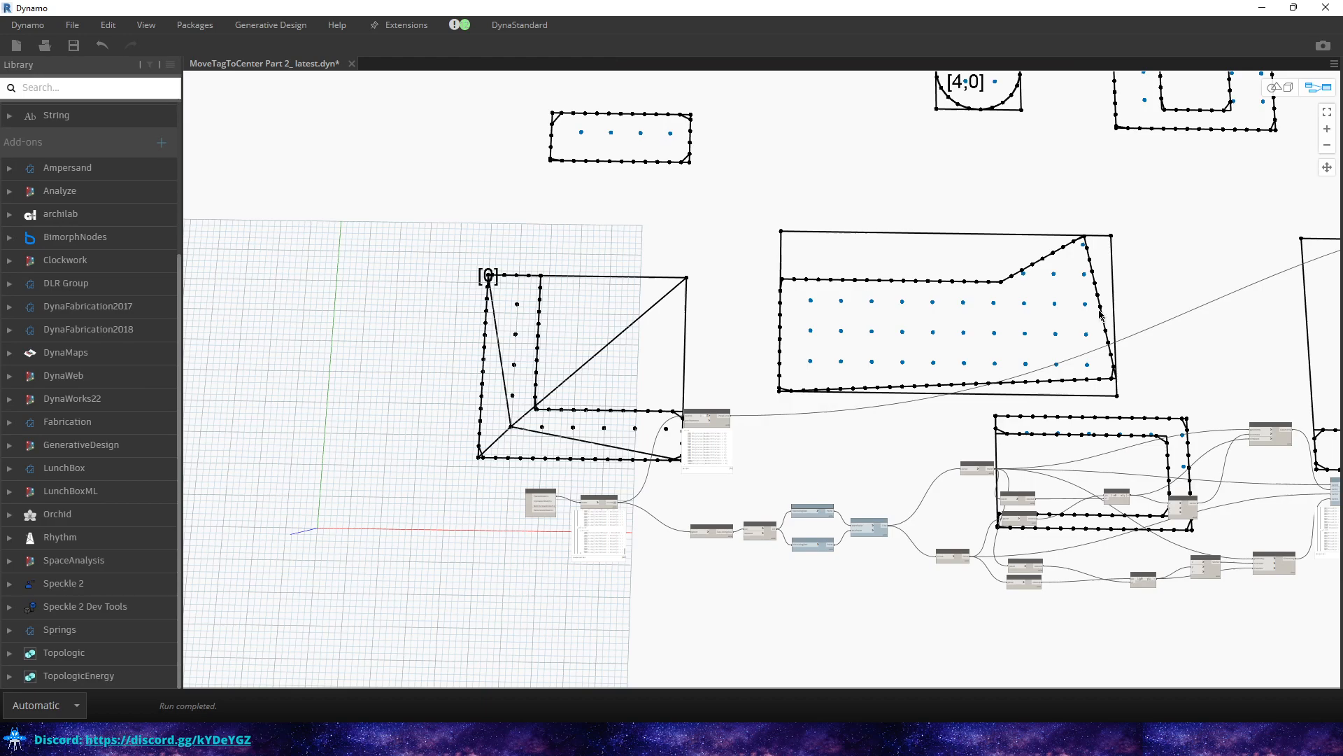
mouse_move(803, 369)
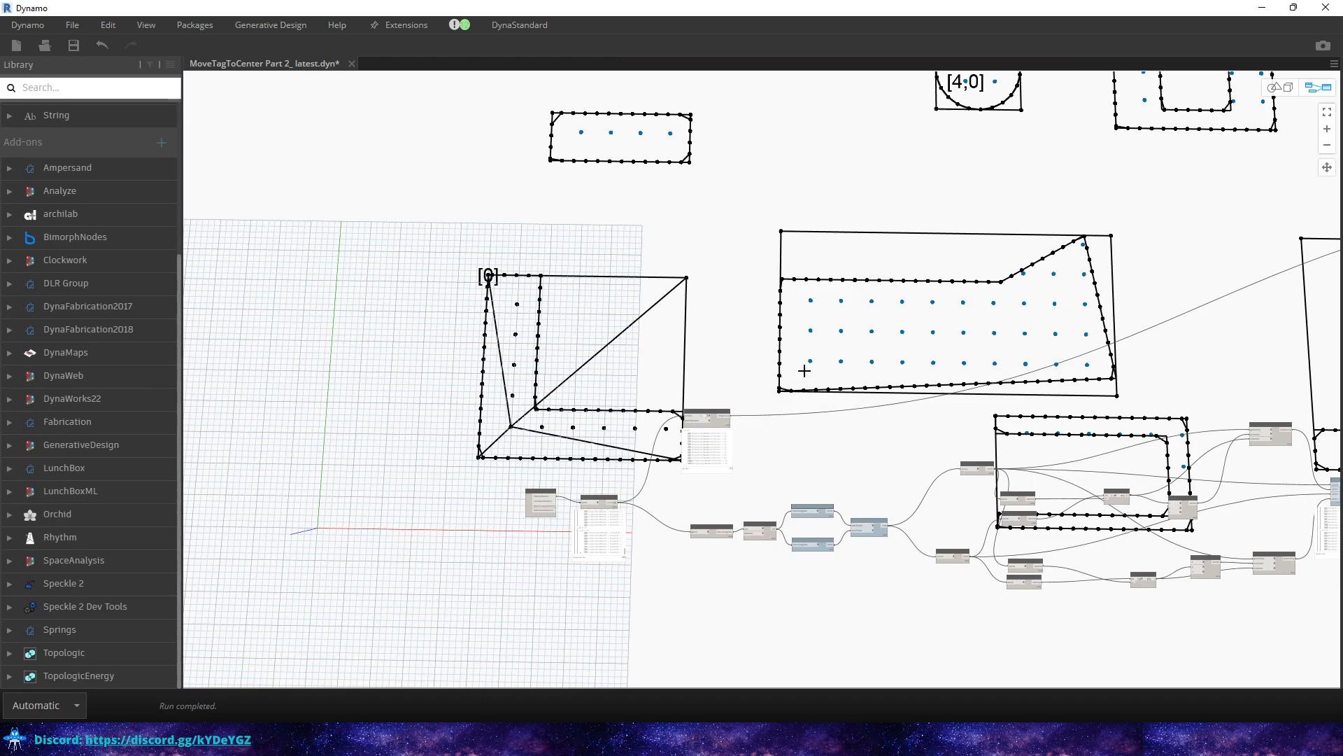
mouse_move(883, 235)
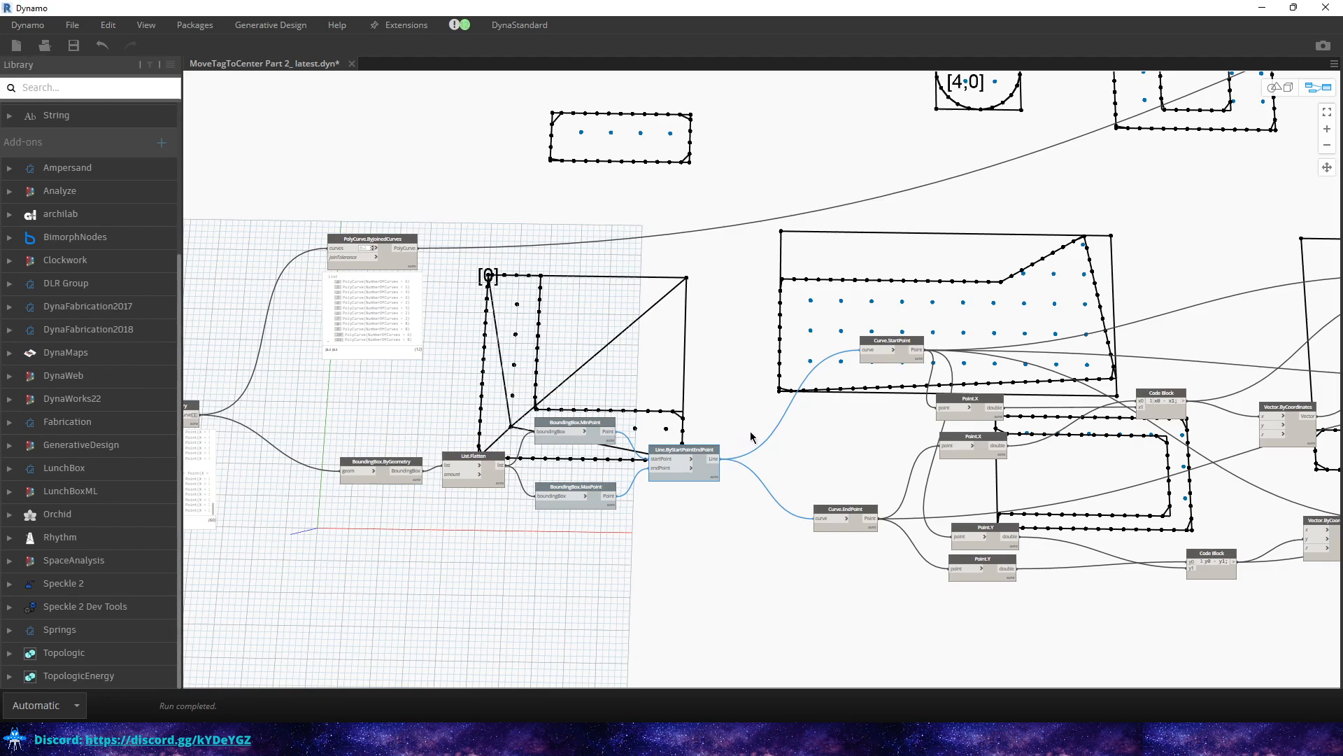
mouse_move(741, 405)
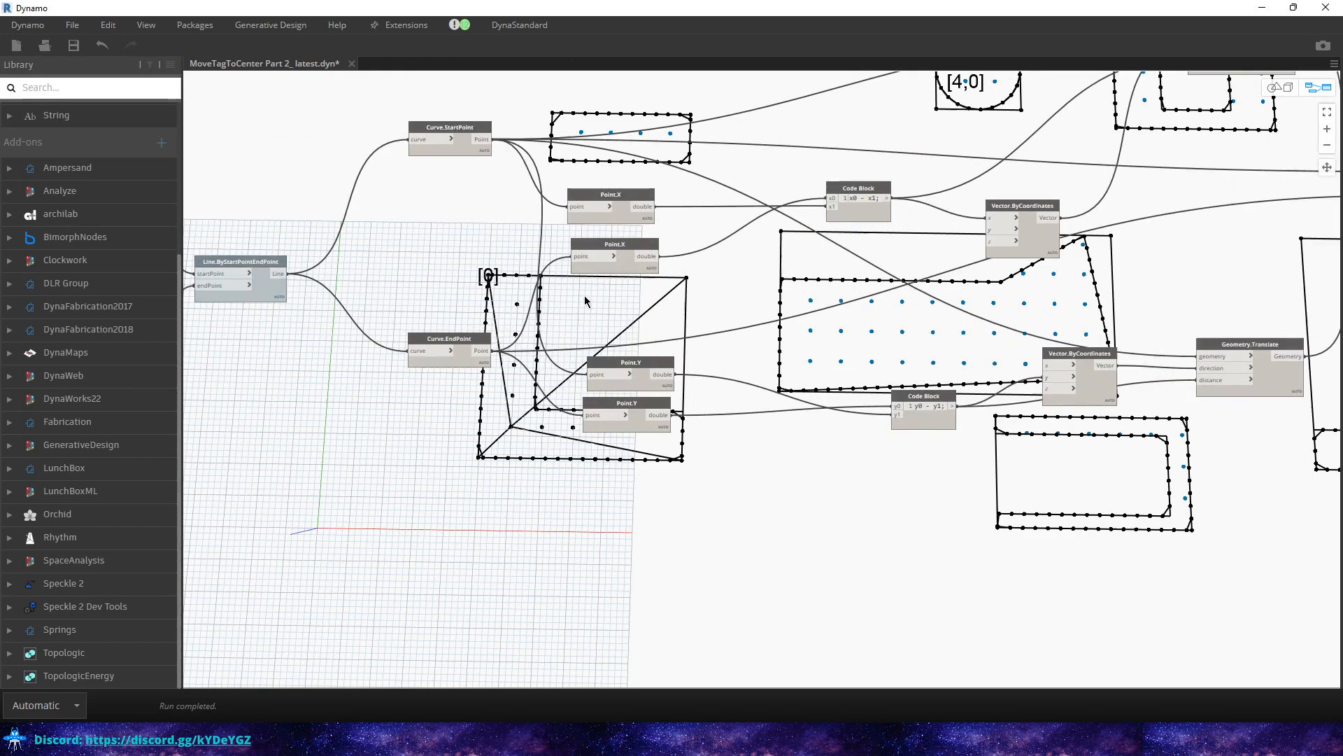
mouse_move(514, 318)
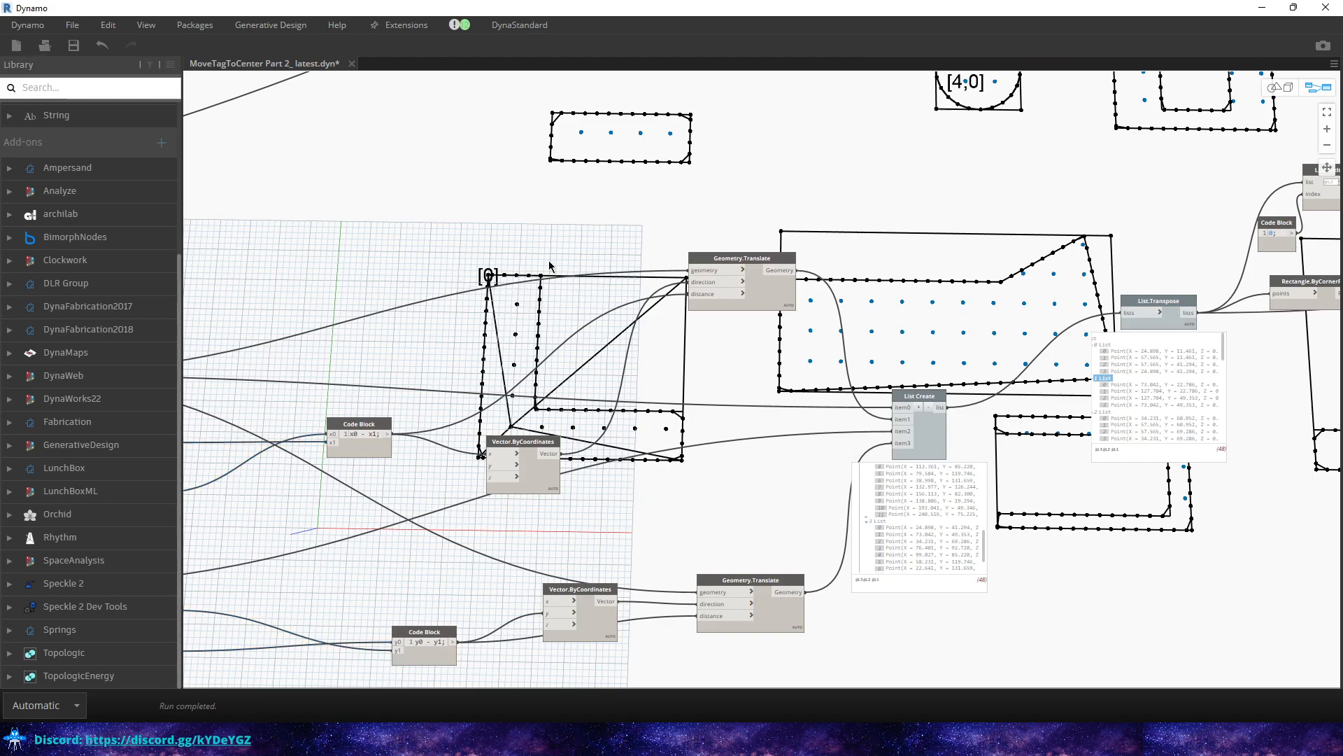
mouse_move(499, 326)
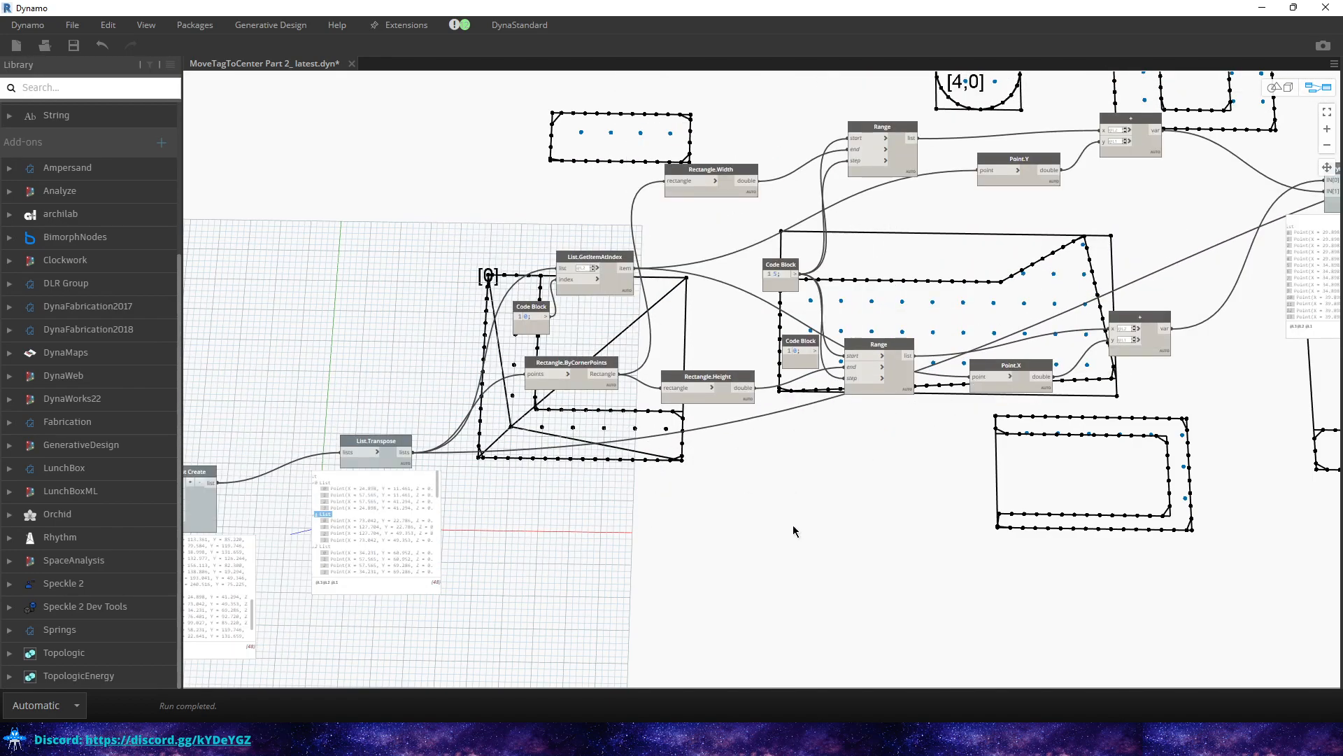
mouse_move(558, 359)
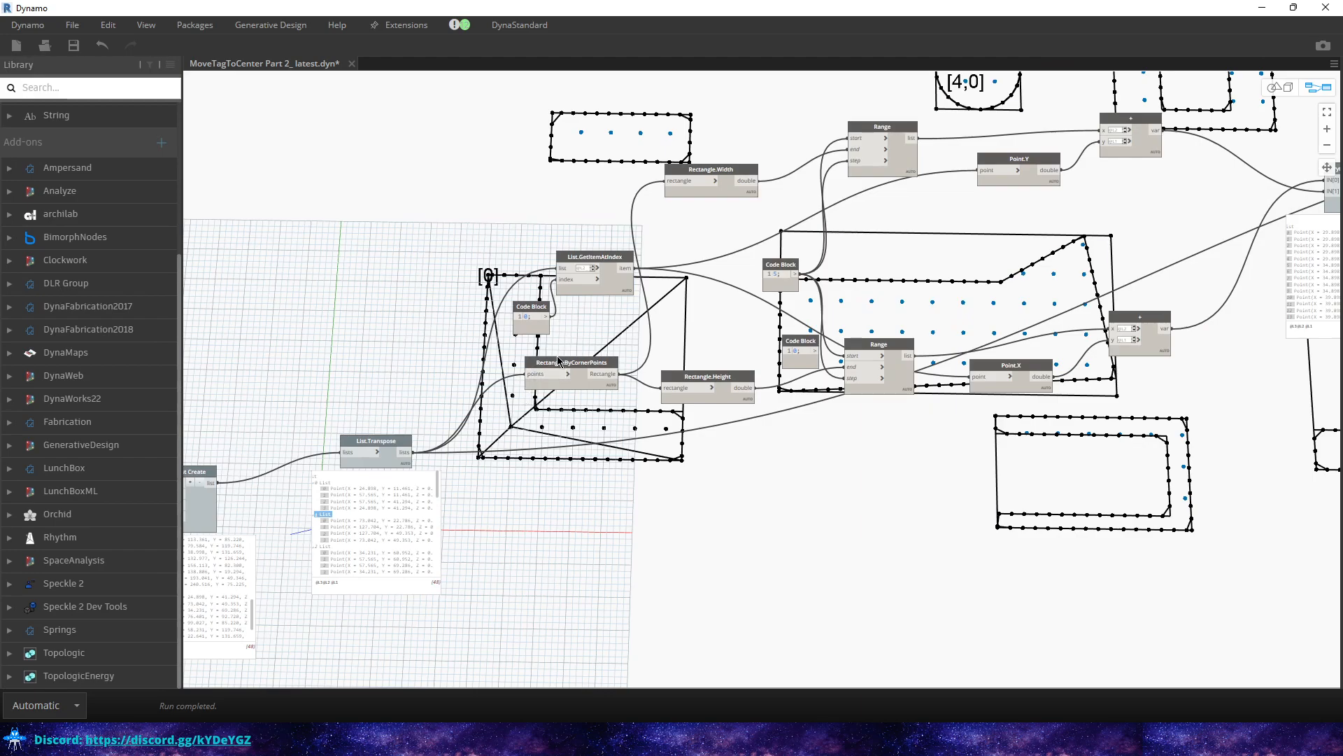
left_click(571, 364)
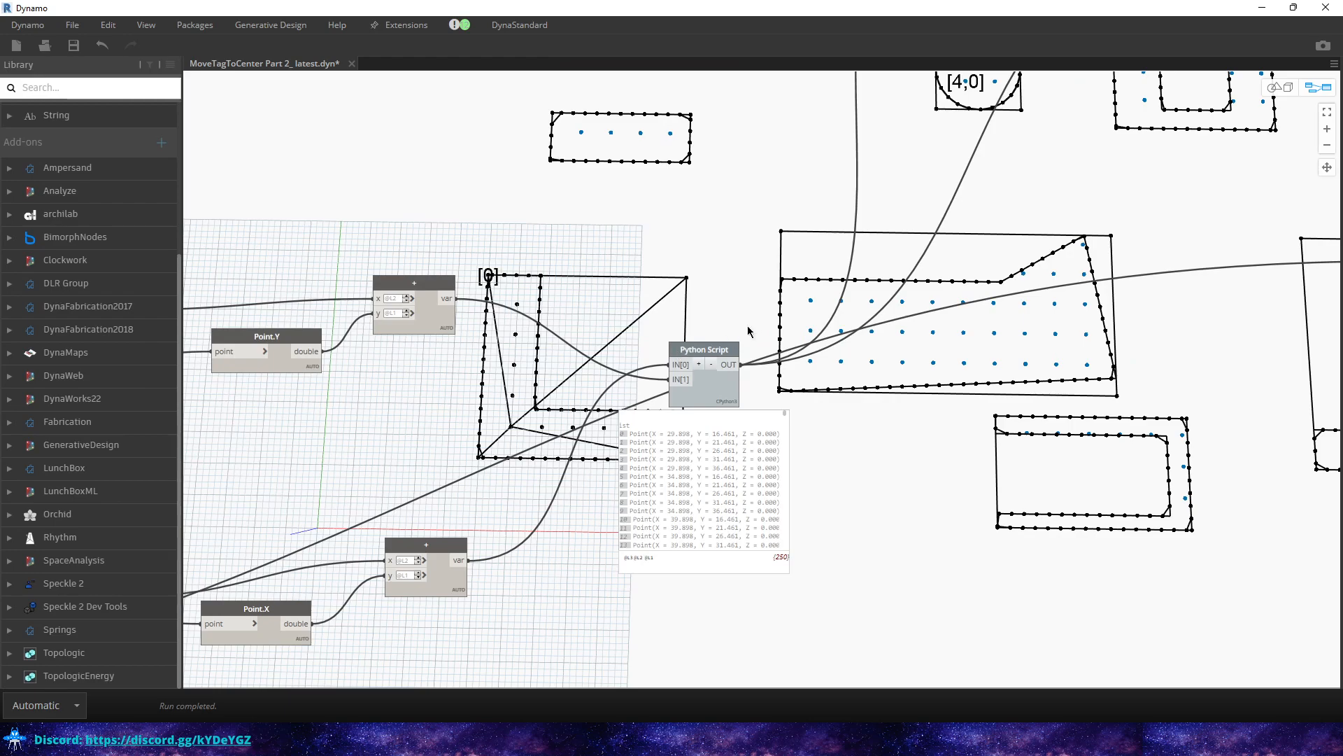
- Highlight the Python Script node's filtered grid points in the background 3D preview via its node options
left_click(704, 368)
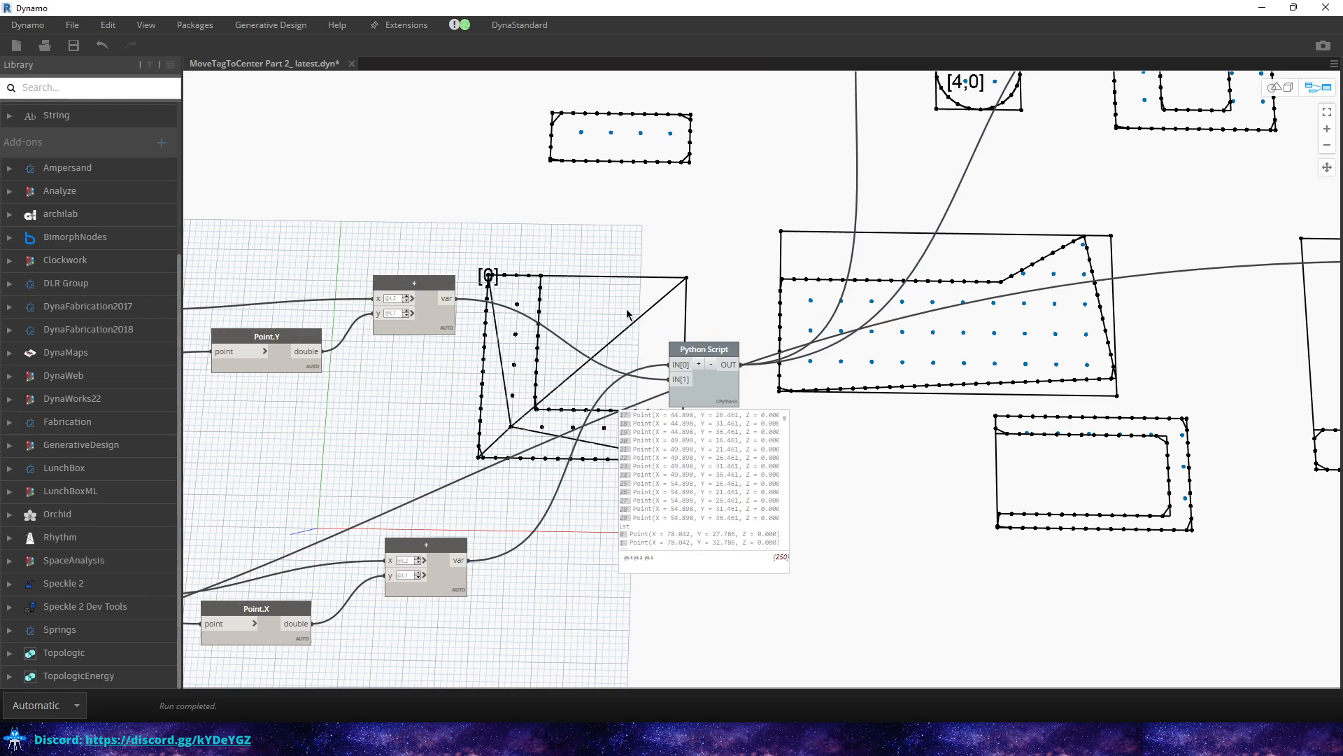
left_click(704, 376)
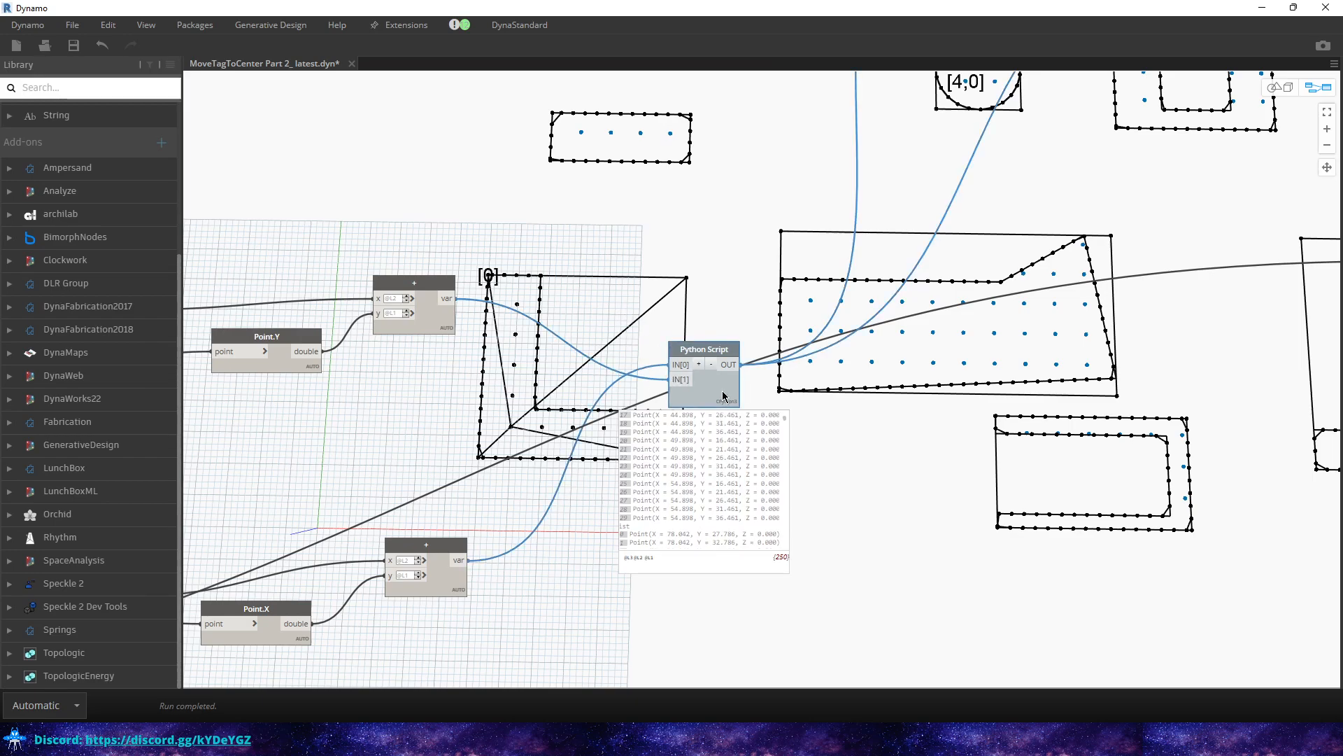
right_click(723, 394)
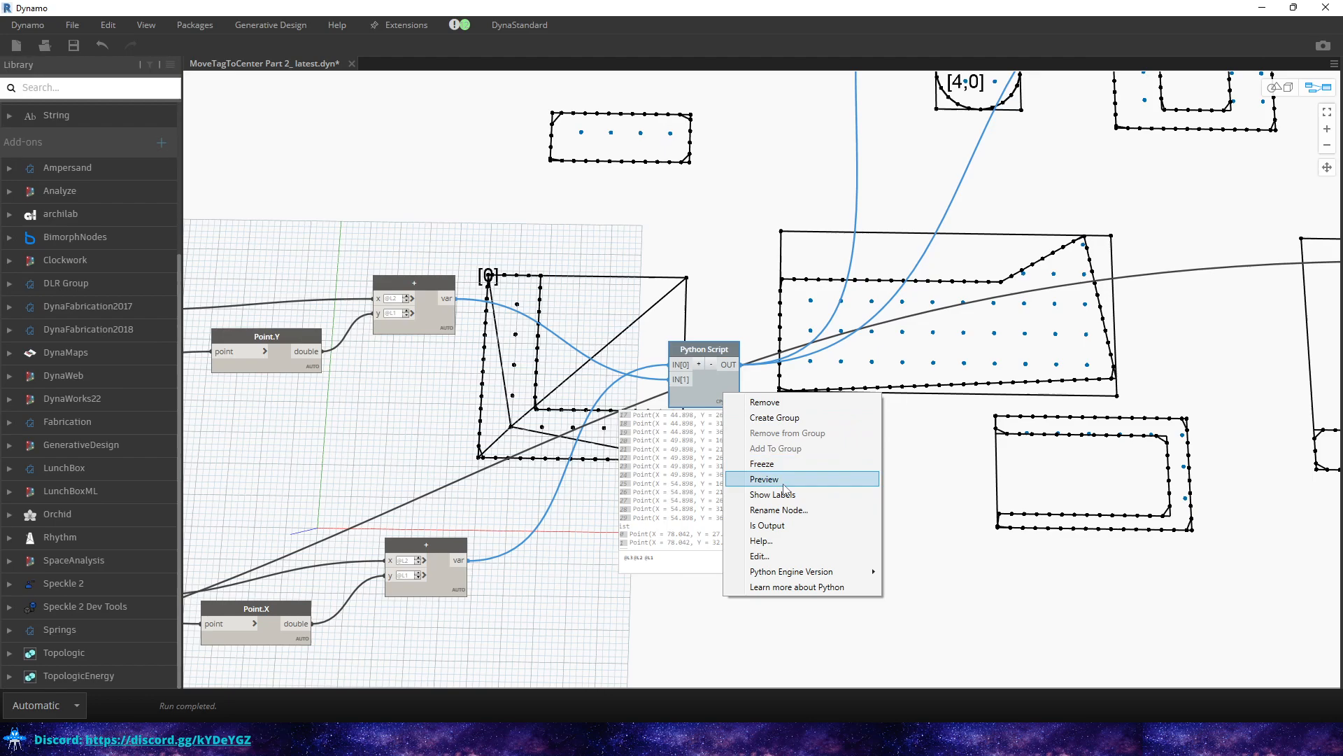
left_click(765, 479)
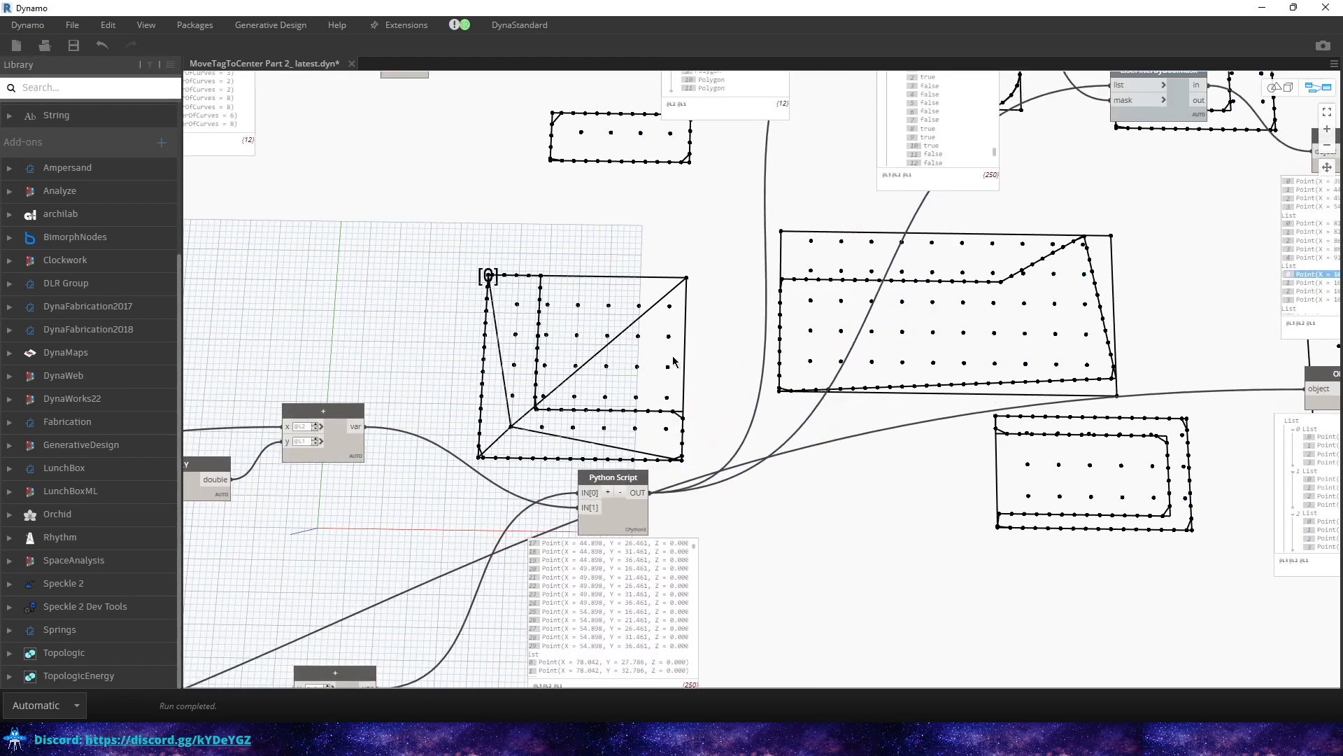
mouse_move(586, 320)
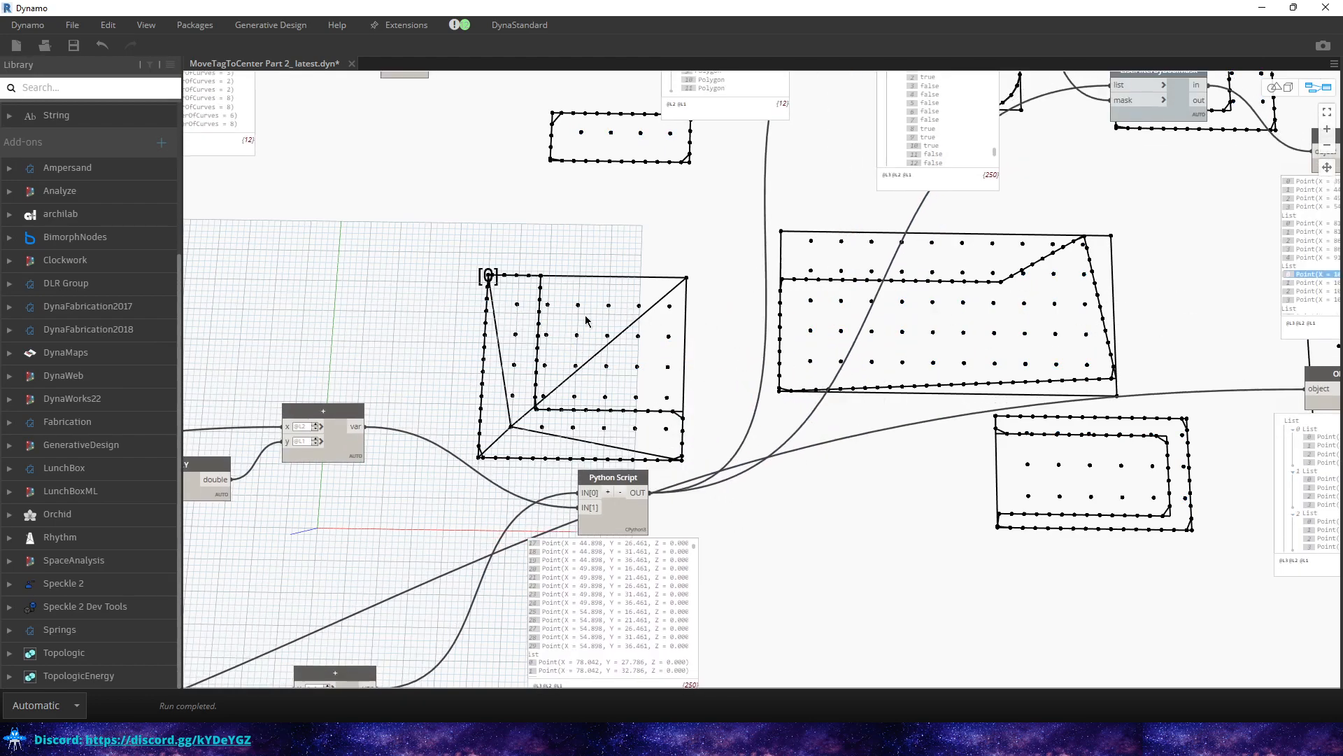
mouse_move(622, 319)
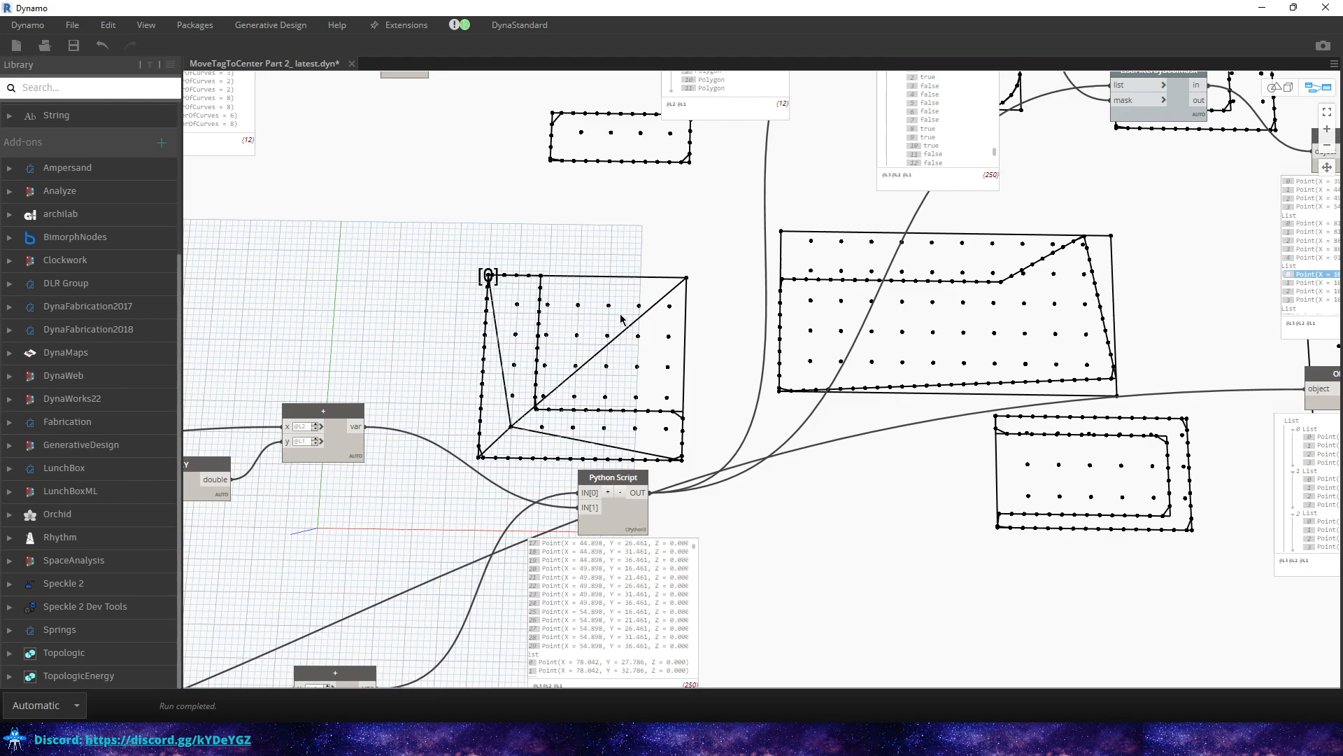
mouse_move(638, 445)
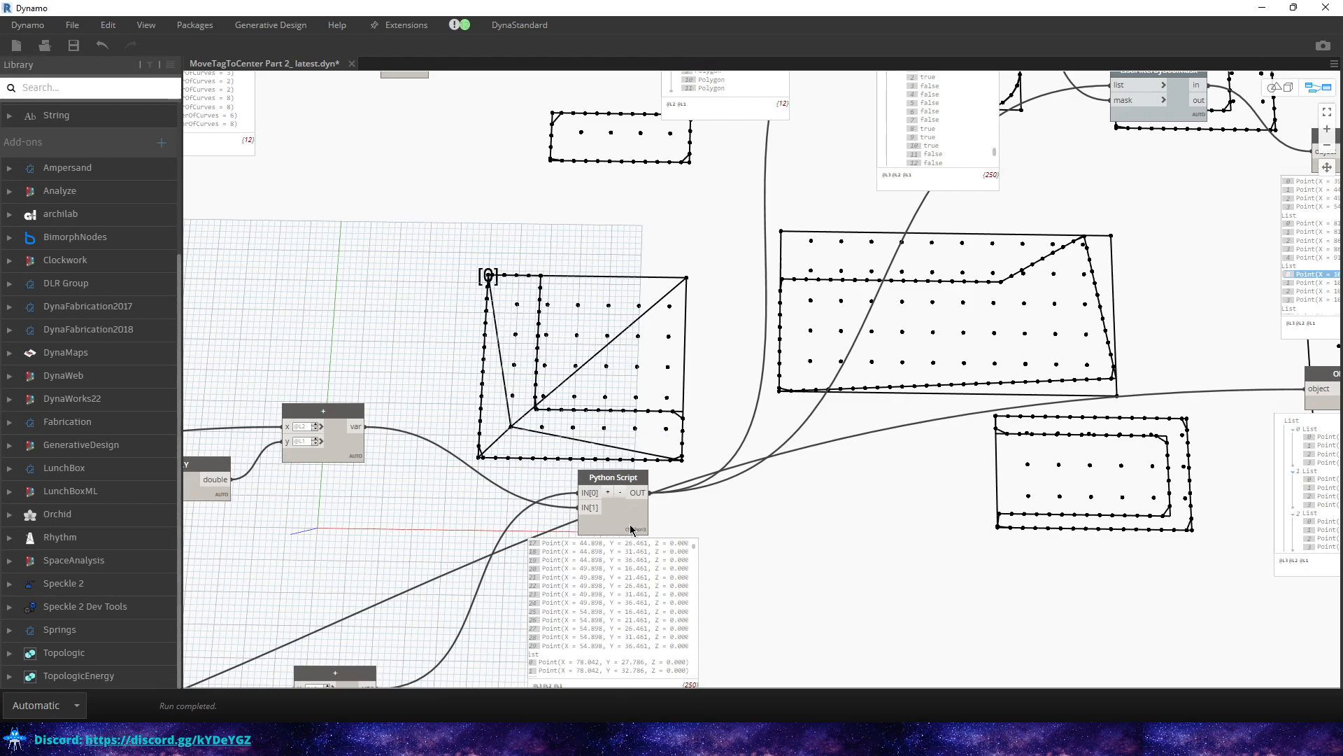
left_click(613, 501)
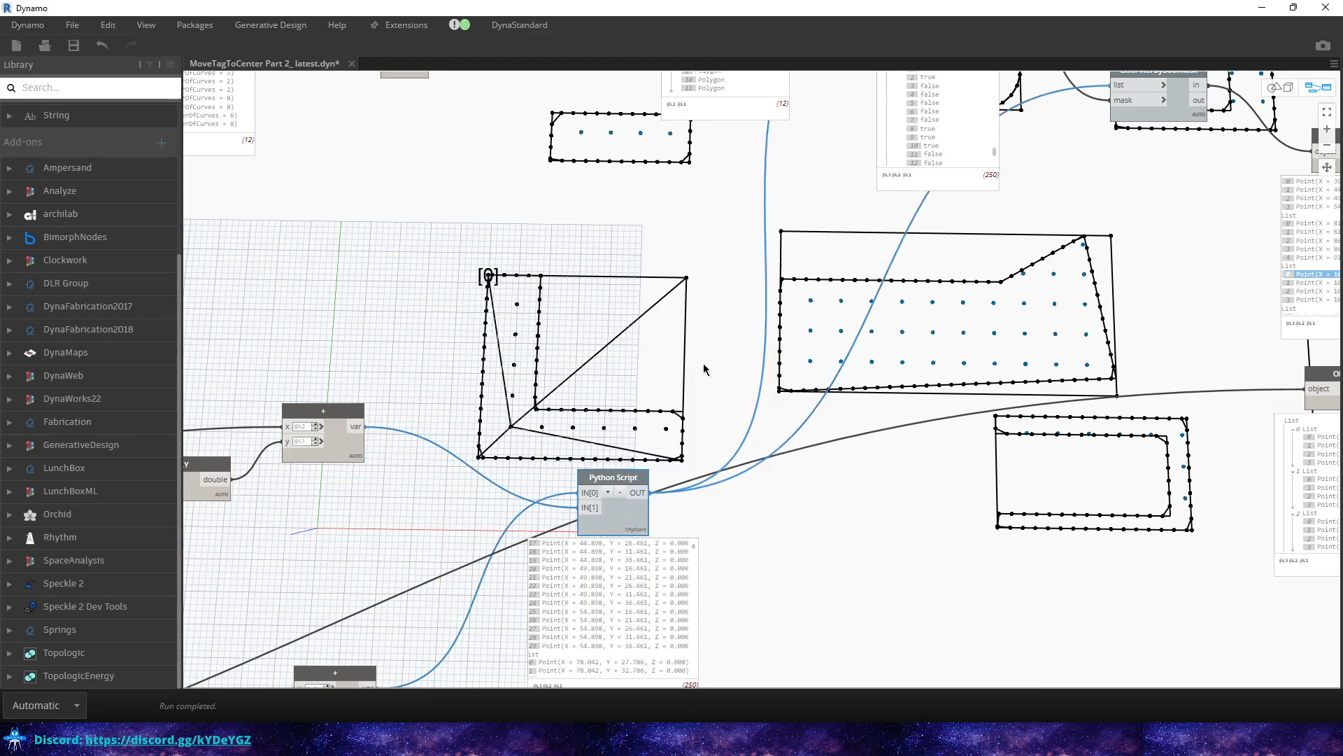
mouse_move(925, 339)
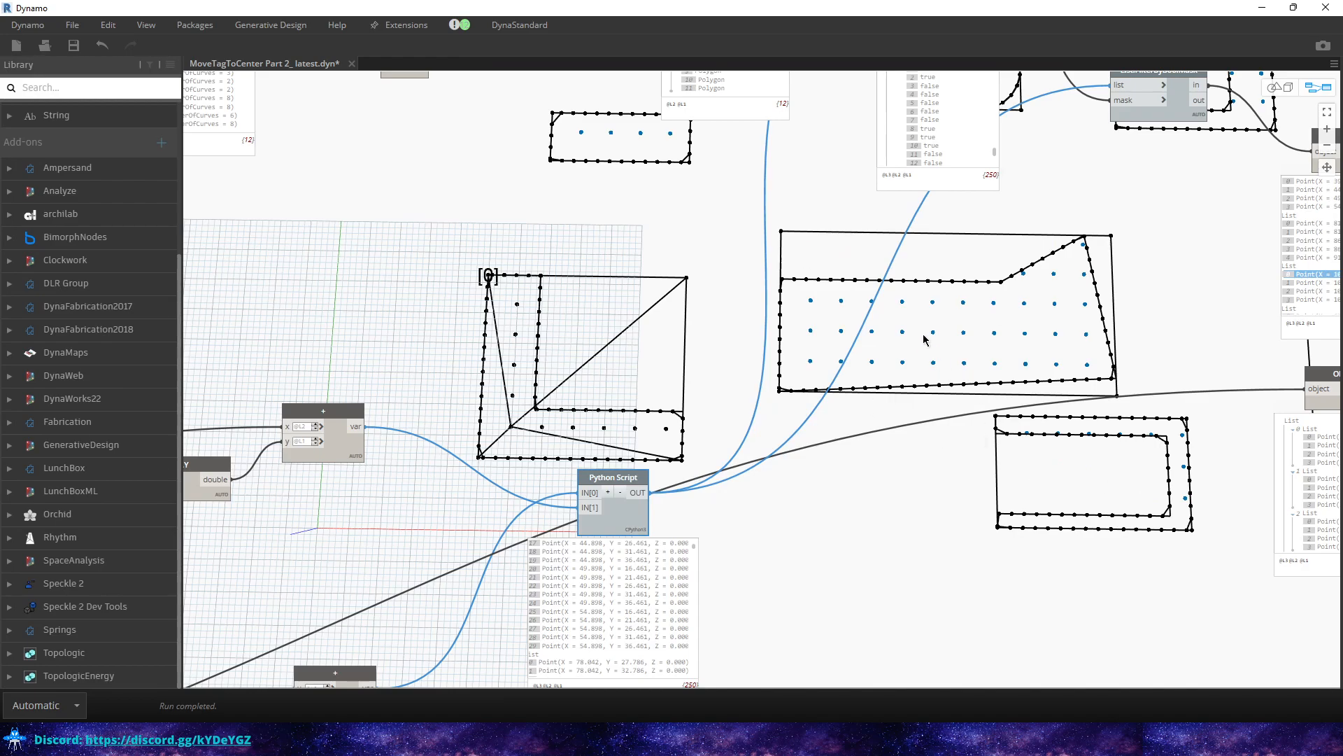
mouse_move(963, 340)
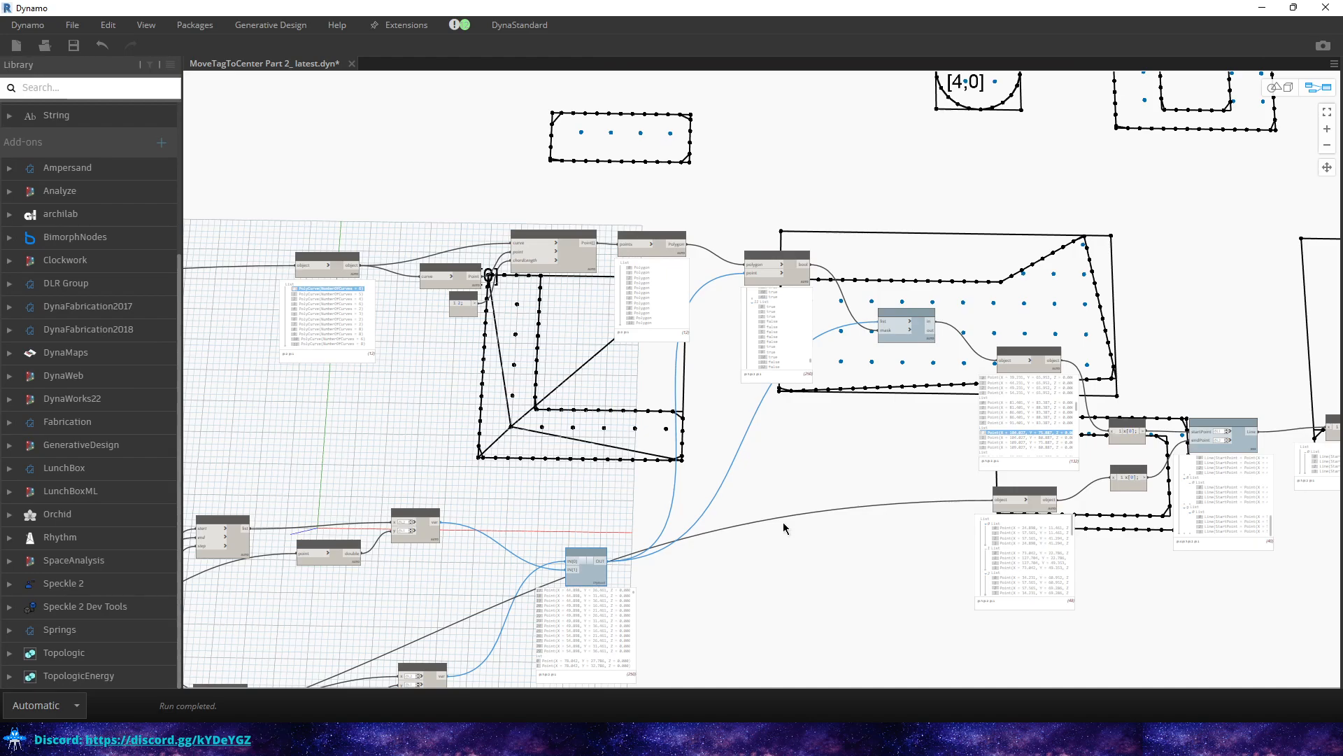
mouse_move(888, 449)
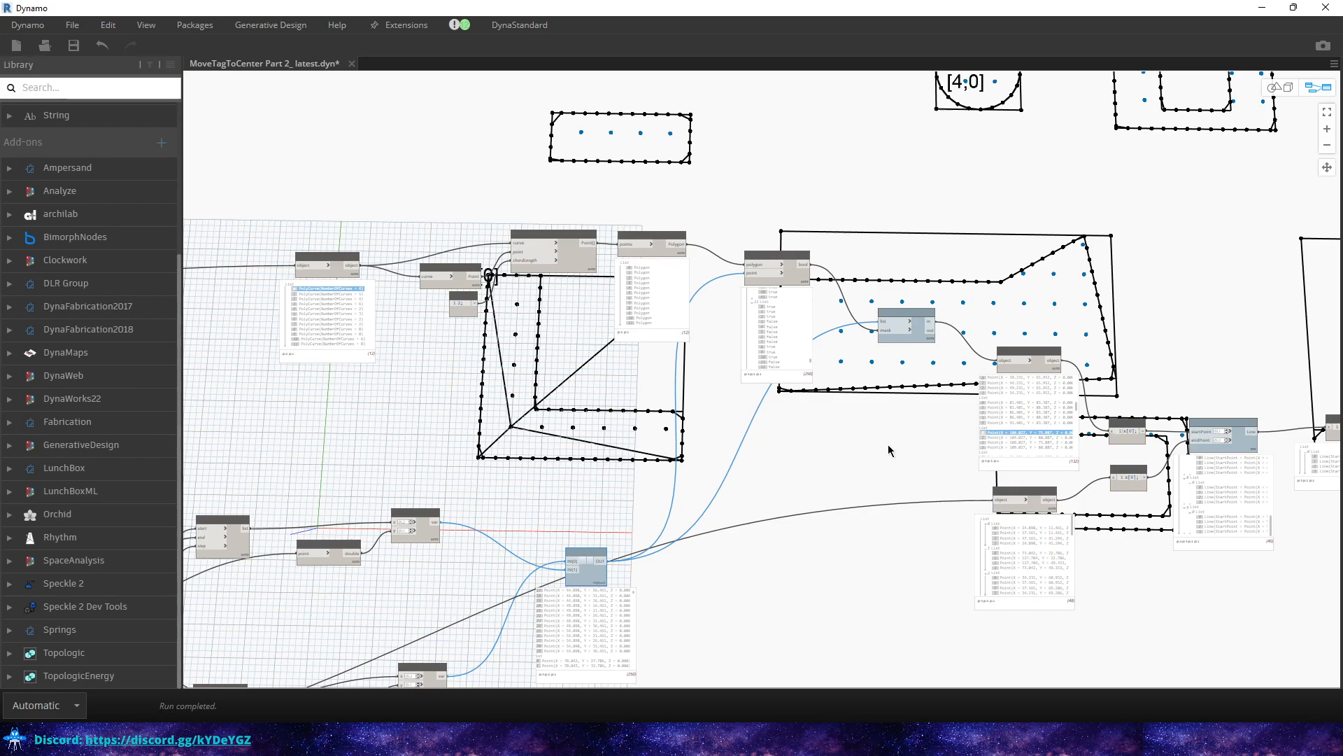
mouse_move(608, 538)
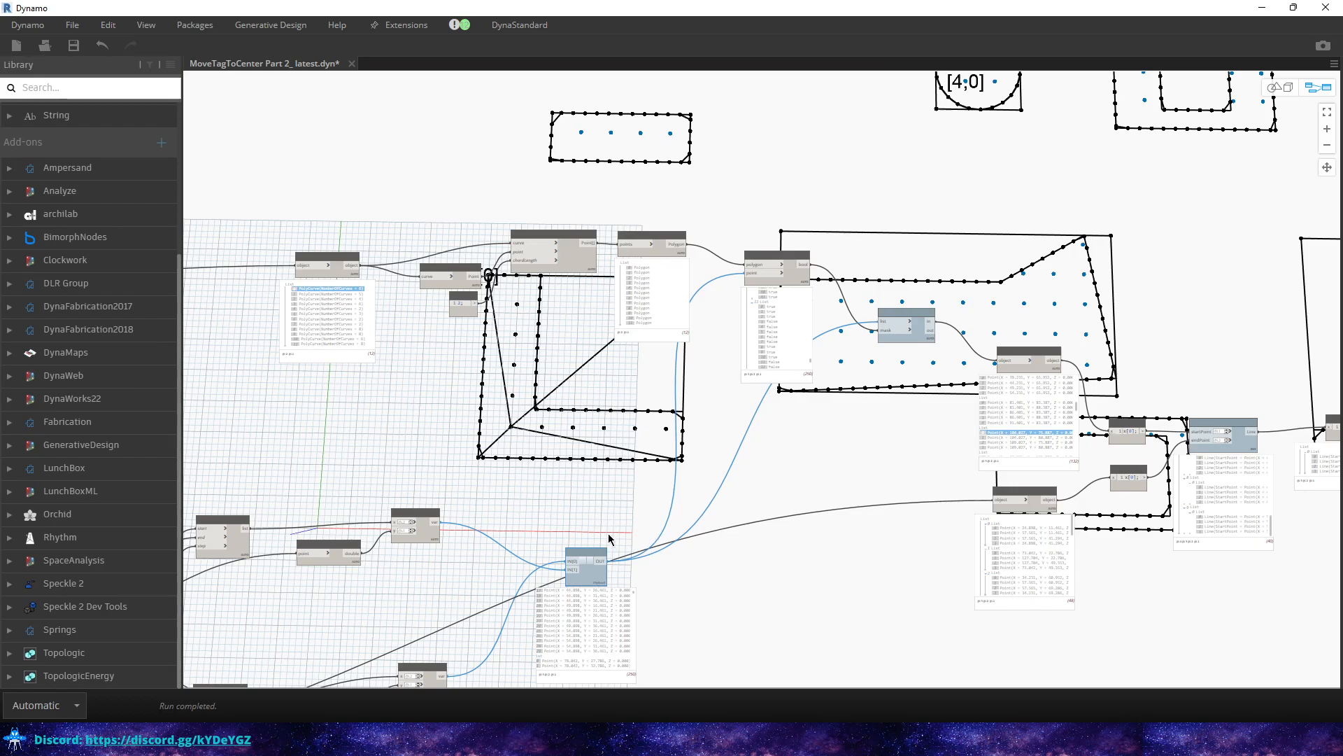
mouse_move(835, 326)
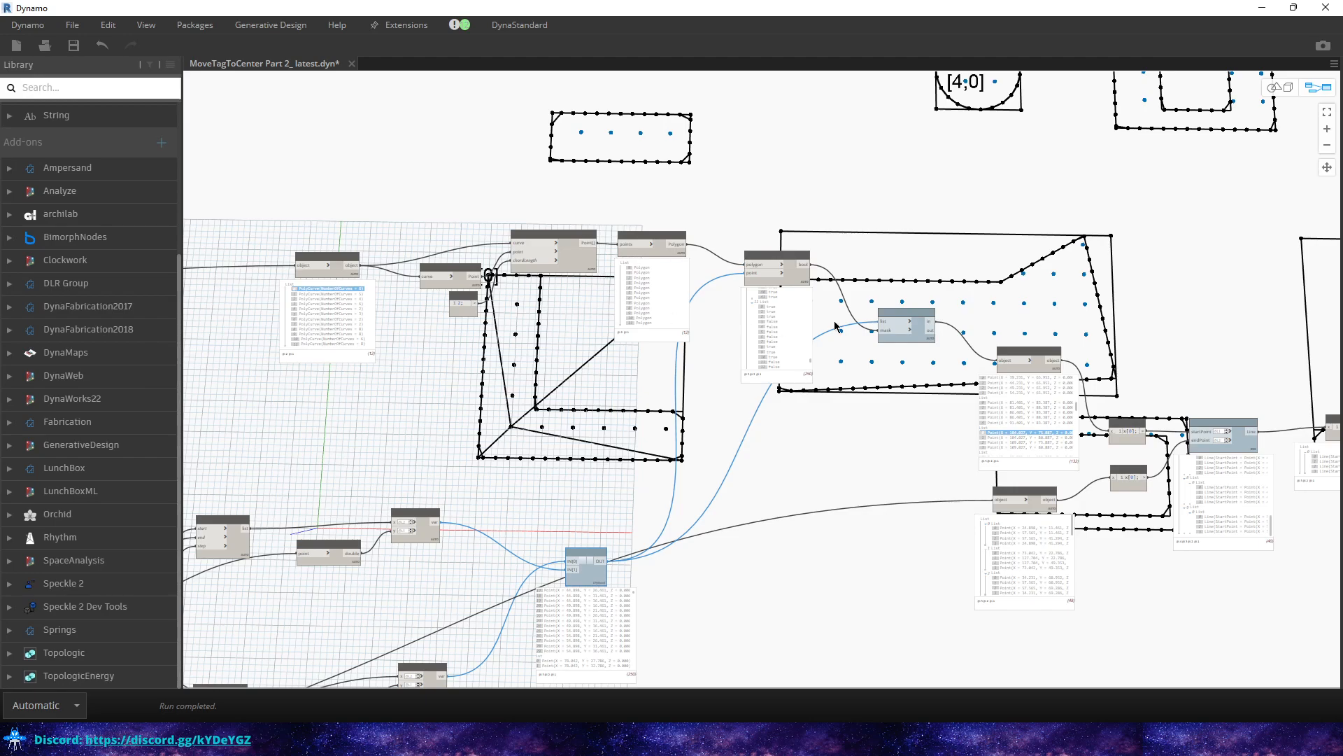
mouse_move(791, 445)
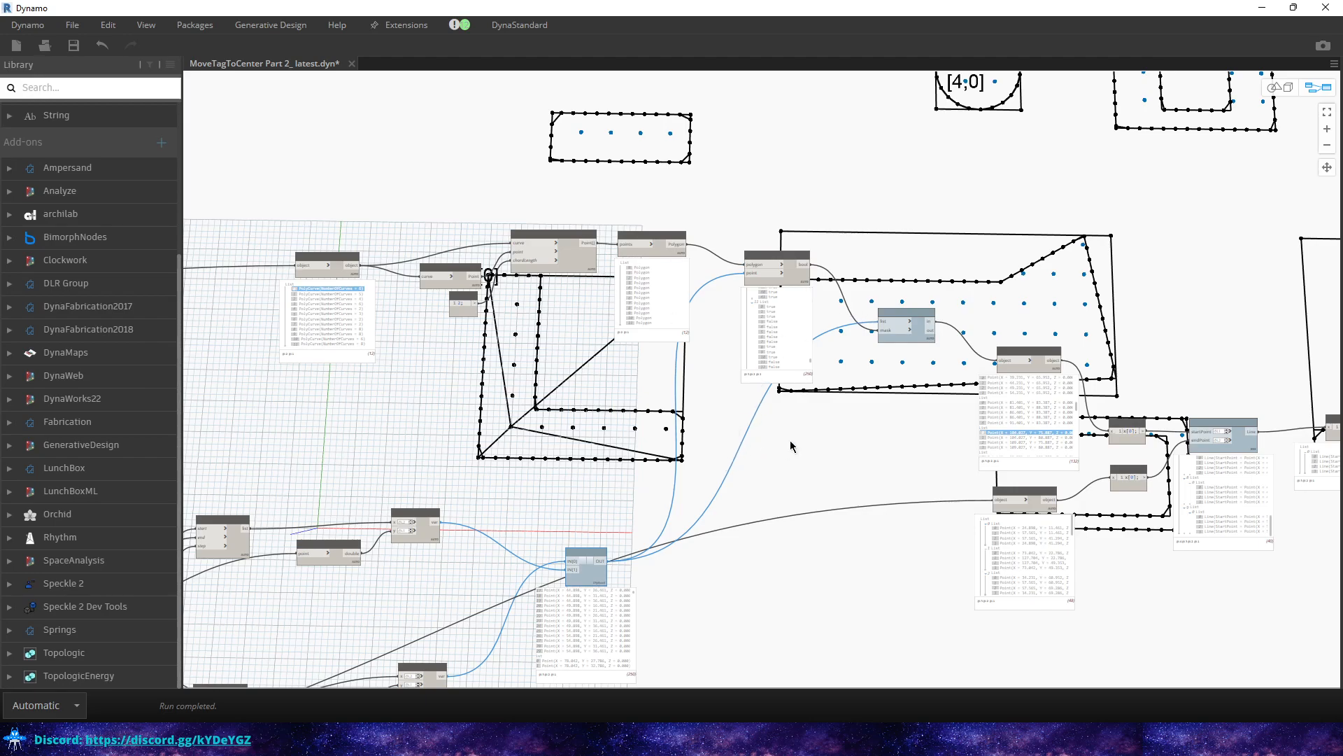
mouse_move(630, 356)
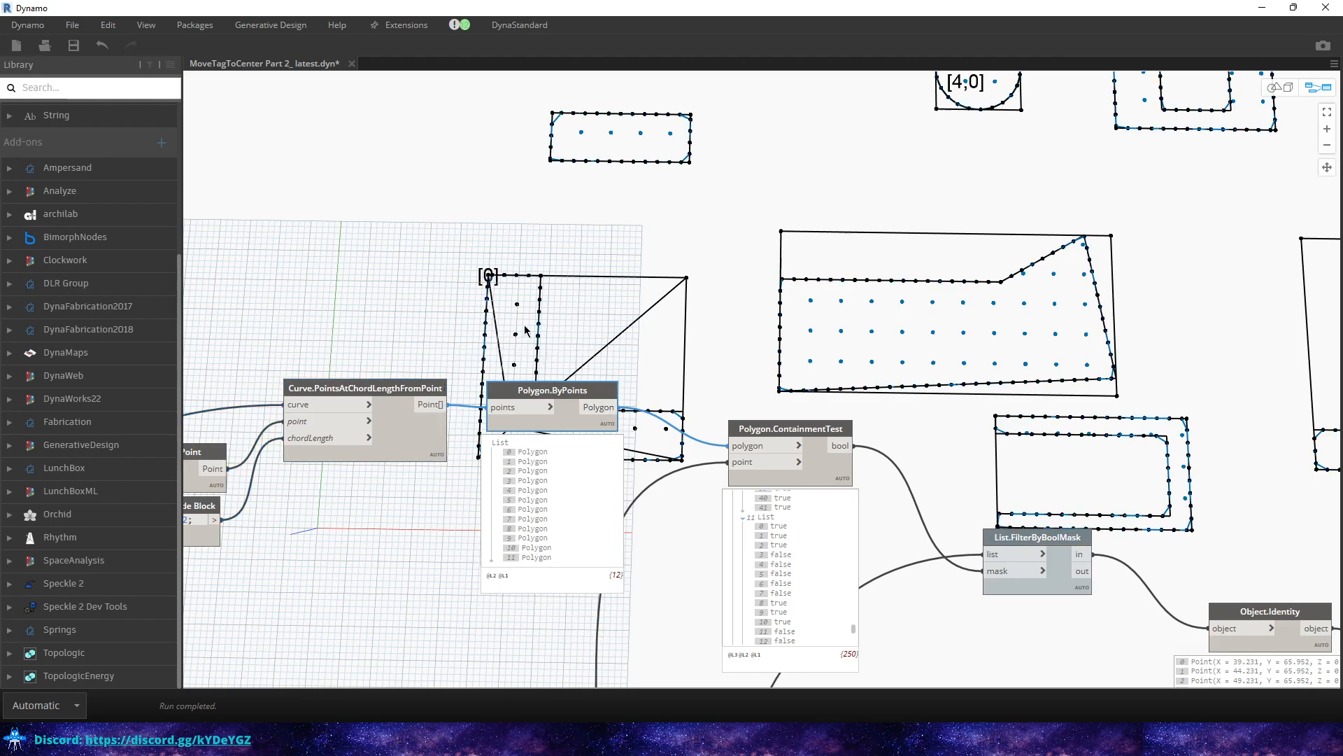
mouse_move(614, 318)
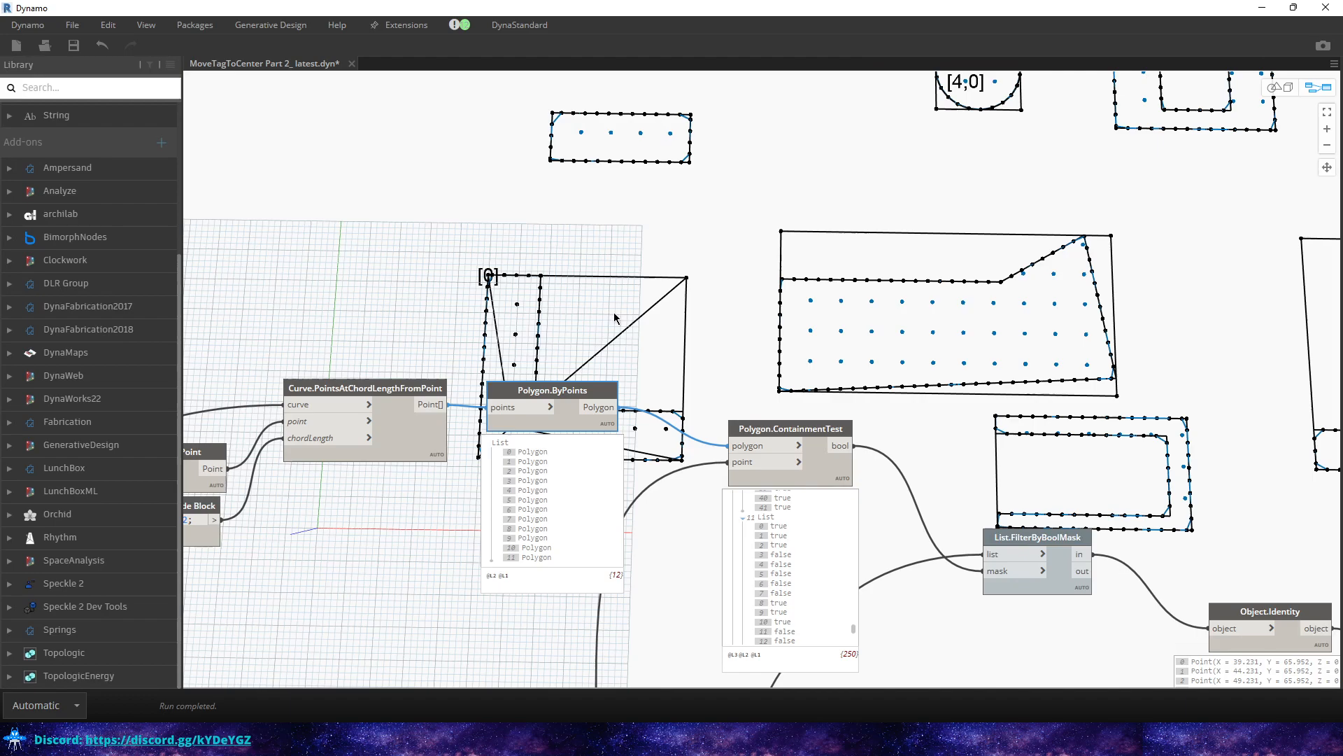
right_click(615, 319)
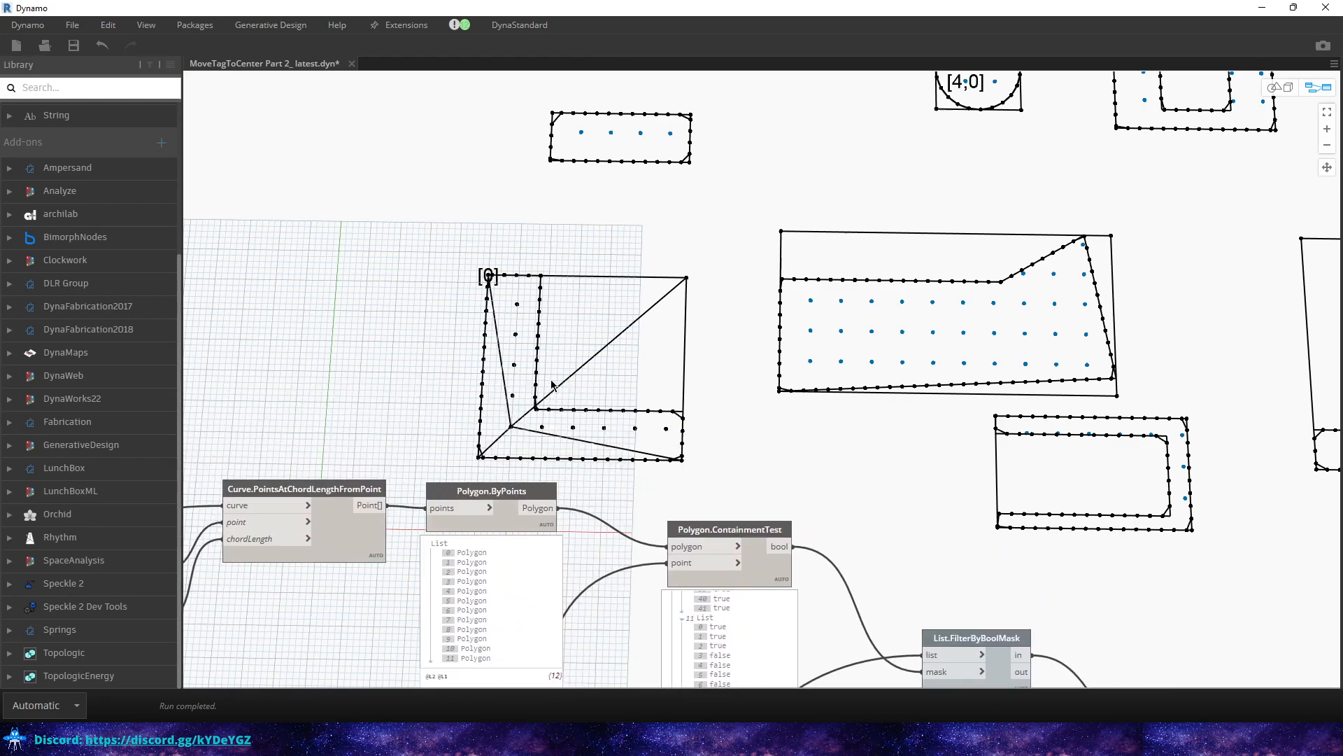
mouse_move(566, 404)
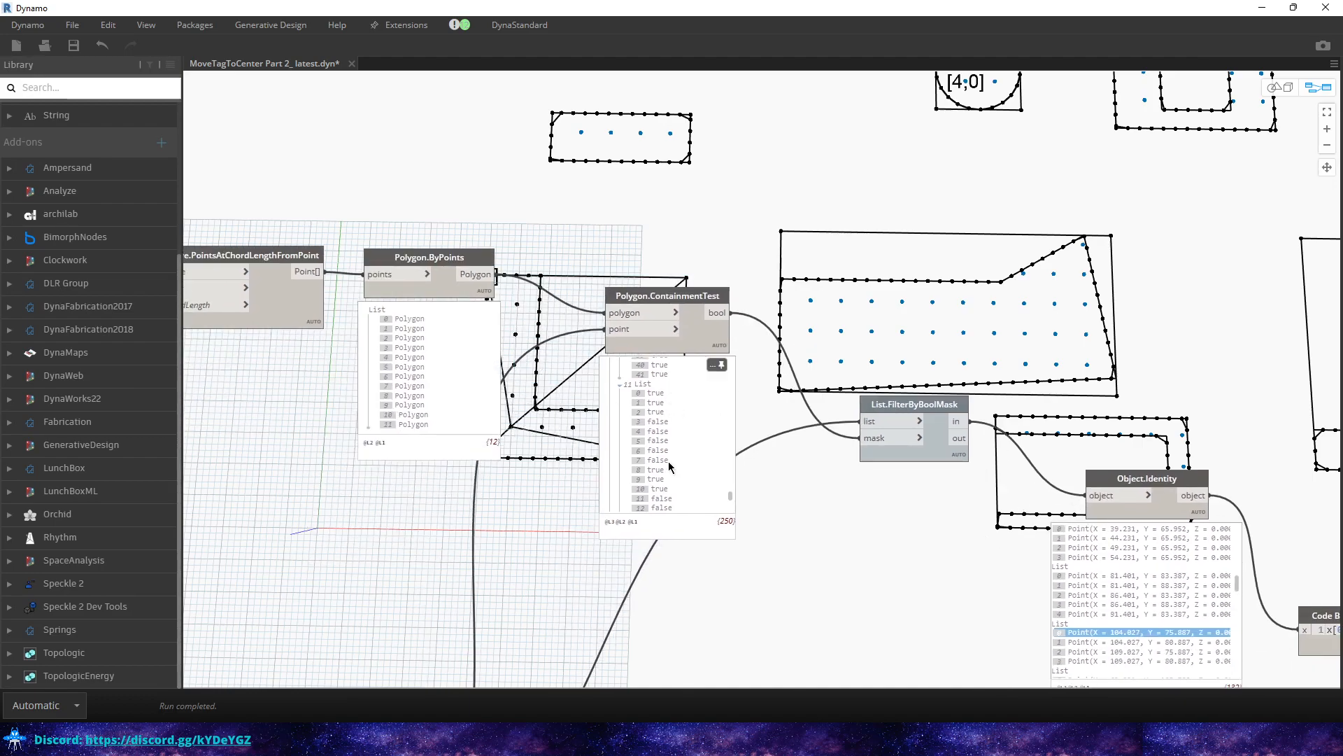
scroll("down", 3)
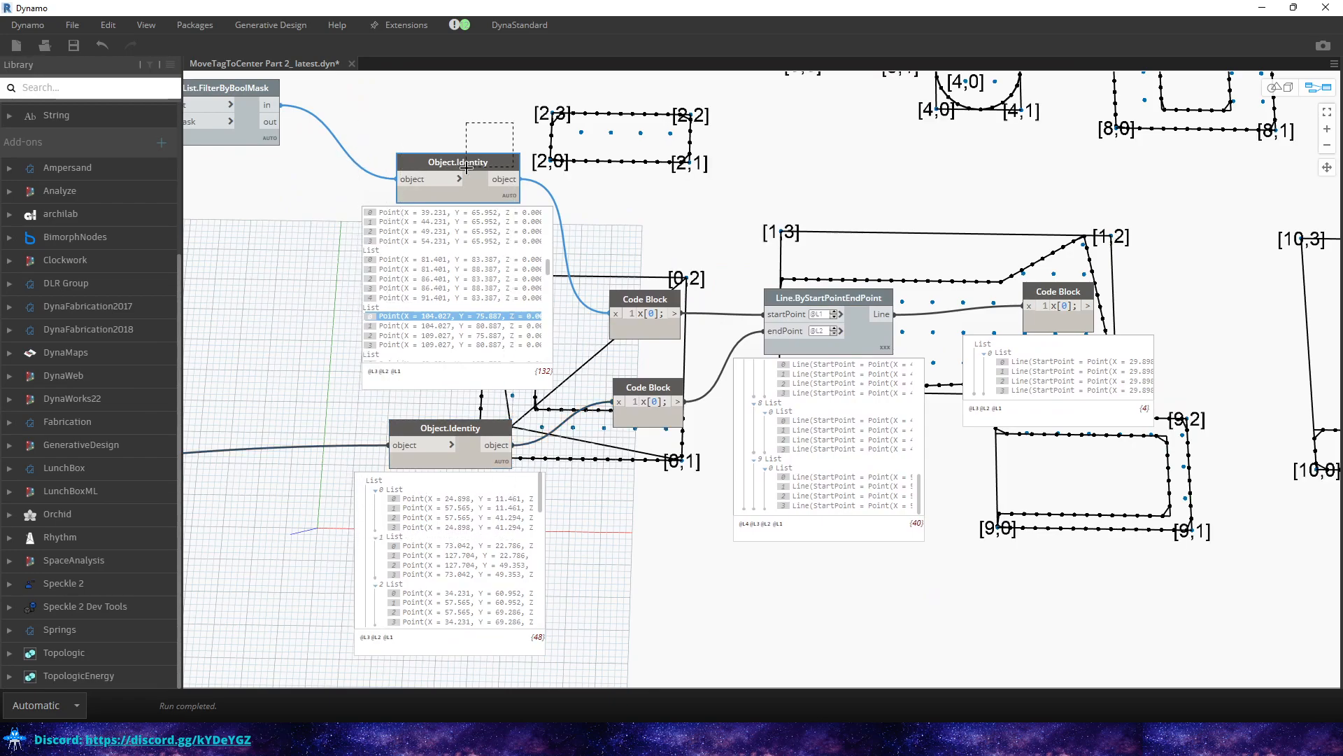
mouse_move(480, 171)
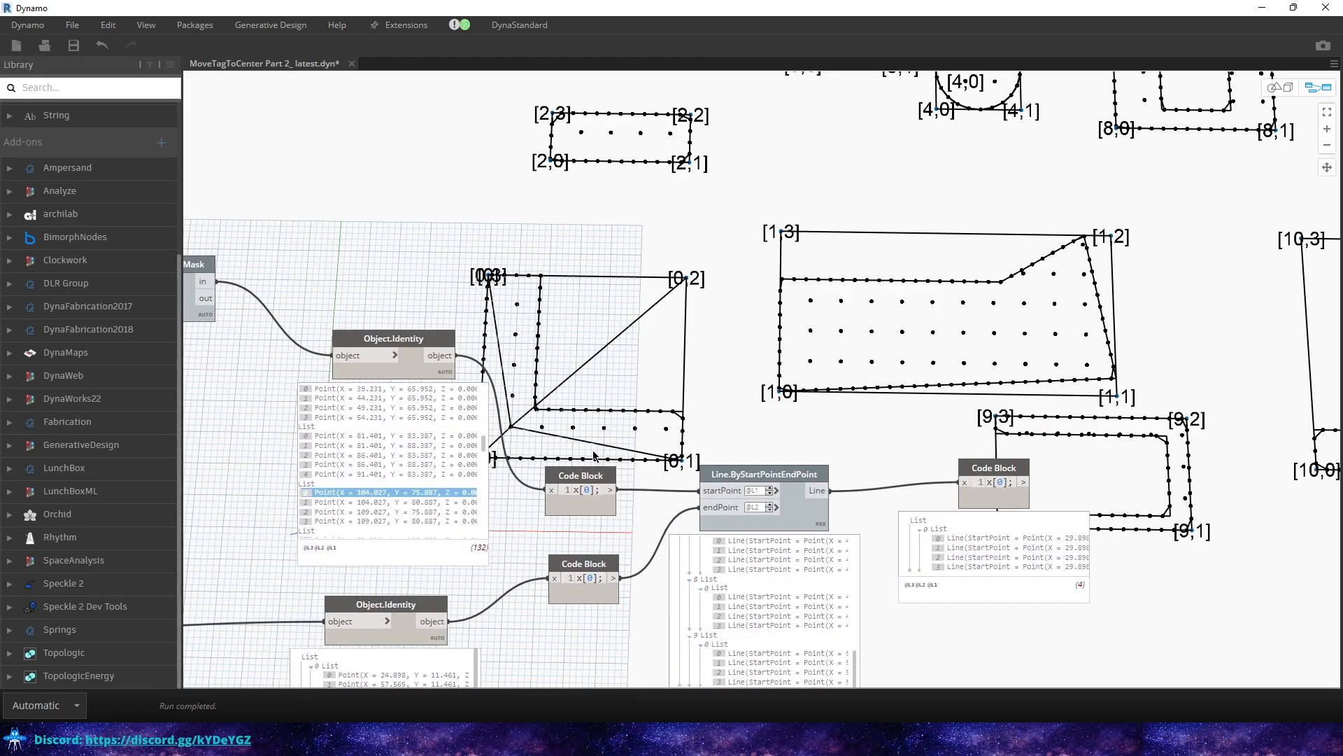
mouse_move(540, 532)
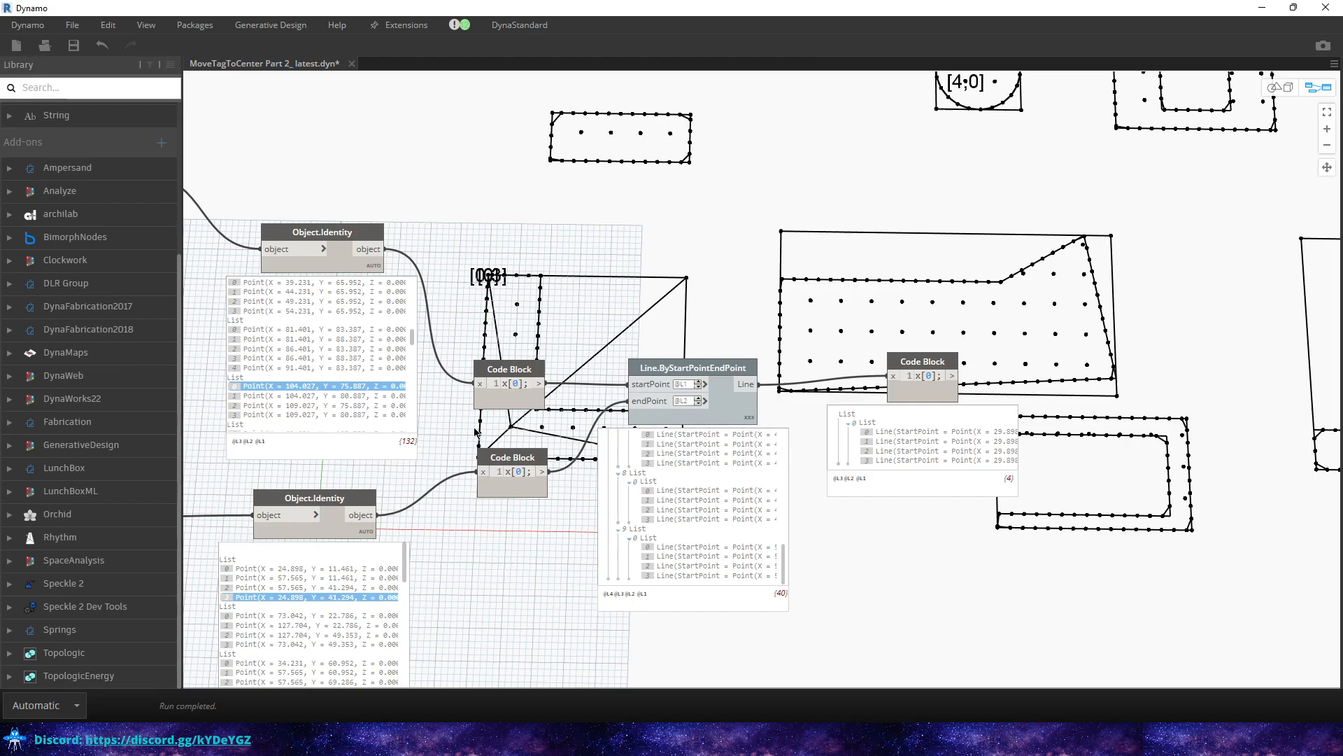
mouse_move(448, 525)
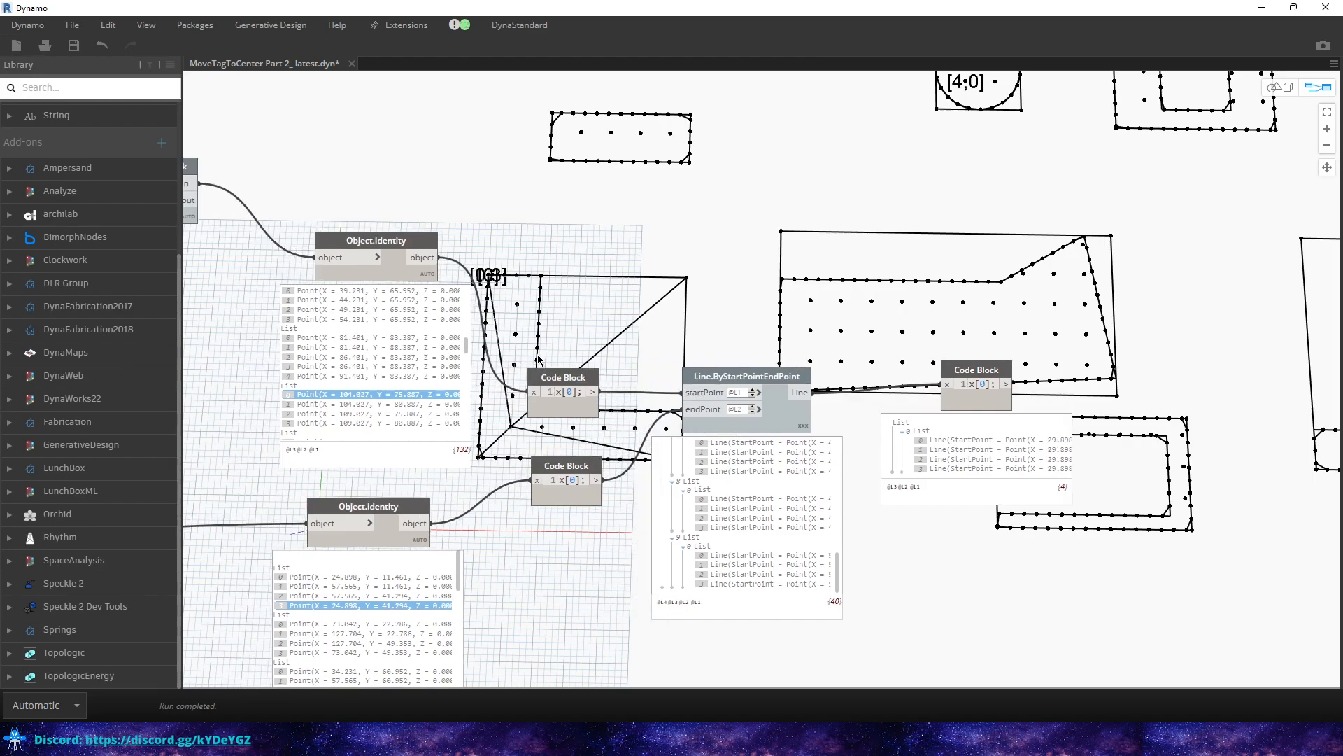
mouse_move(432, 266)
type("get")
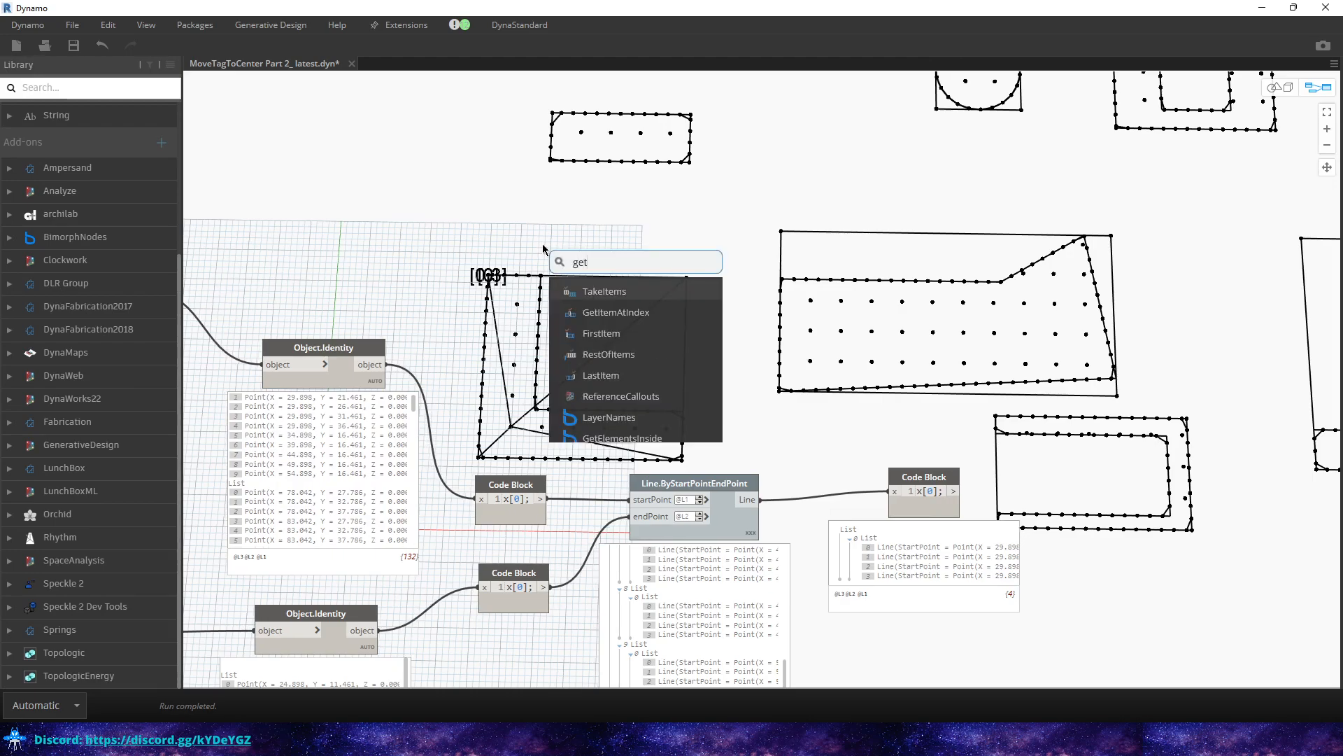
- Place a List.GetItemAtIndex node fed by Object.Identity's grouped room point lists
left_click(616, 312)
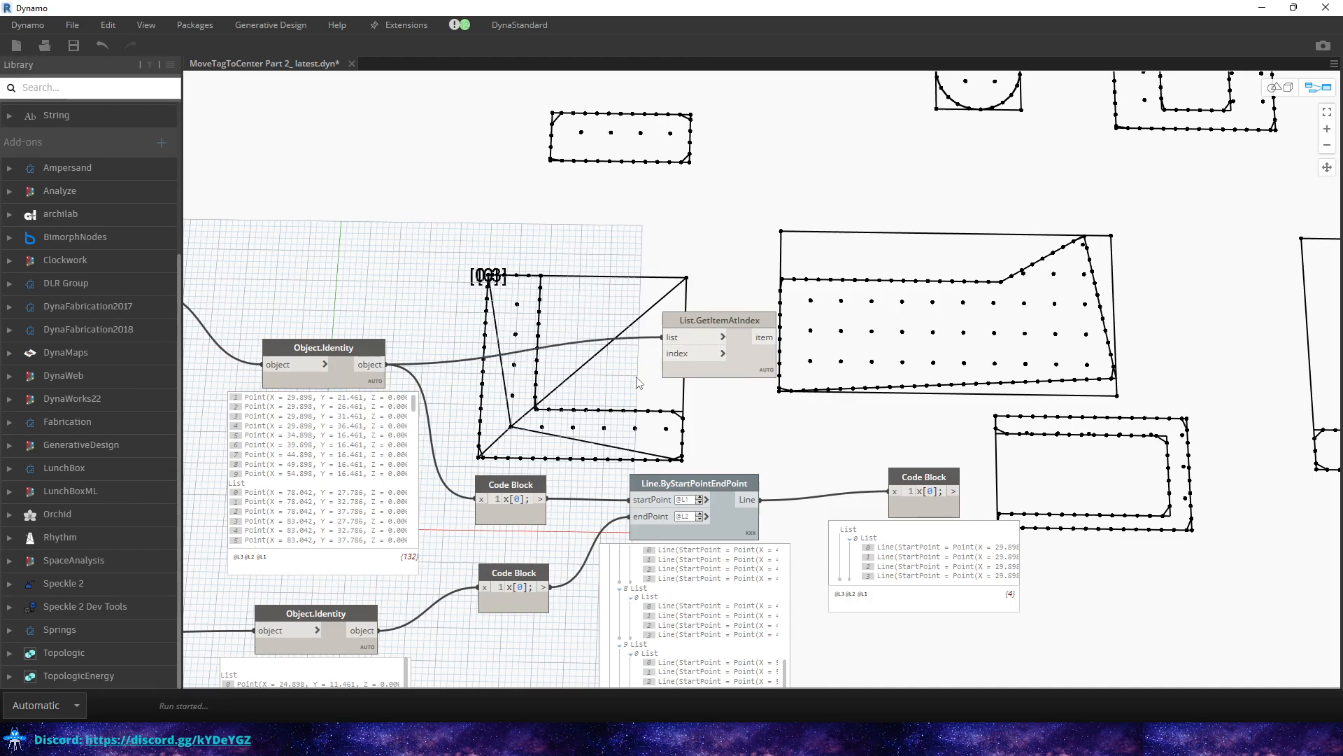
double_click(578, 402)
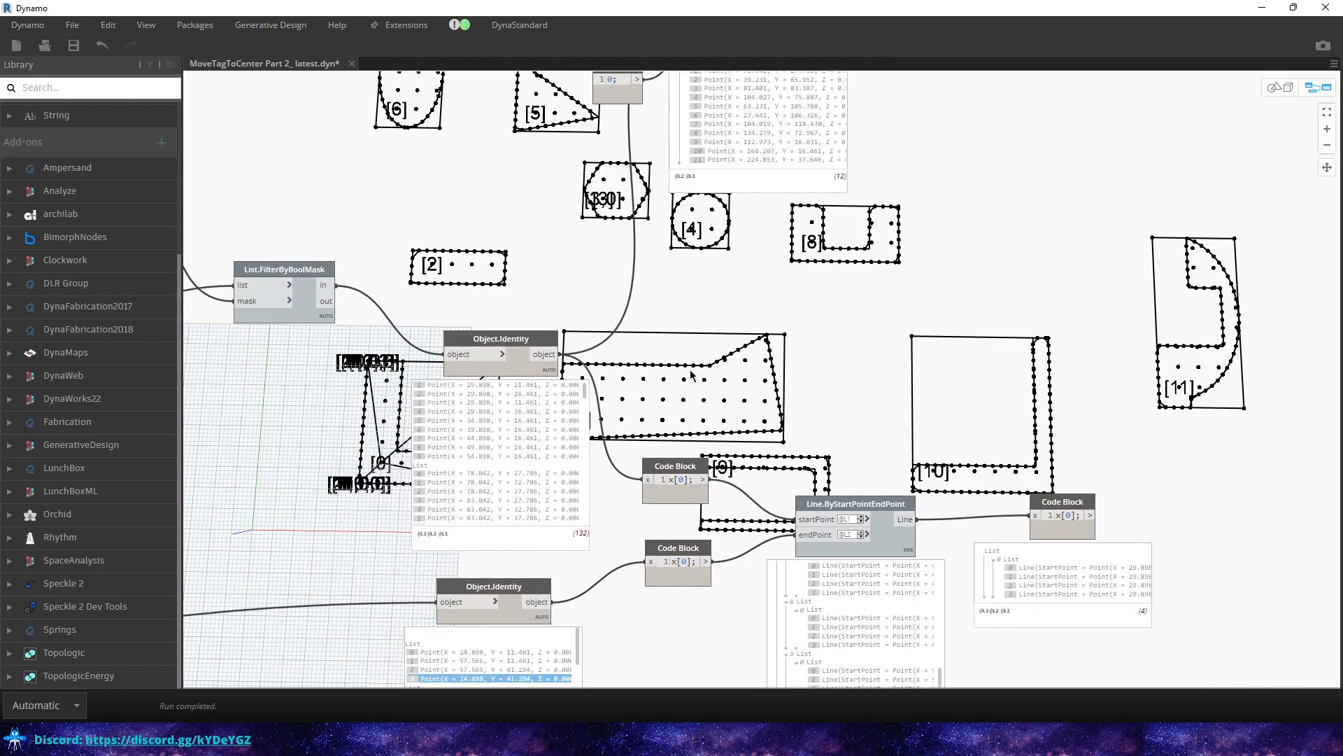
mouse_move(501, 339)
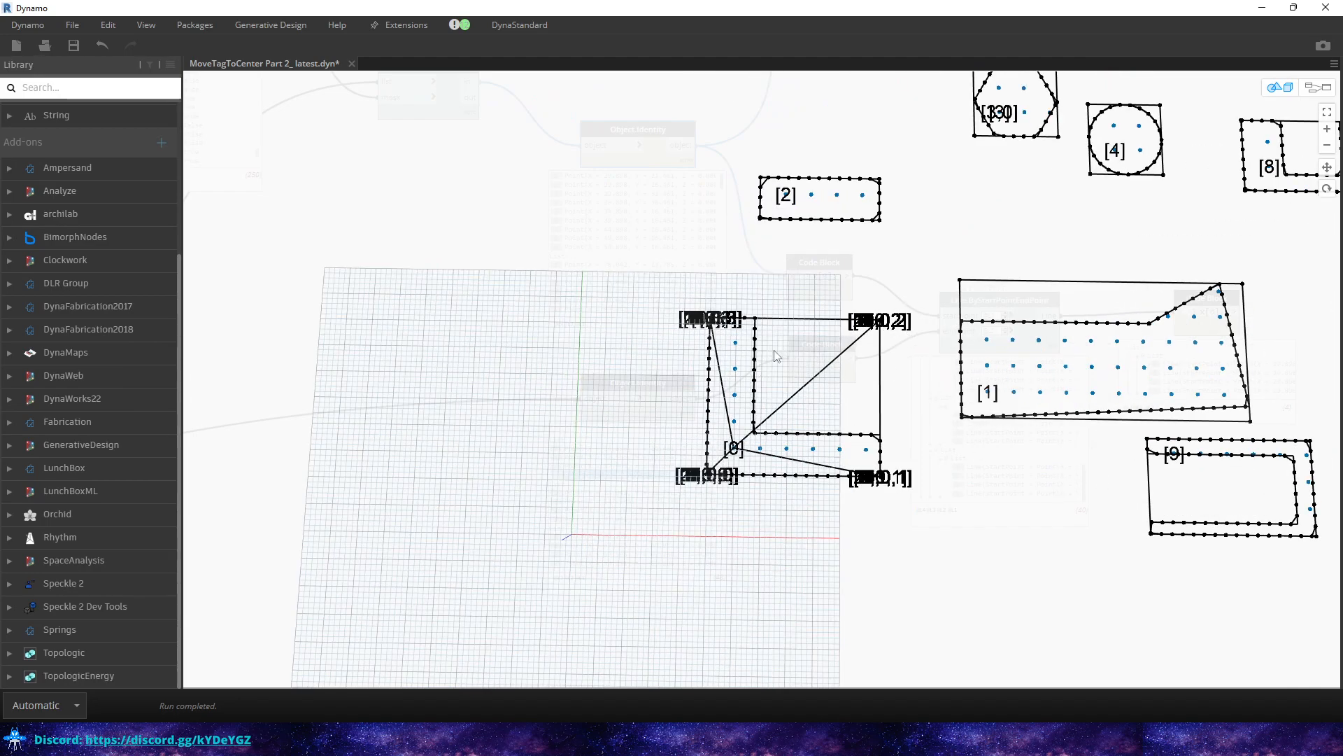
mouse_move(760, 444)
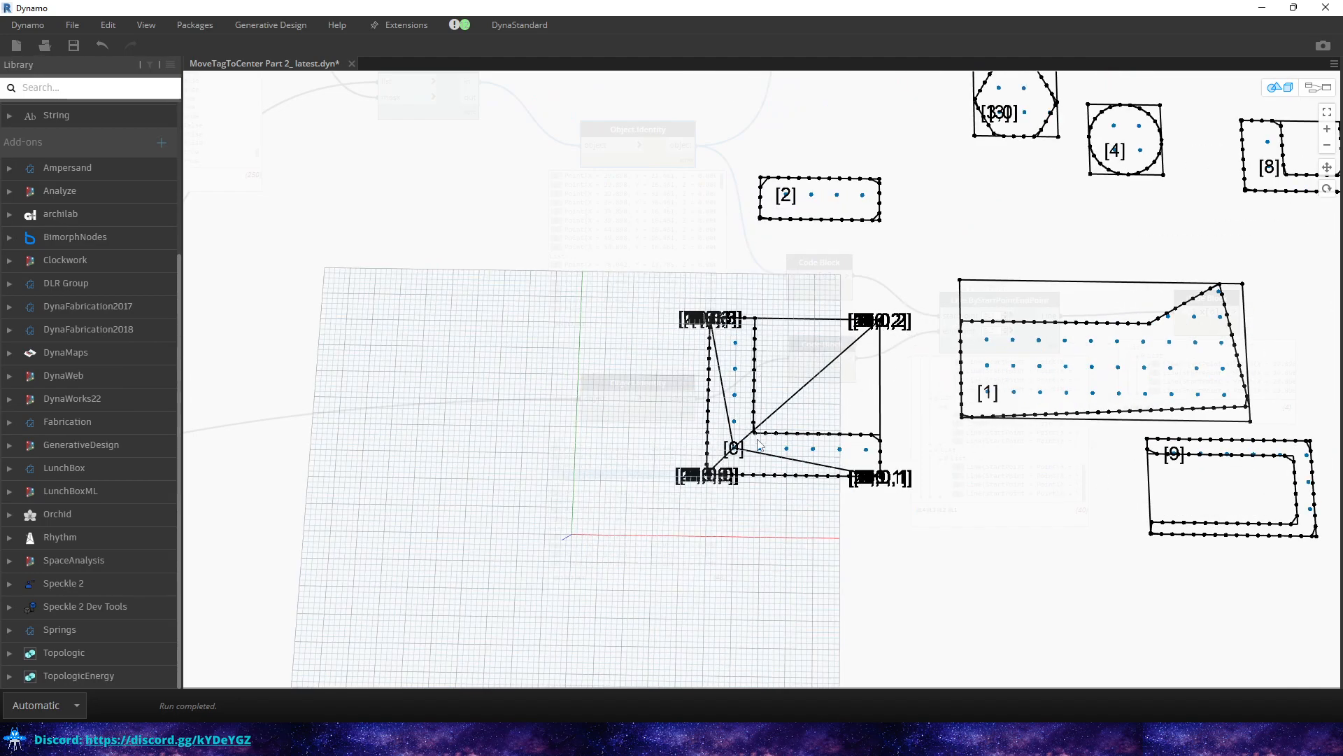
mouse_move(721, 337)
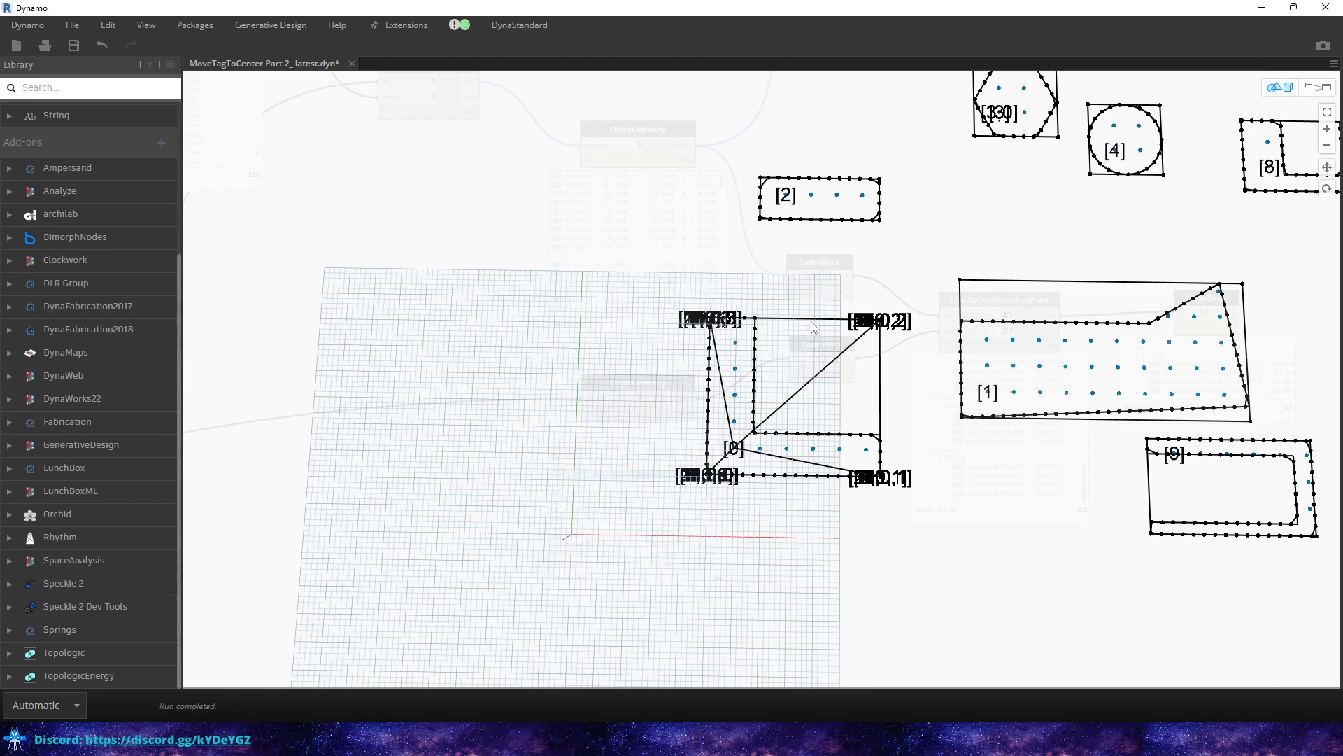
mouse_move(787, 391)
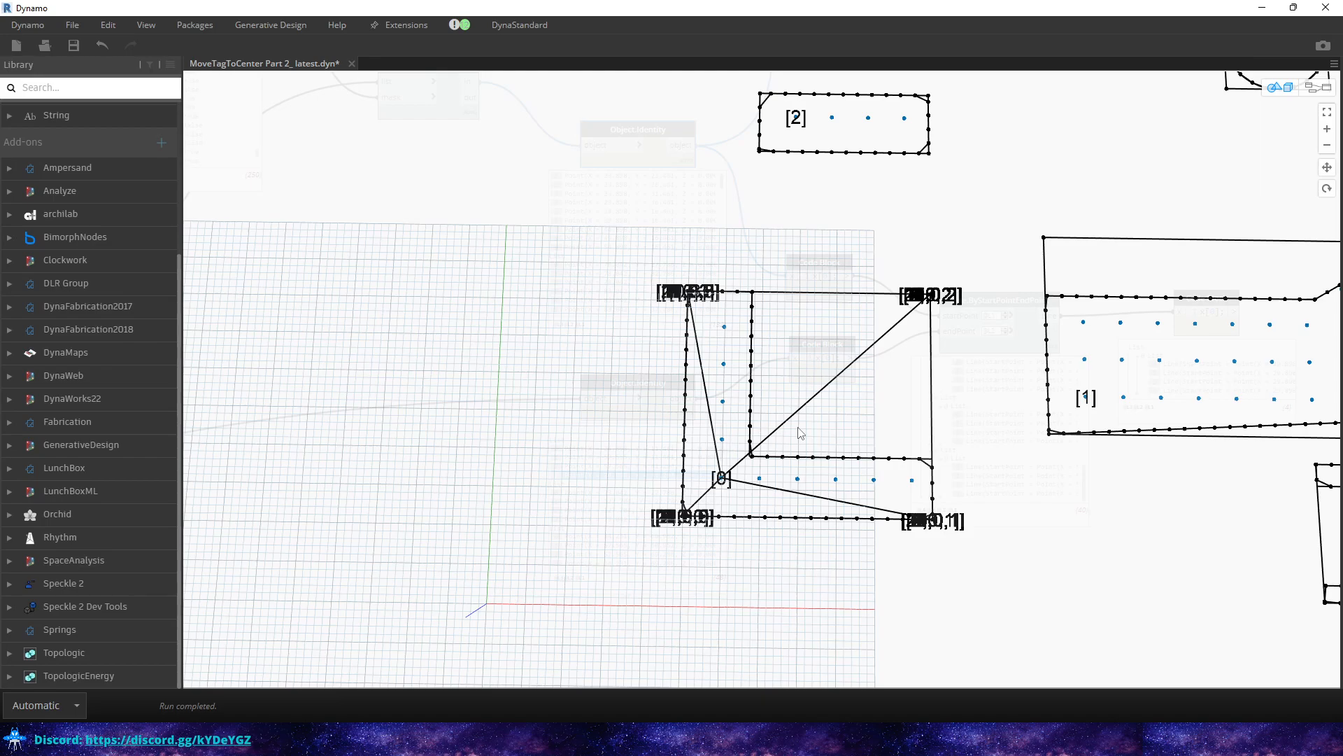
mouse_move(722, 428)
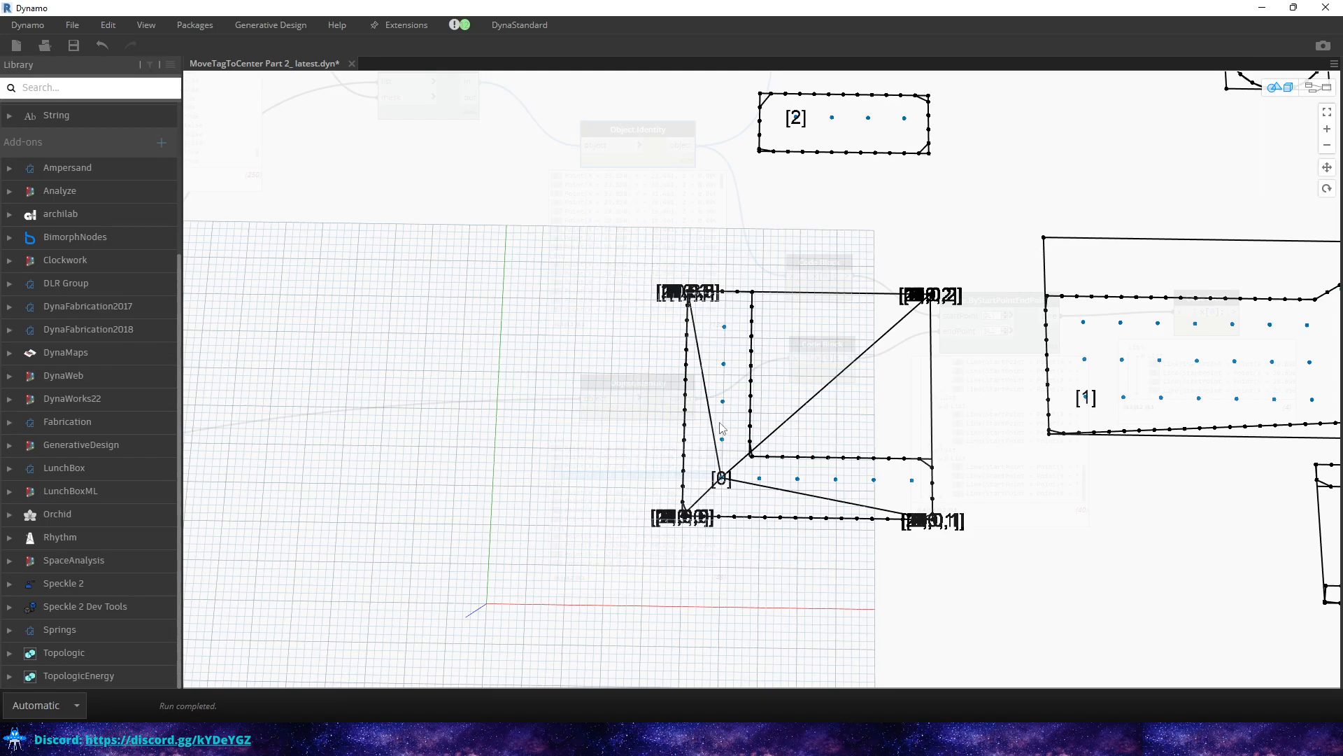
mouse_move(794, 485)
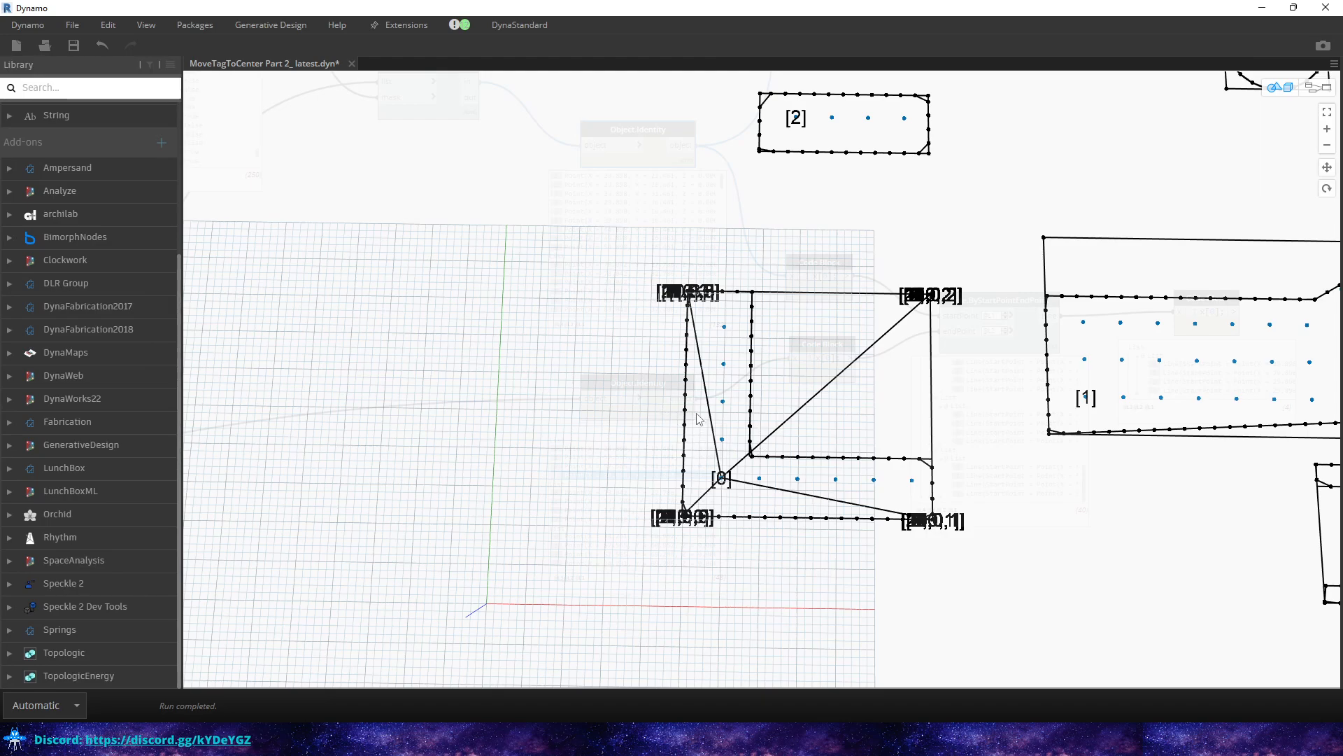
mouse_move(839, 495)
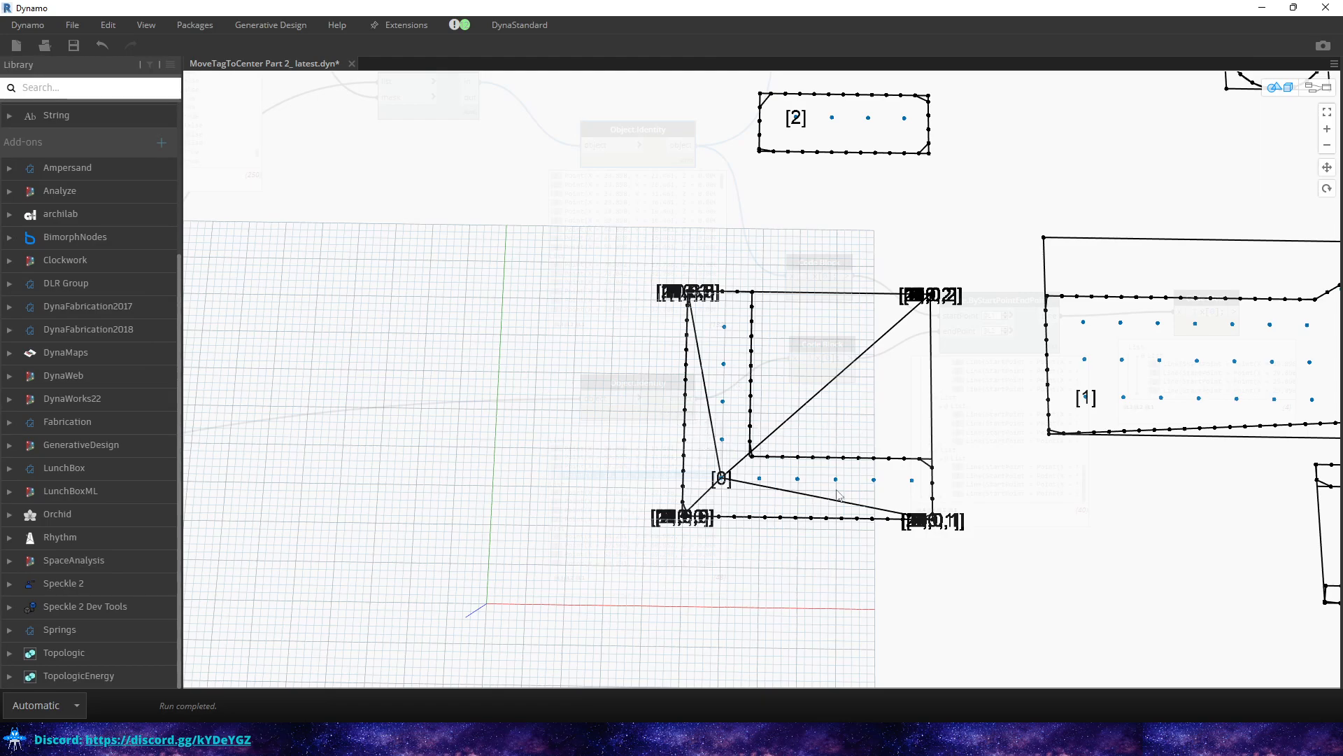
mouse_move(775, 513)
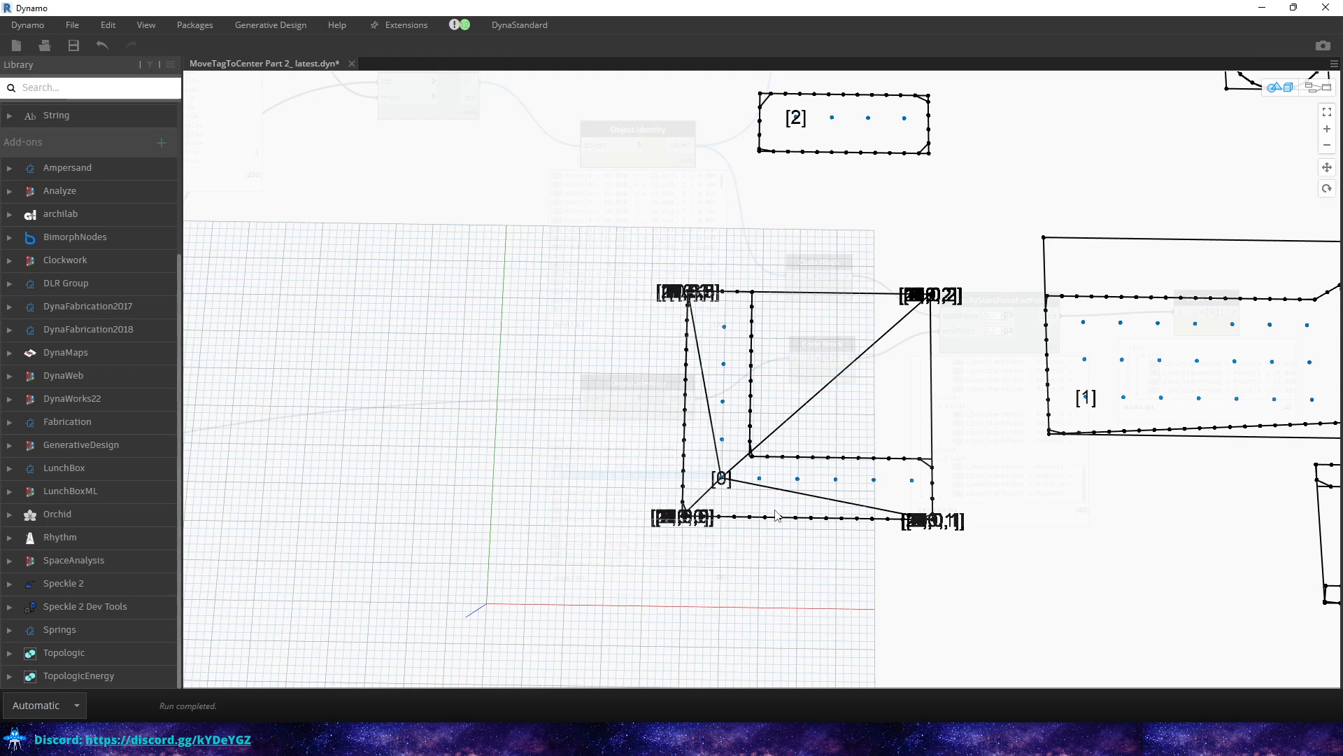
mouse_move(722, 315)
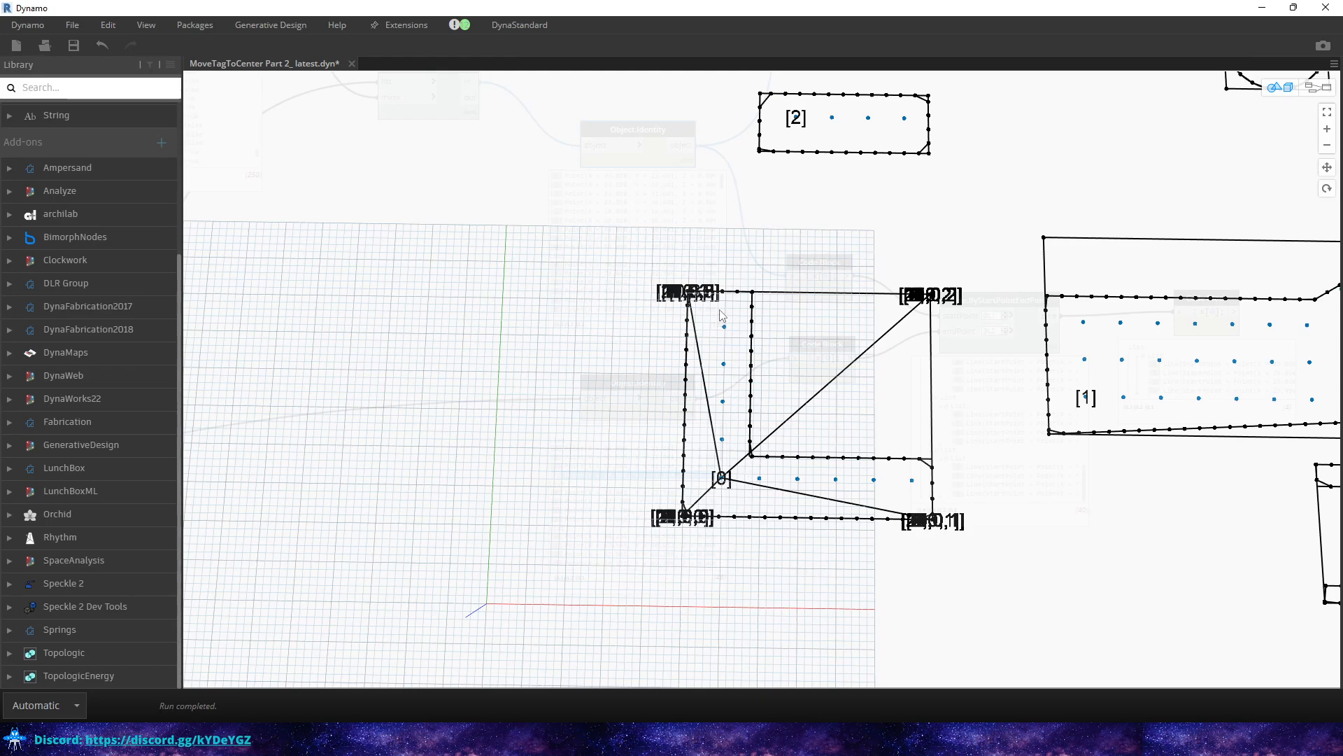
mouse_move(762, 452)
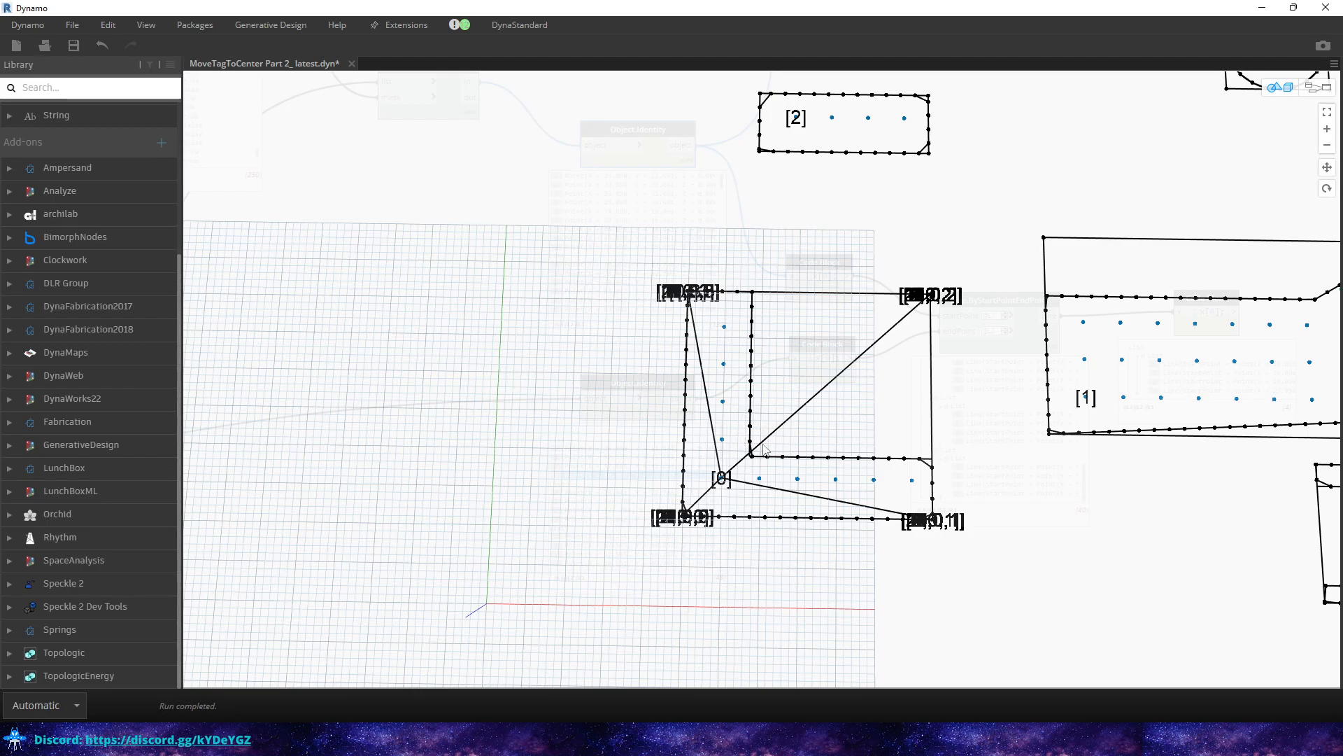
mouse_move(701, 421)
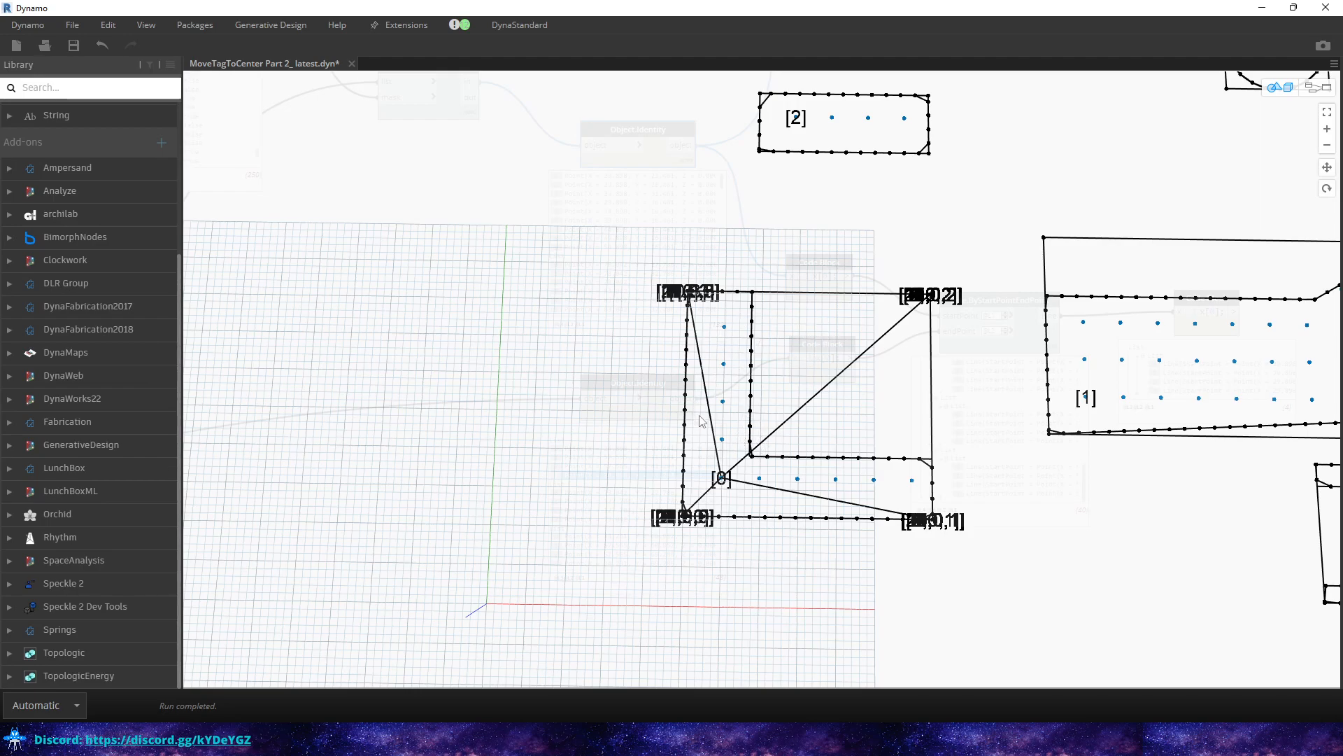
mouse_move(690, 439)
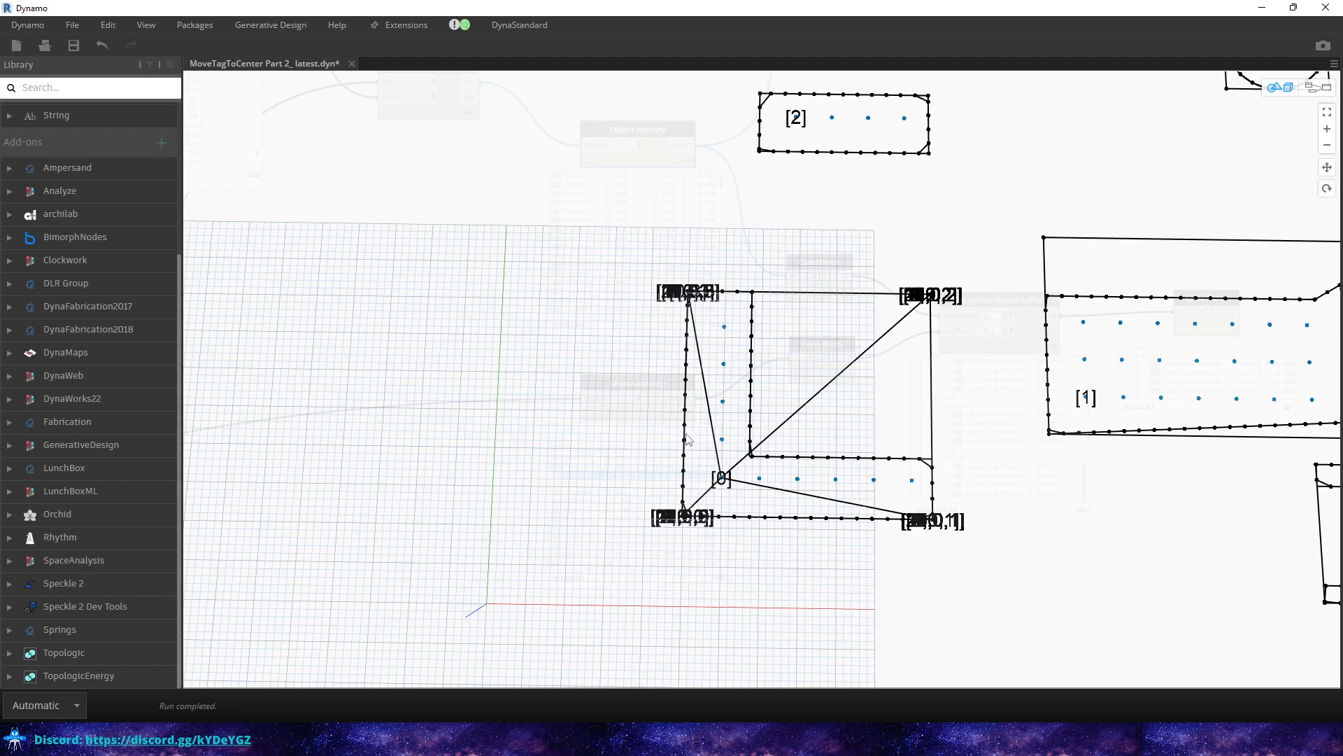
mouse_move(827, 491)
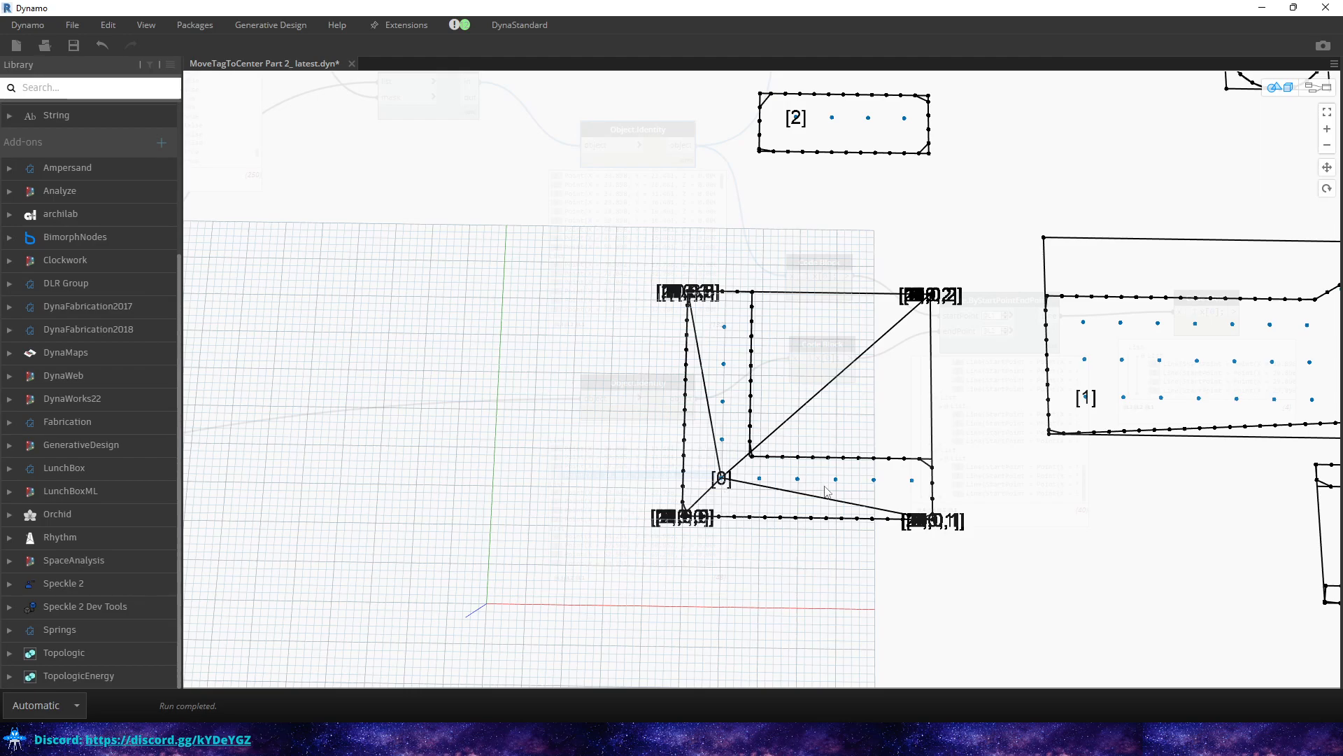
mouse_move(722, 399)
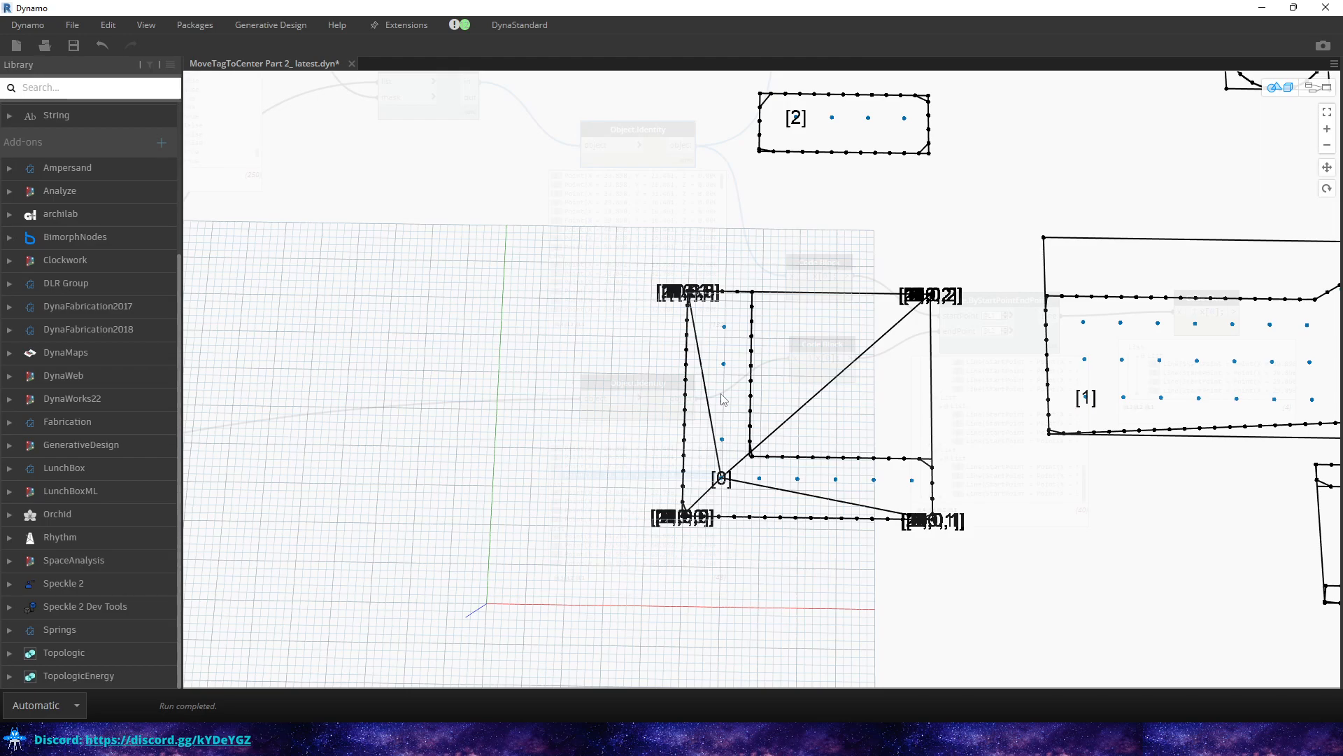
mouse_move(735, 338)
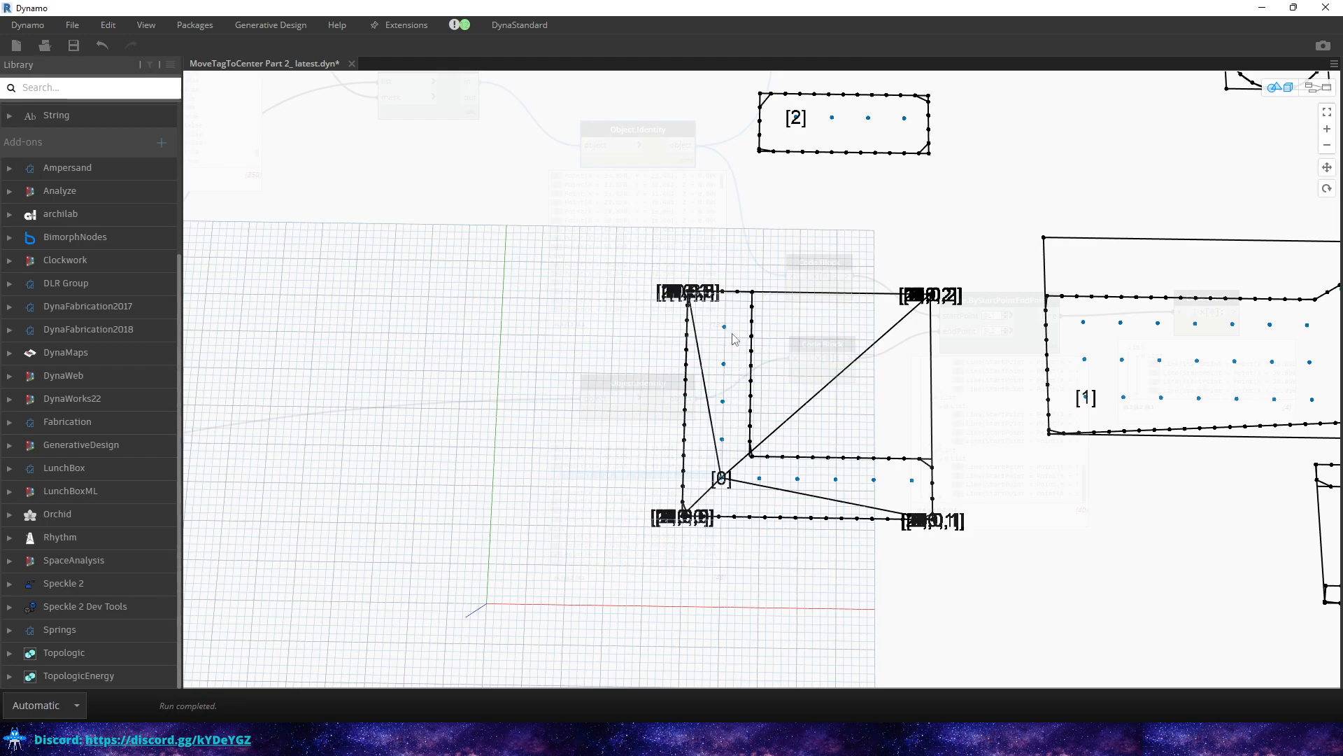
mouse_move(715, 396)
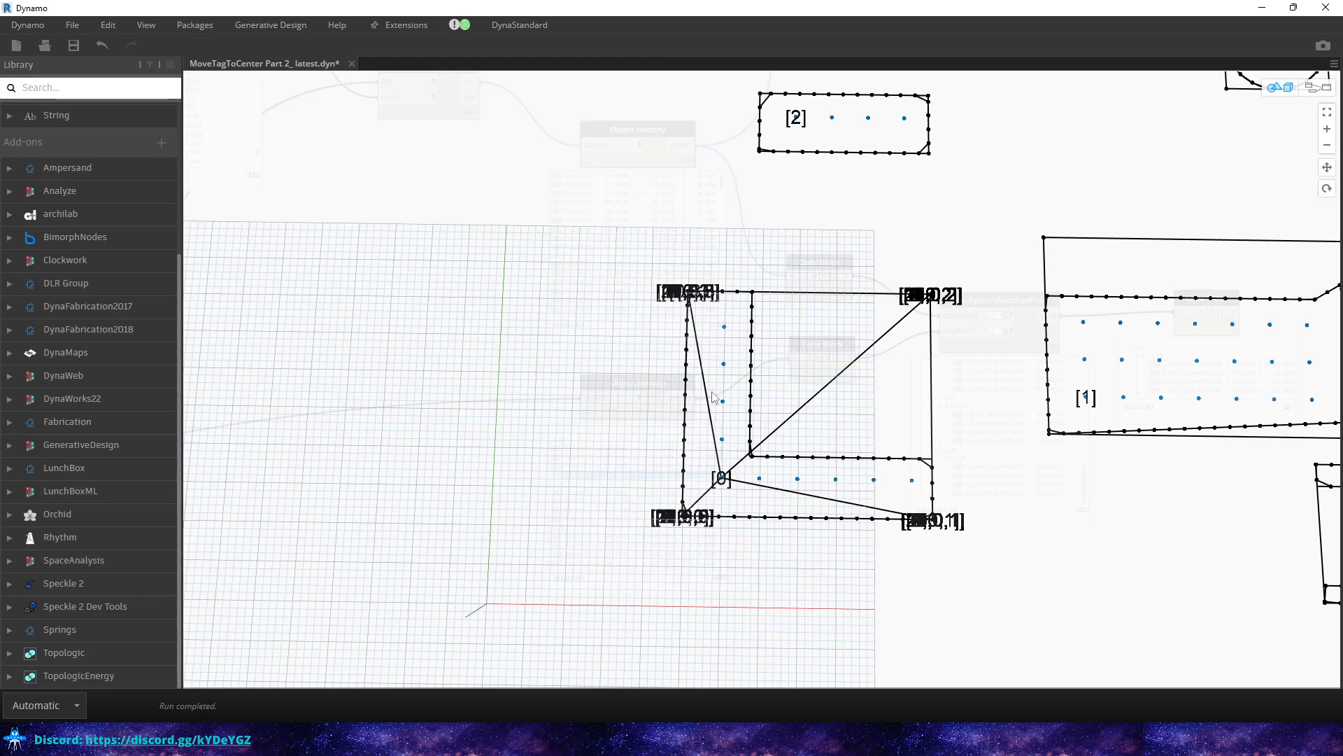
mouse_move(708, 381)
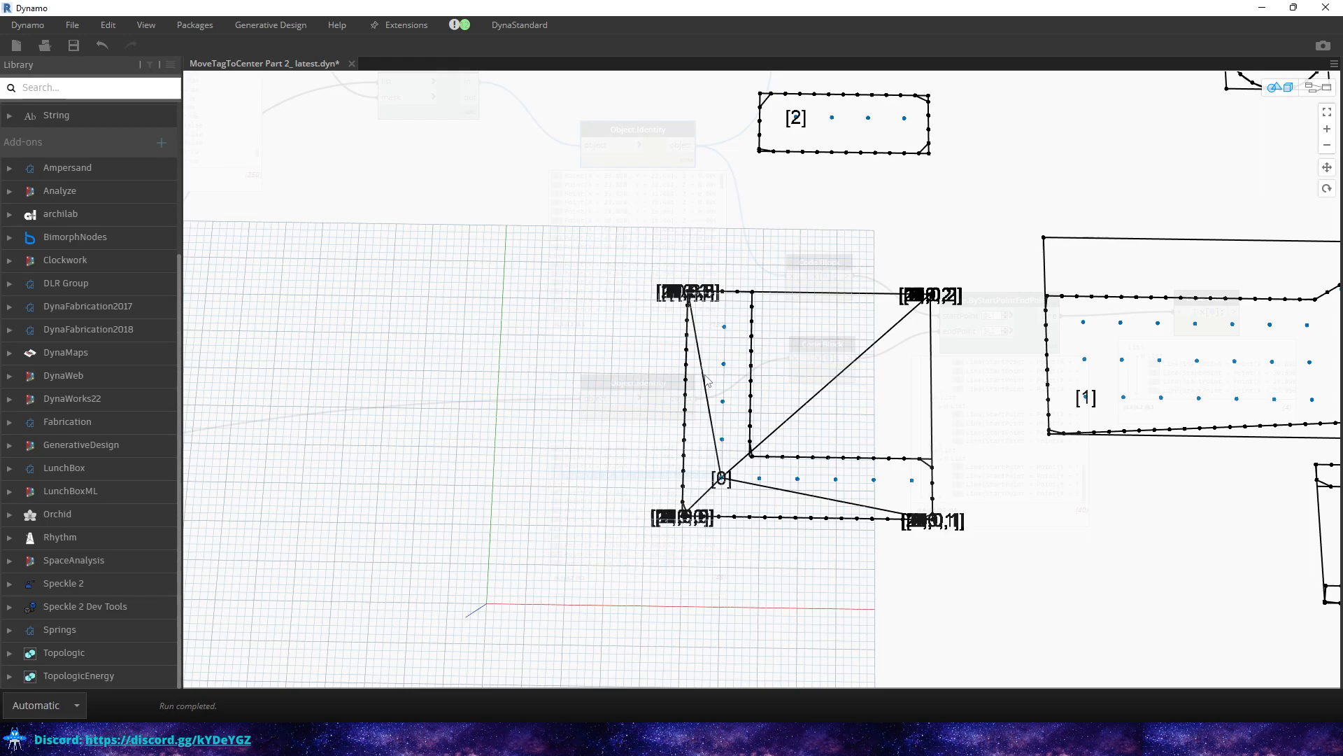
mouse_move(727, 421)
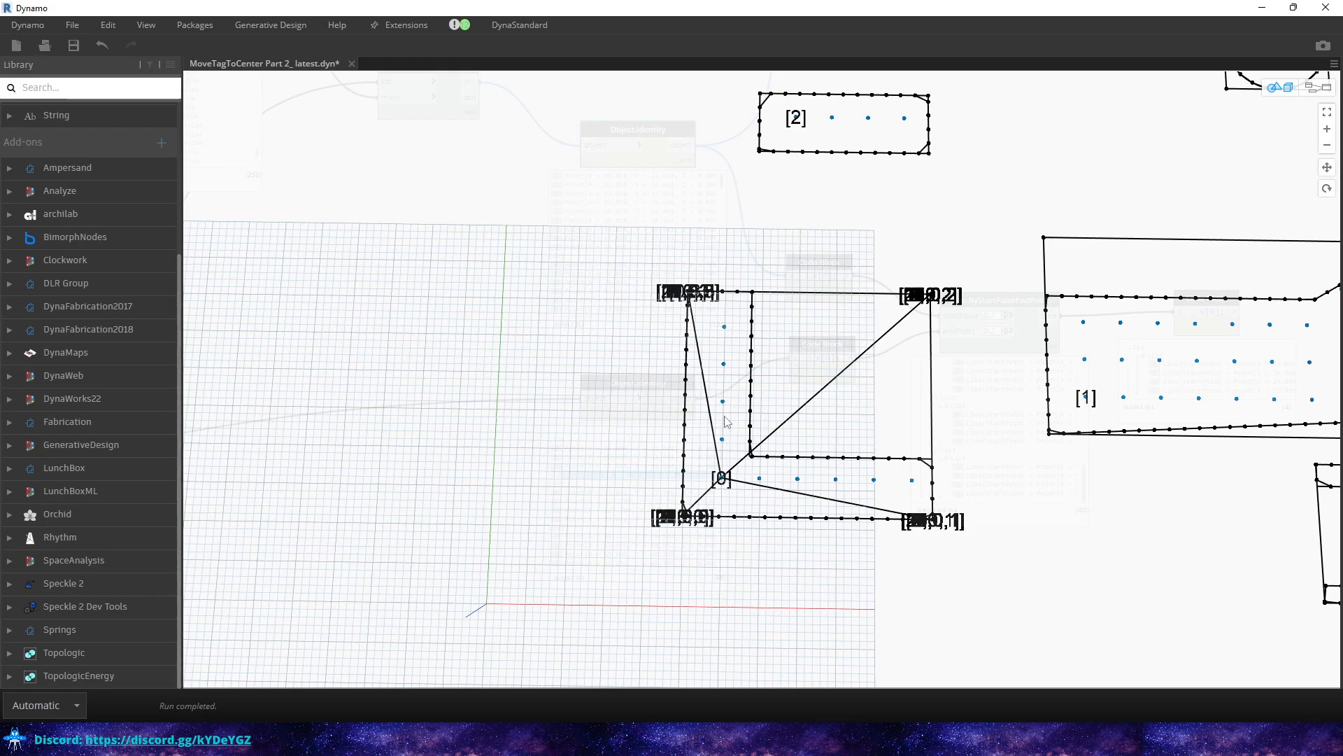
mouse_move(765, 508)
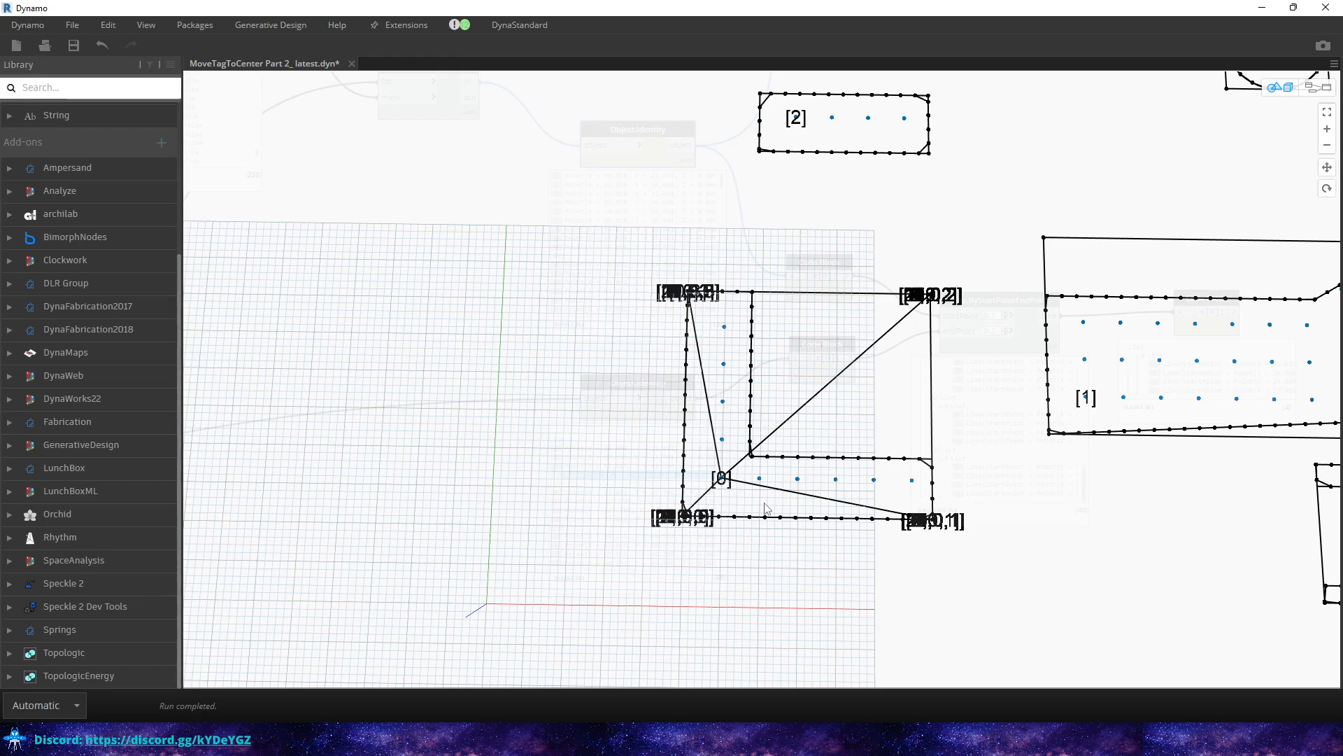
mouse_move(753, 515)
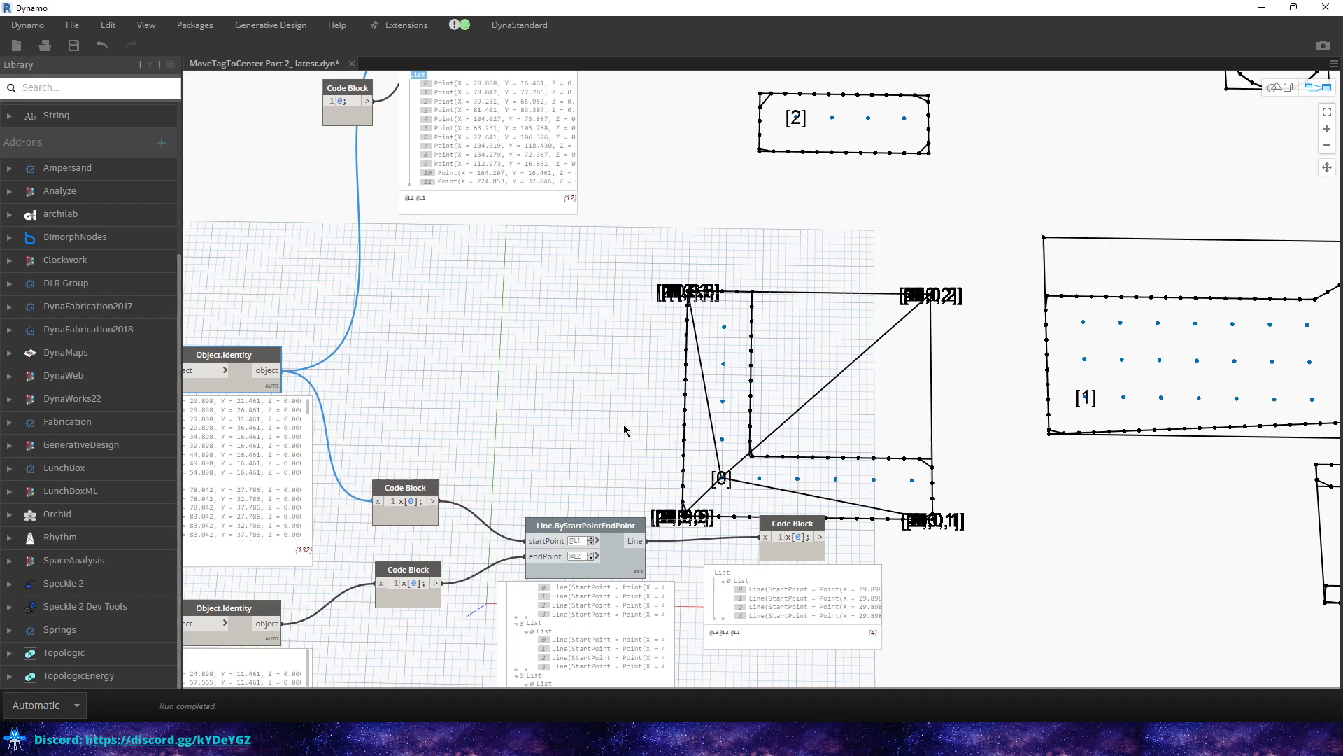
mouse_move(1137, 390)
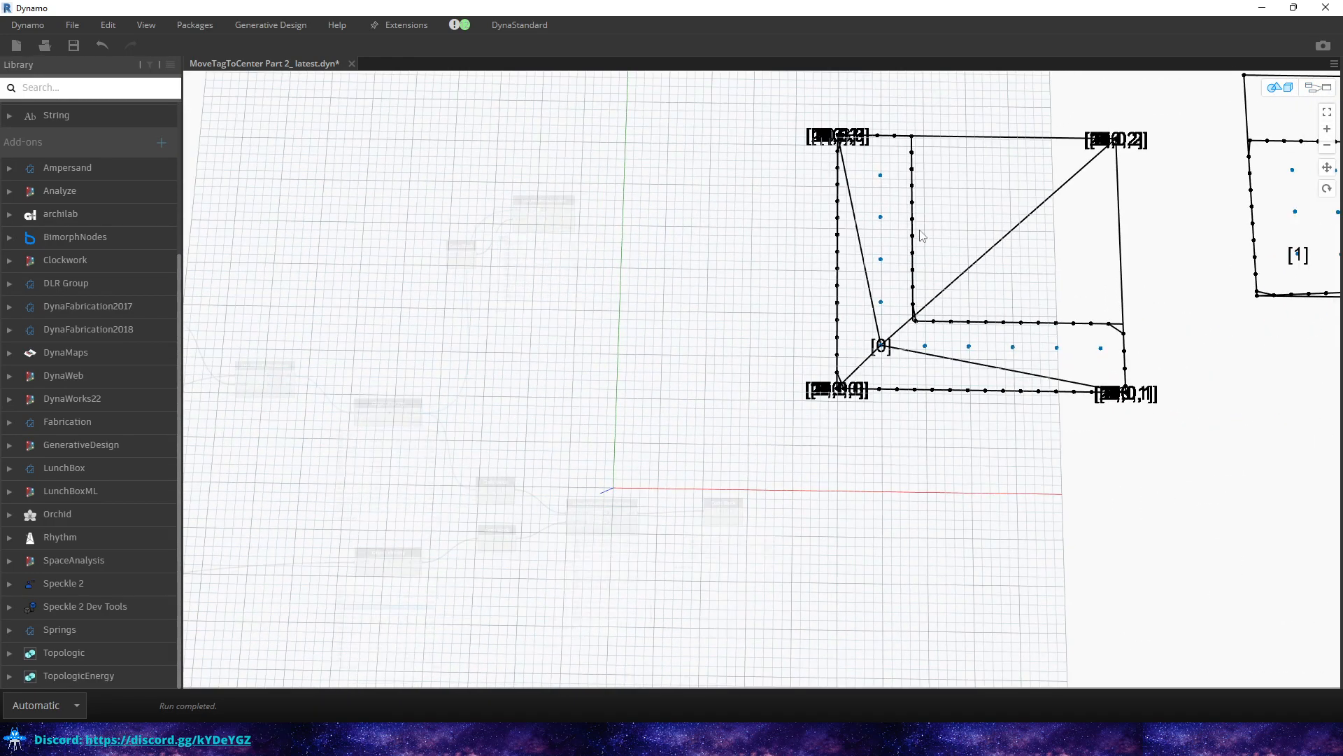
mouse_move(963, 299)
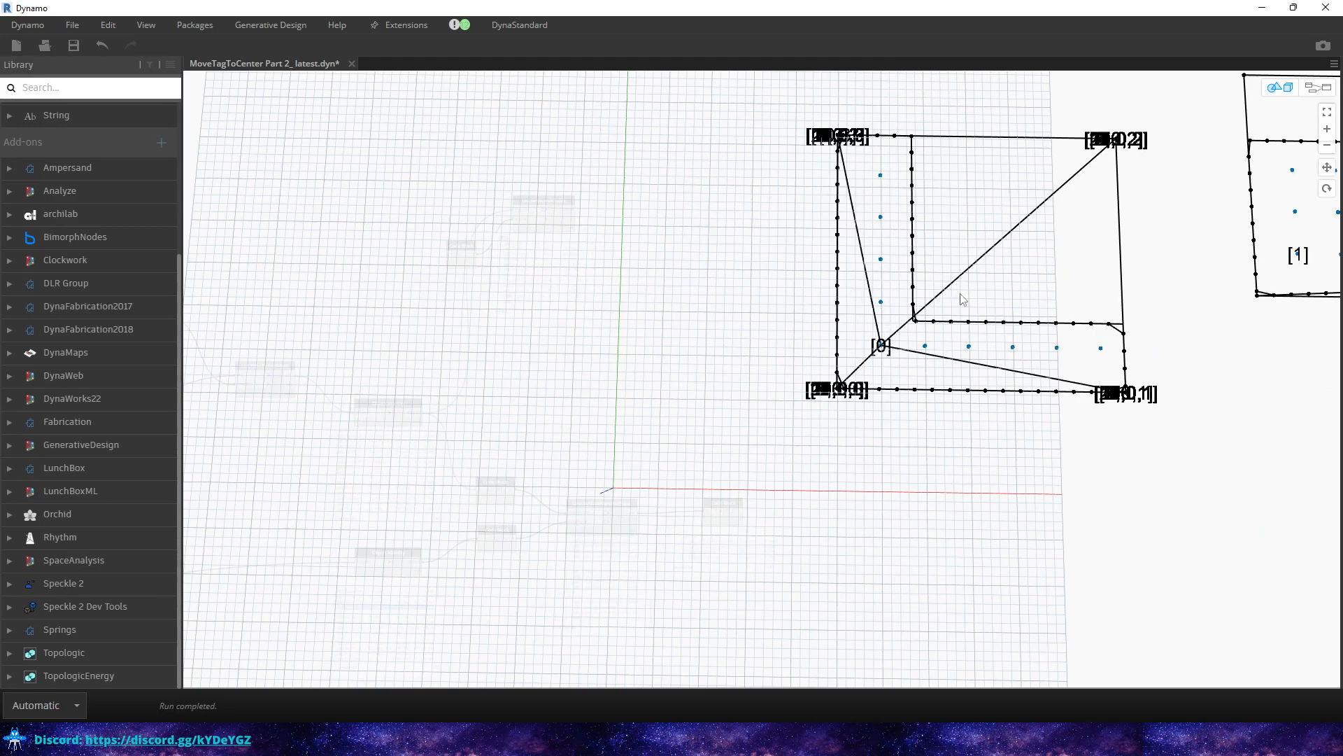
mouse_move(932, 226)
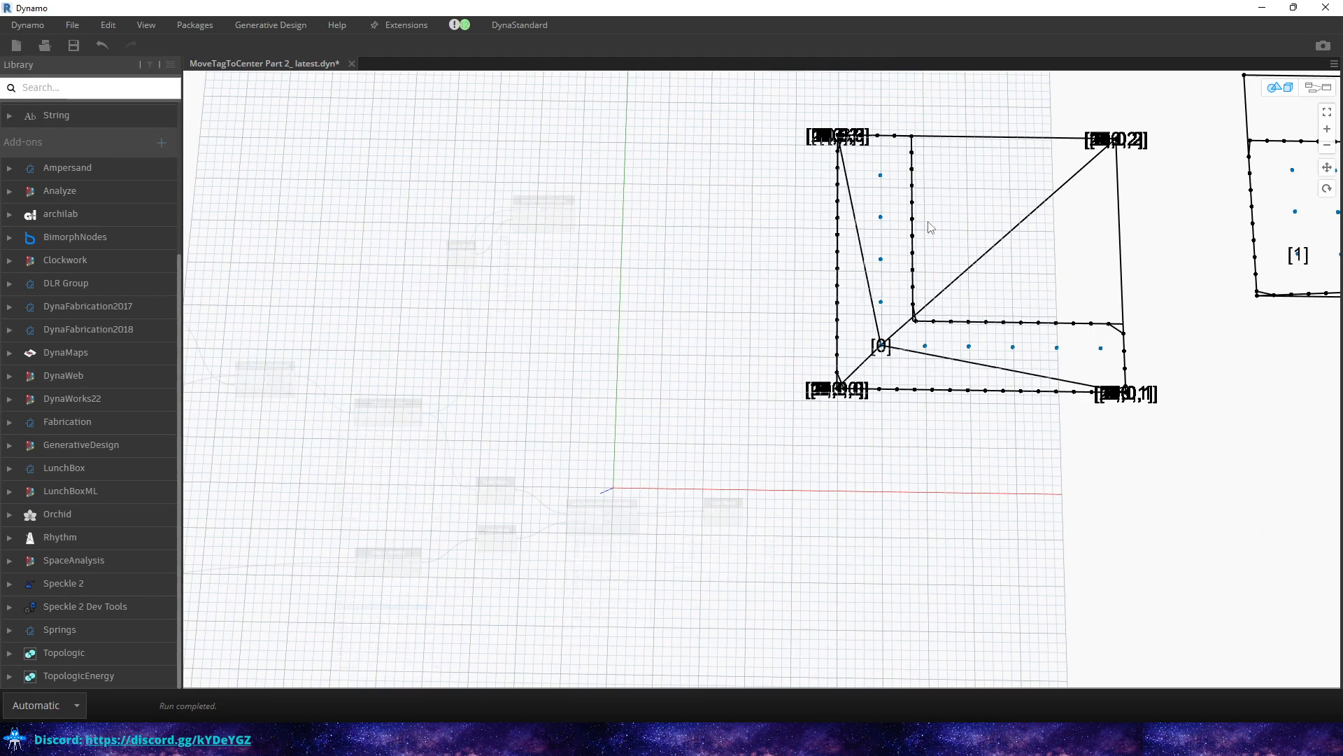
mouse_move(926, 227)
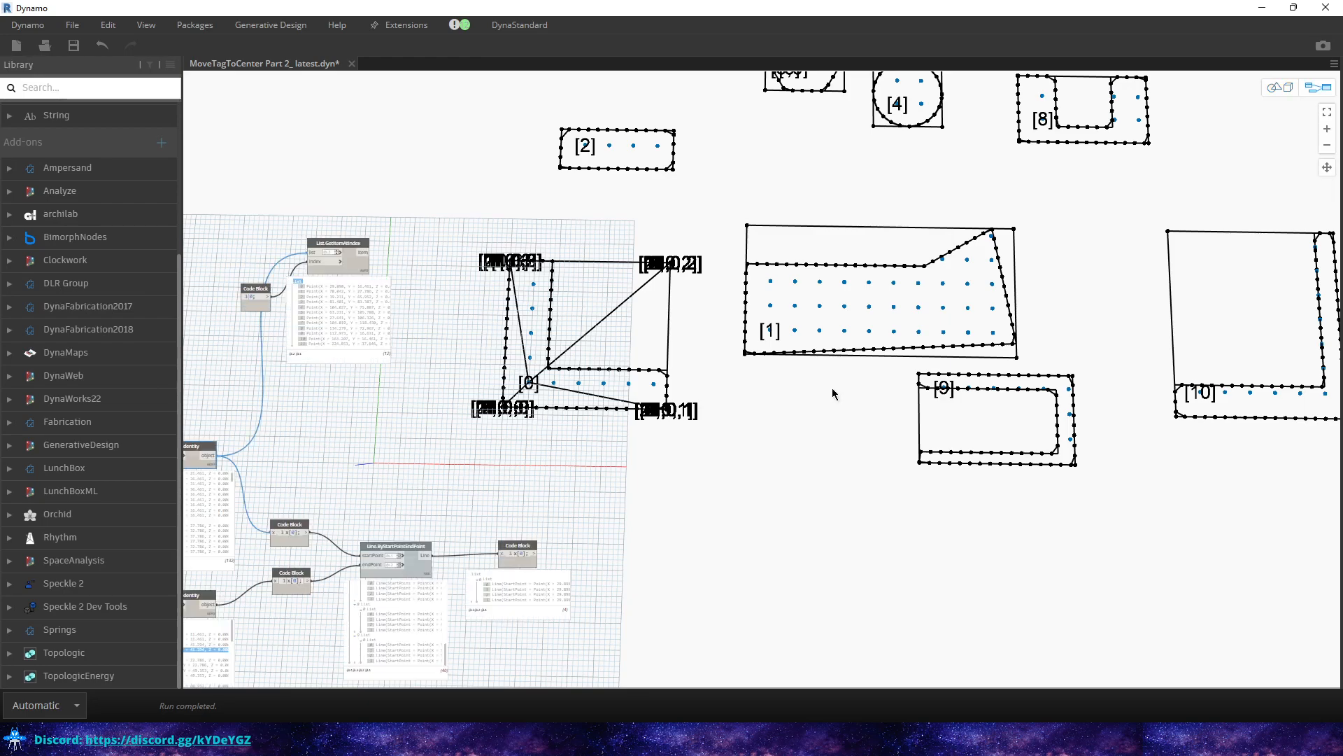
mouse_move(779, 427)
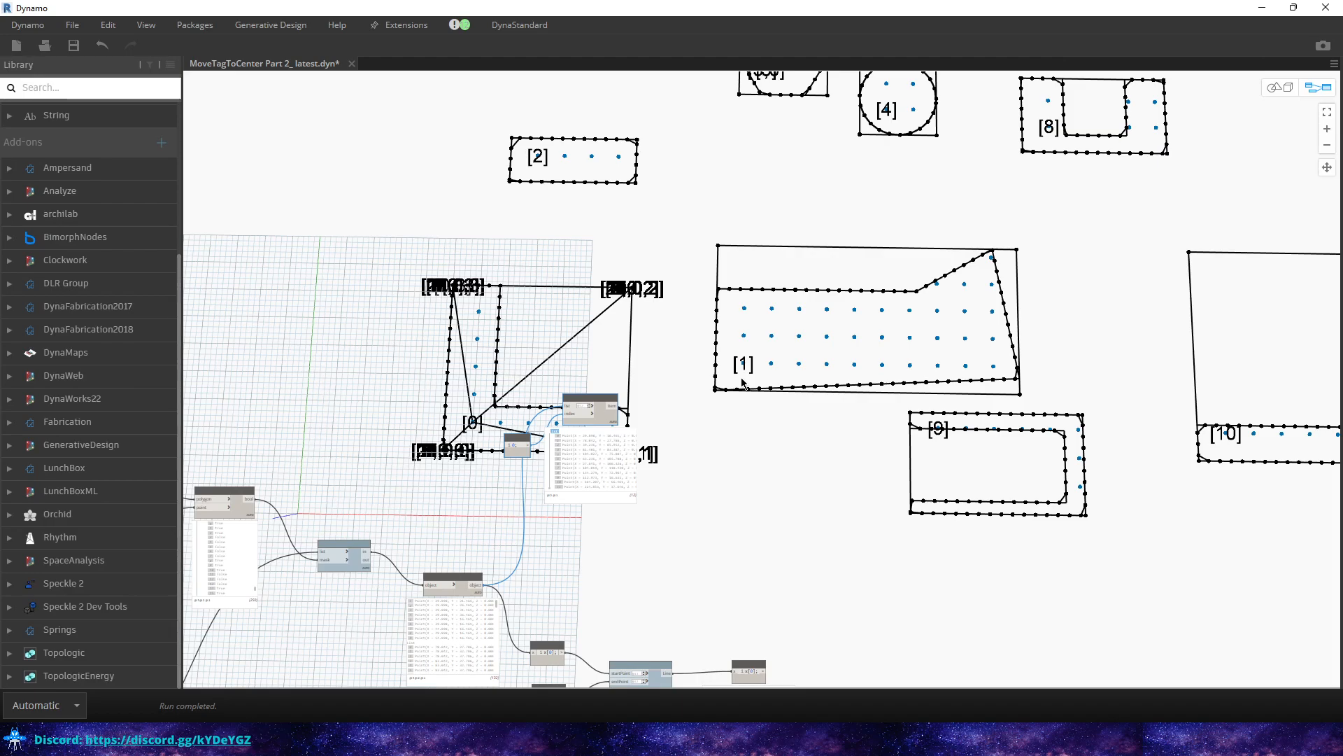
mouse_move(831, 360)
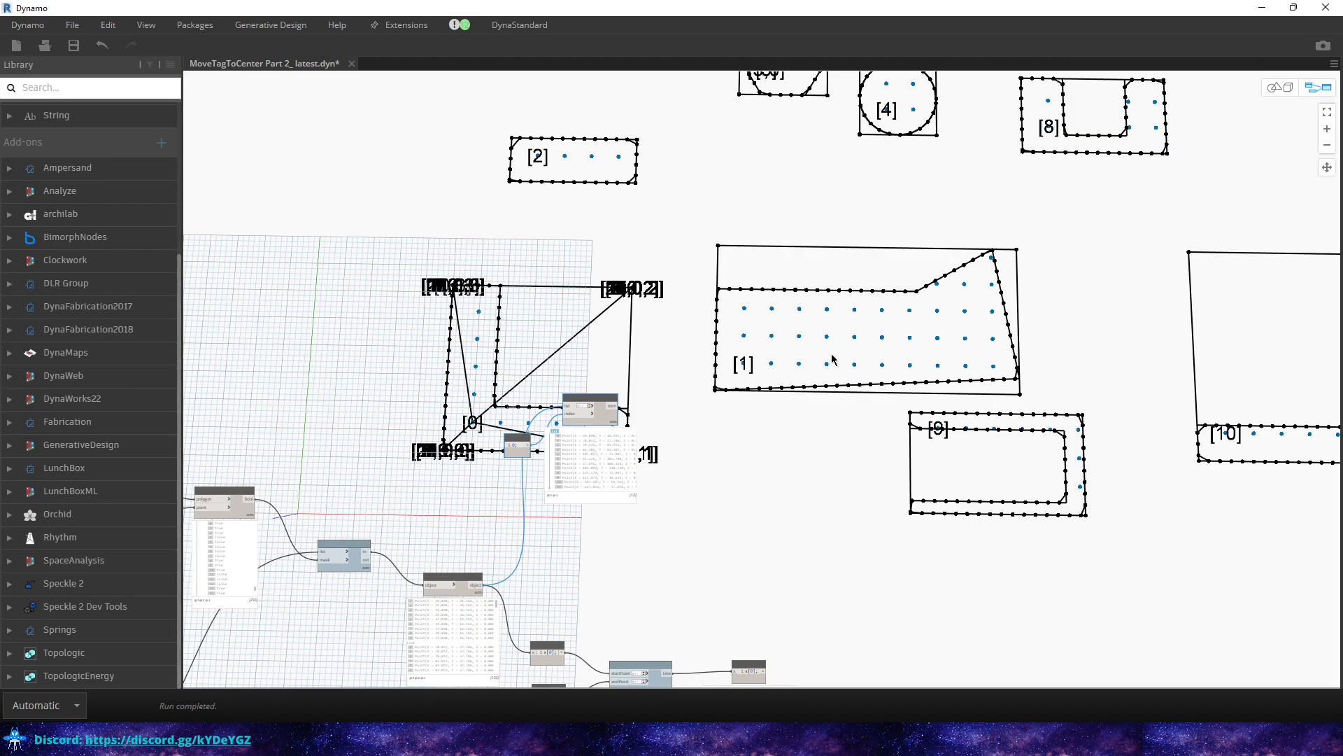